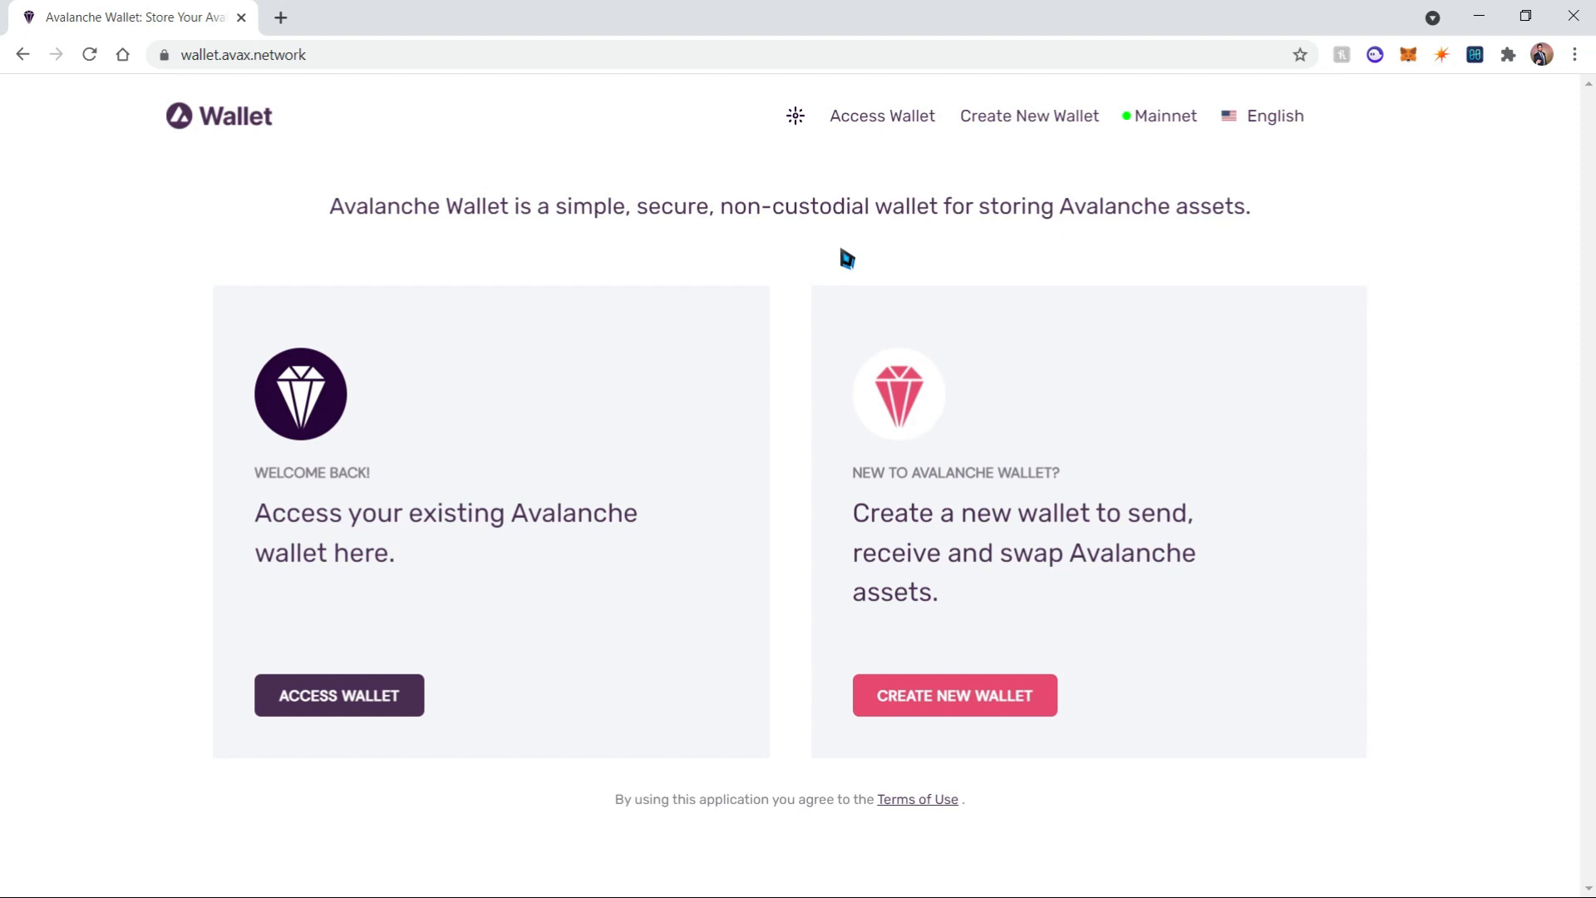
mouse_move(324, 133)
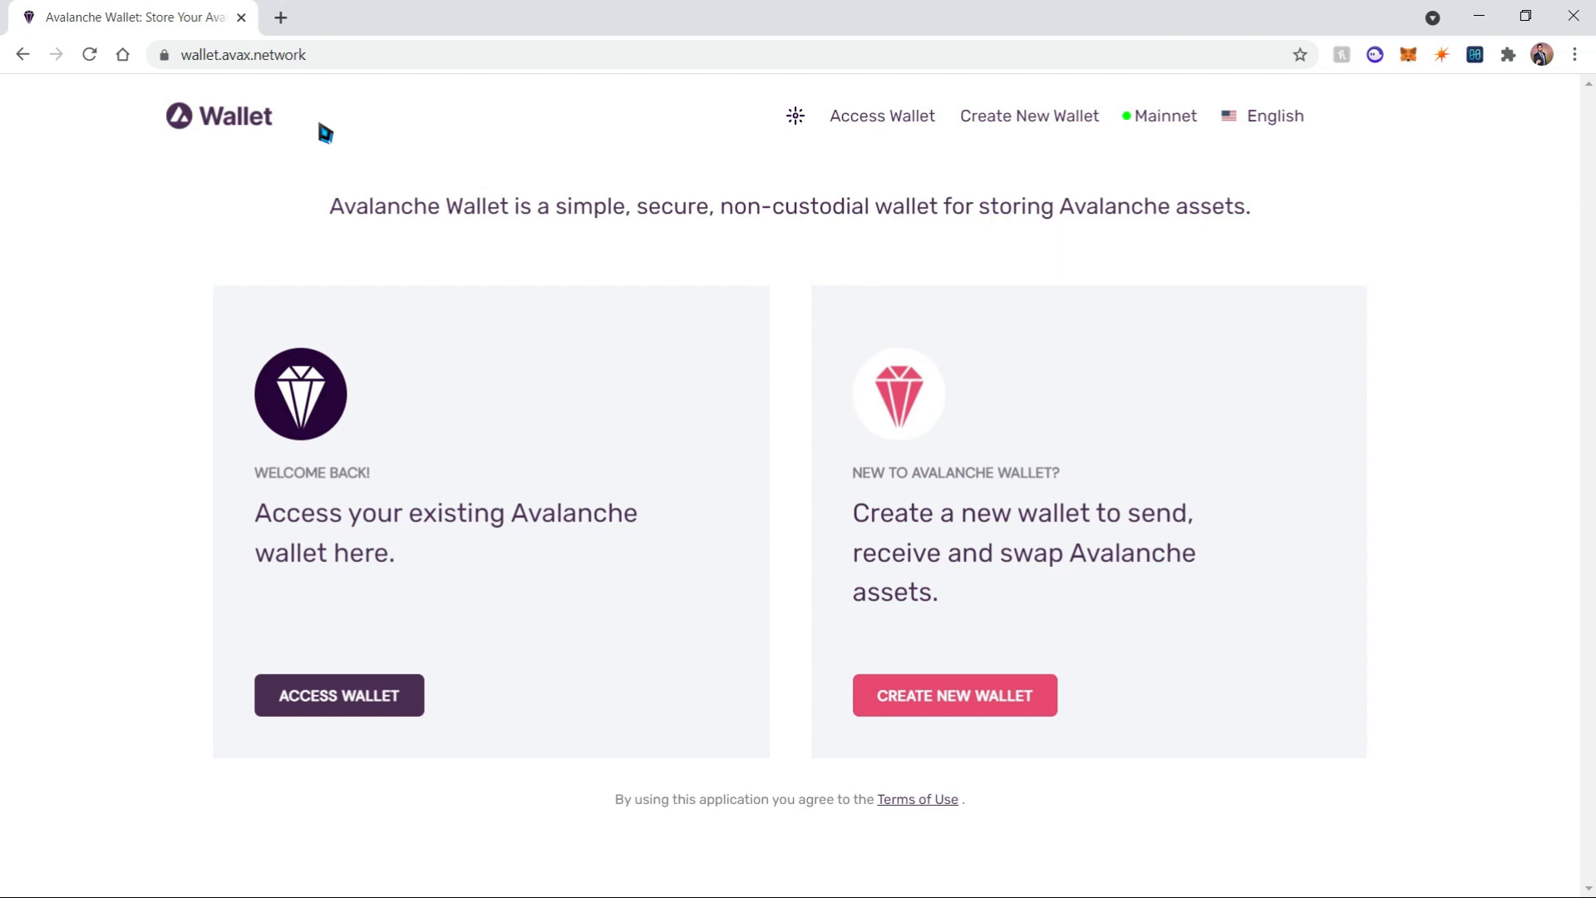
mouse_move(258, 77)
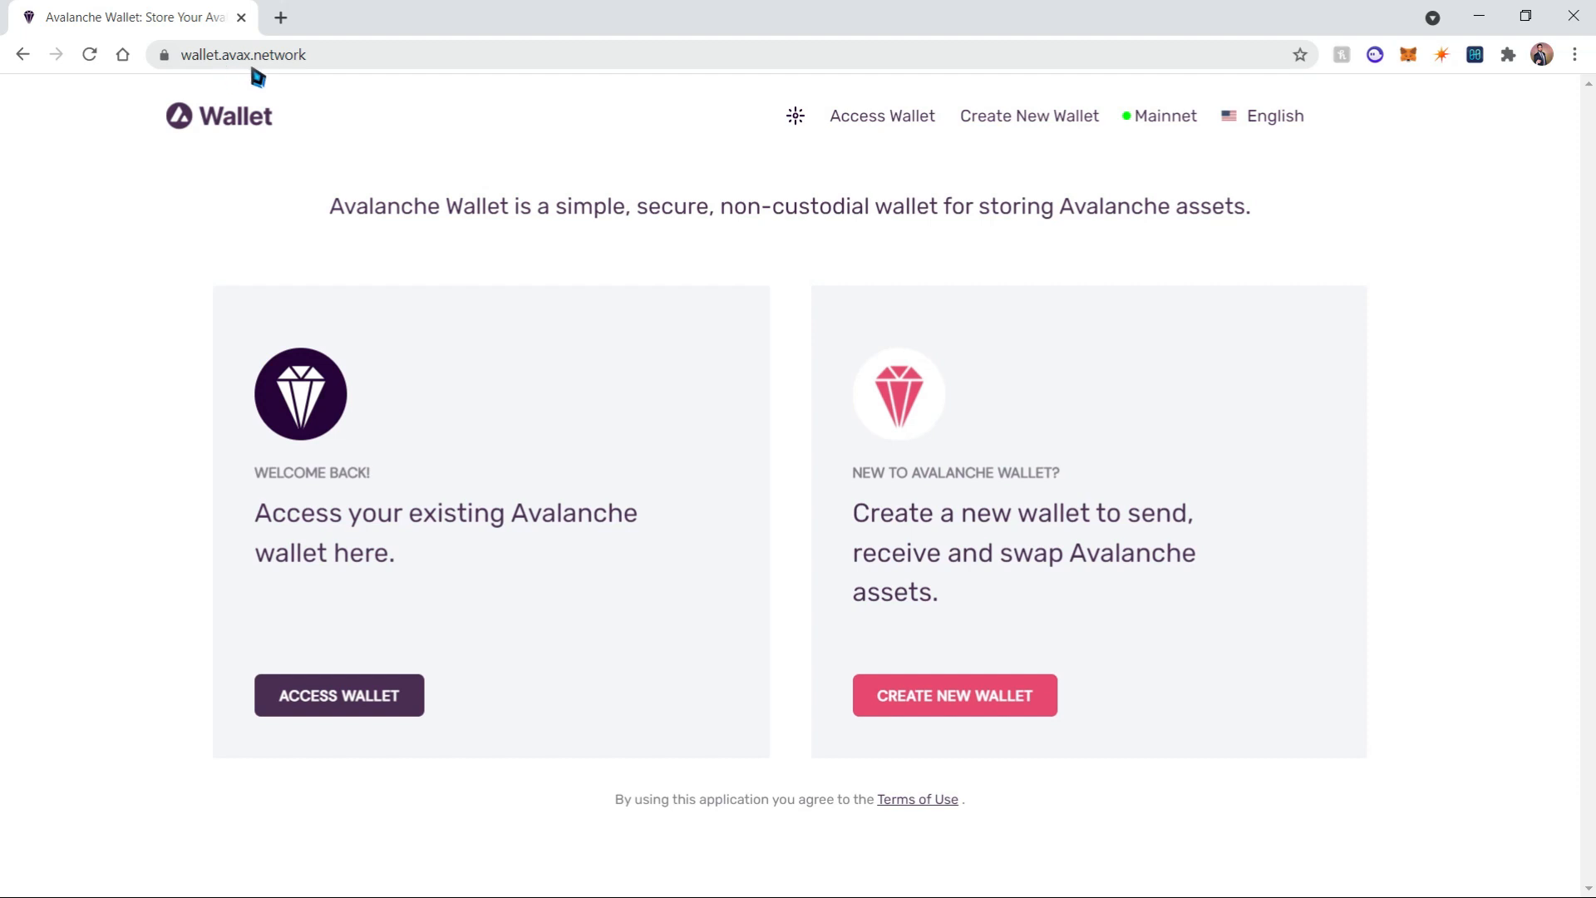
mouse_move(366, 160)
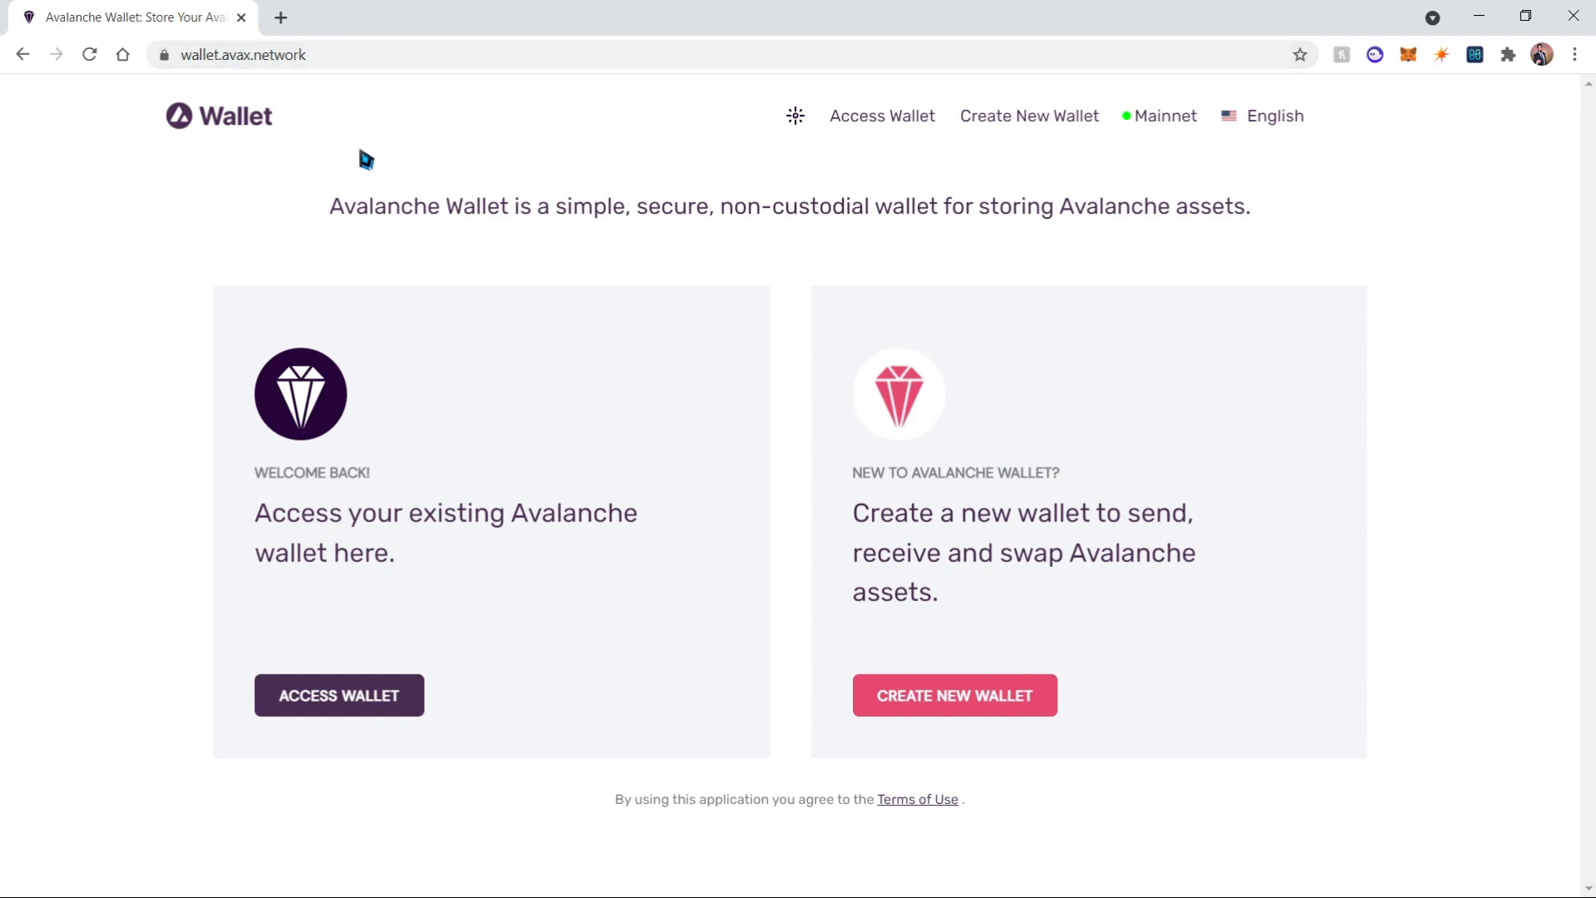
mouse_move(555, 399)
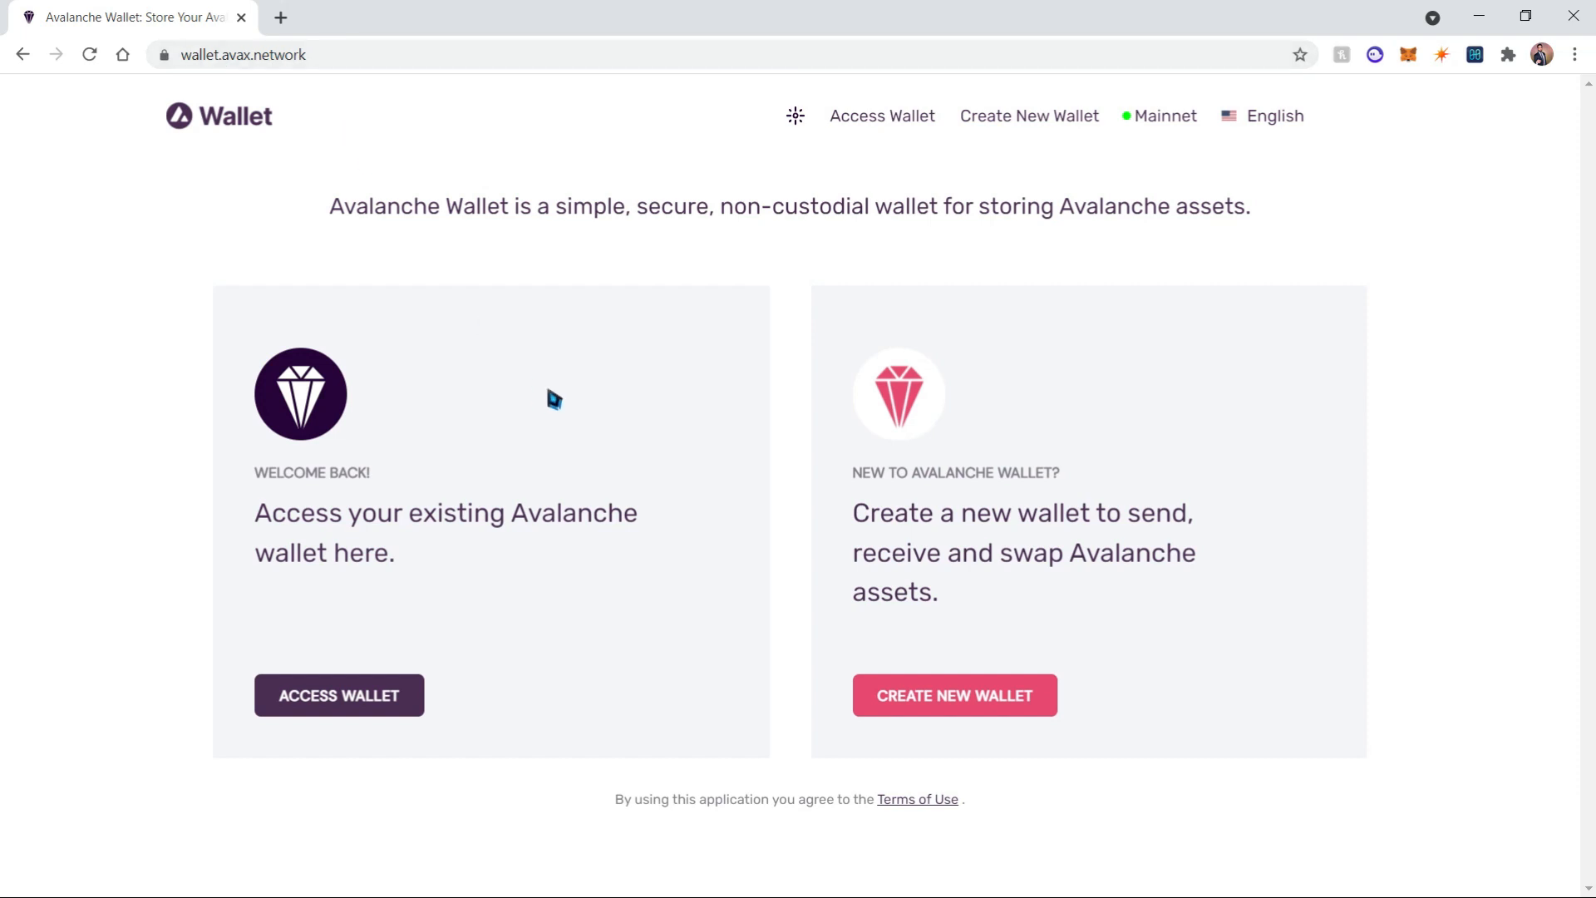
mouse_move(913, 565)
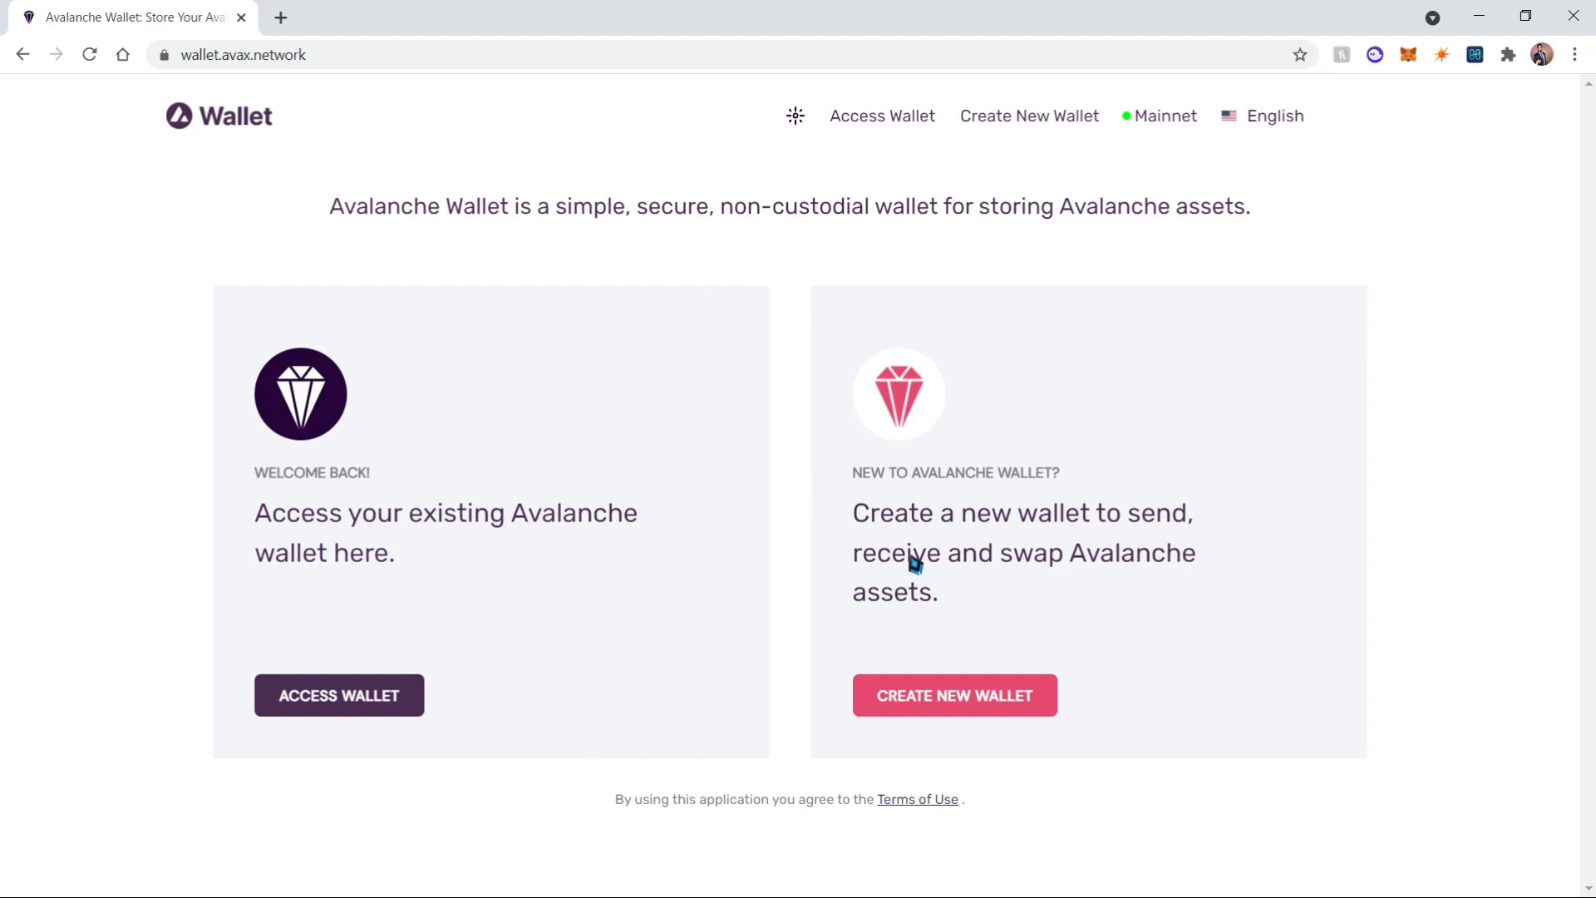
mouse_move(482, 547)
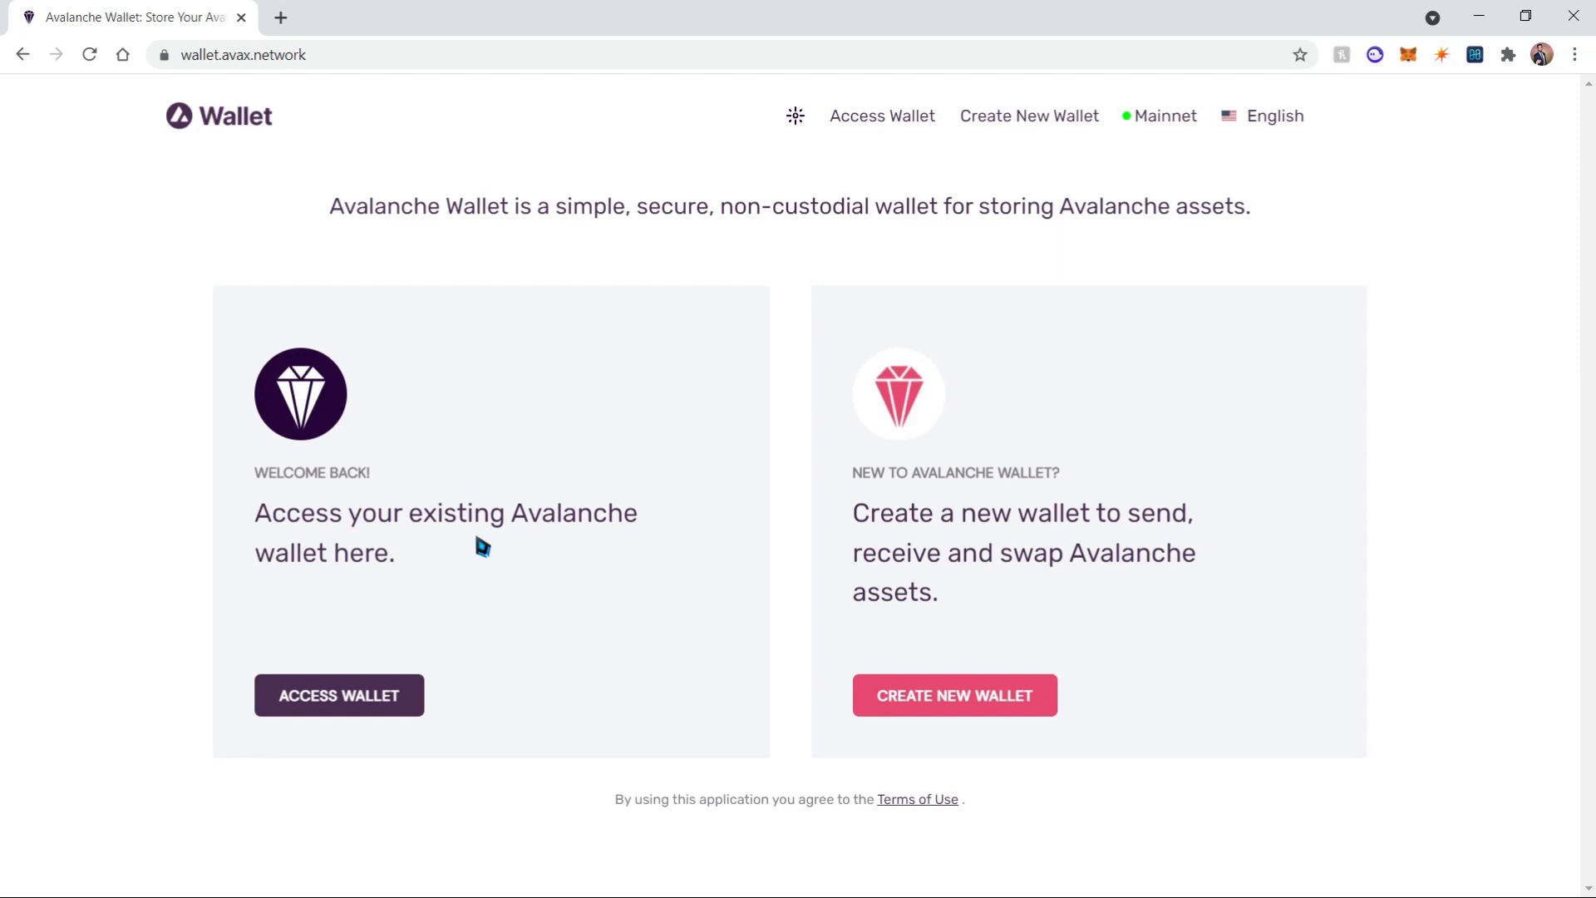
Show the wallet's C-Chain receiving address and copy it to the clipboard.
click(337, 695)
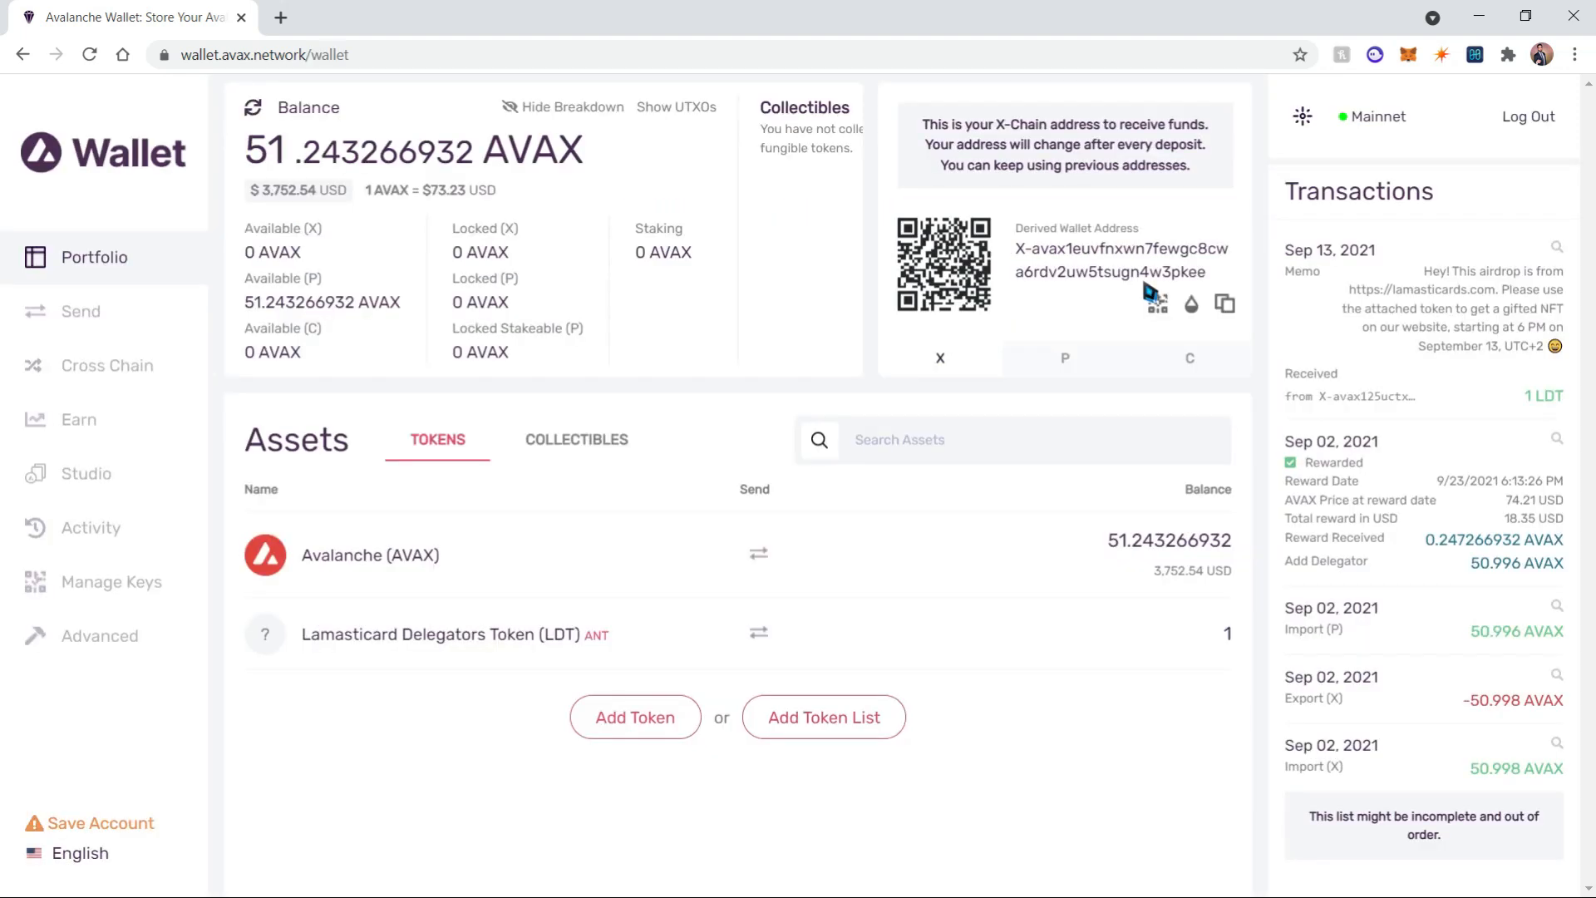
mouse_move(1067, 304)
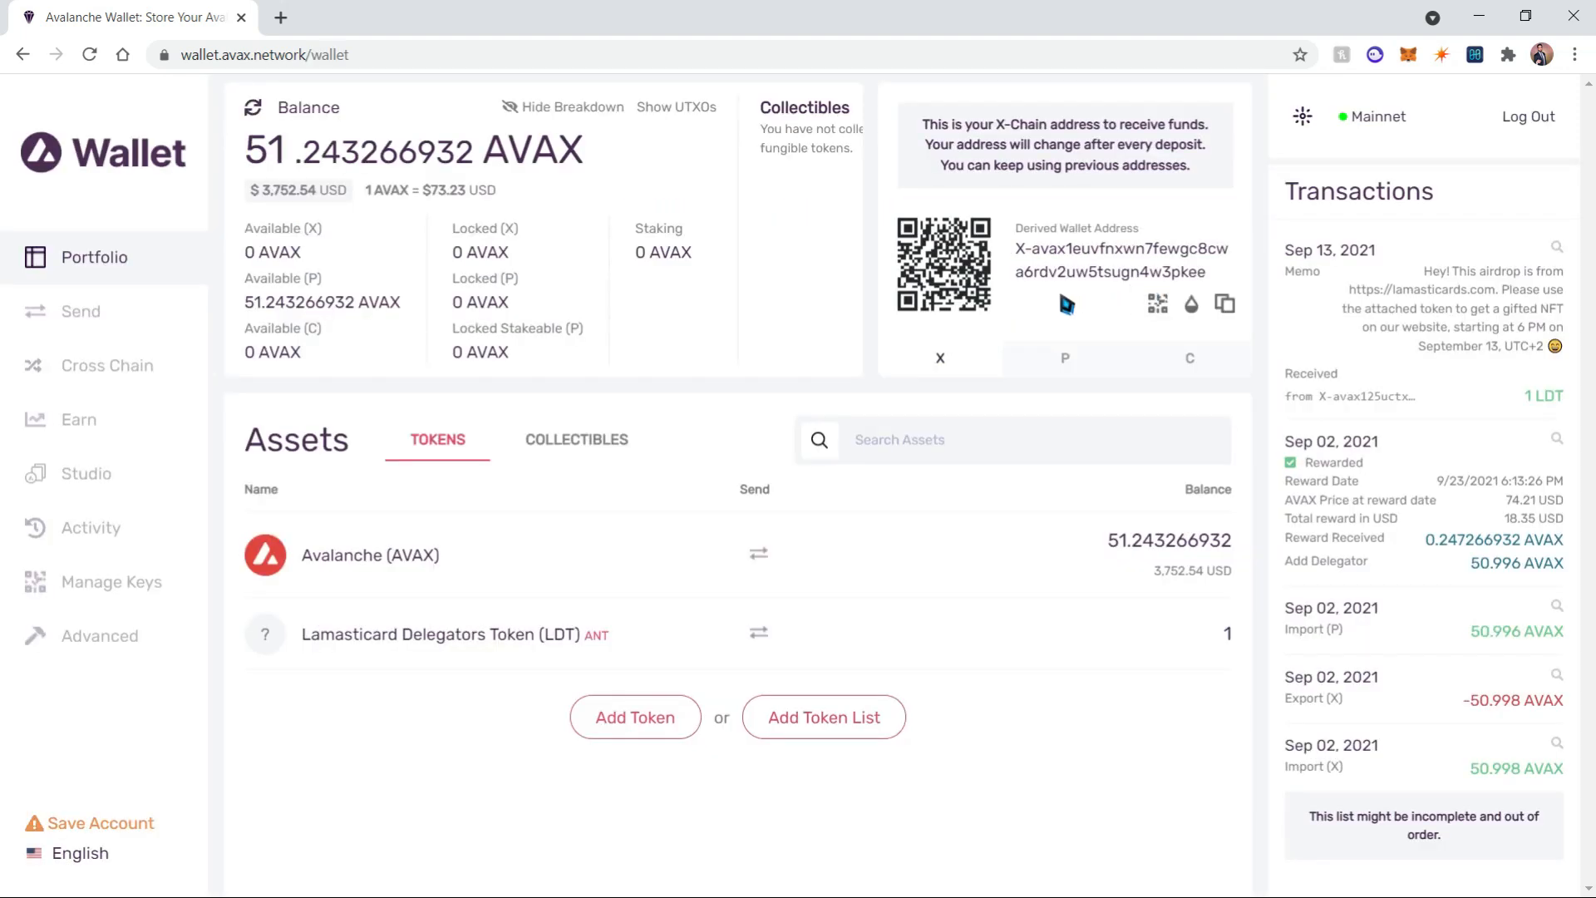
mouse_move(845, 505)
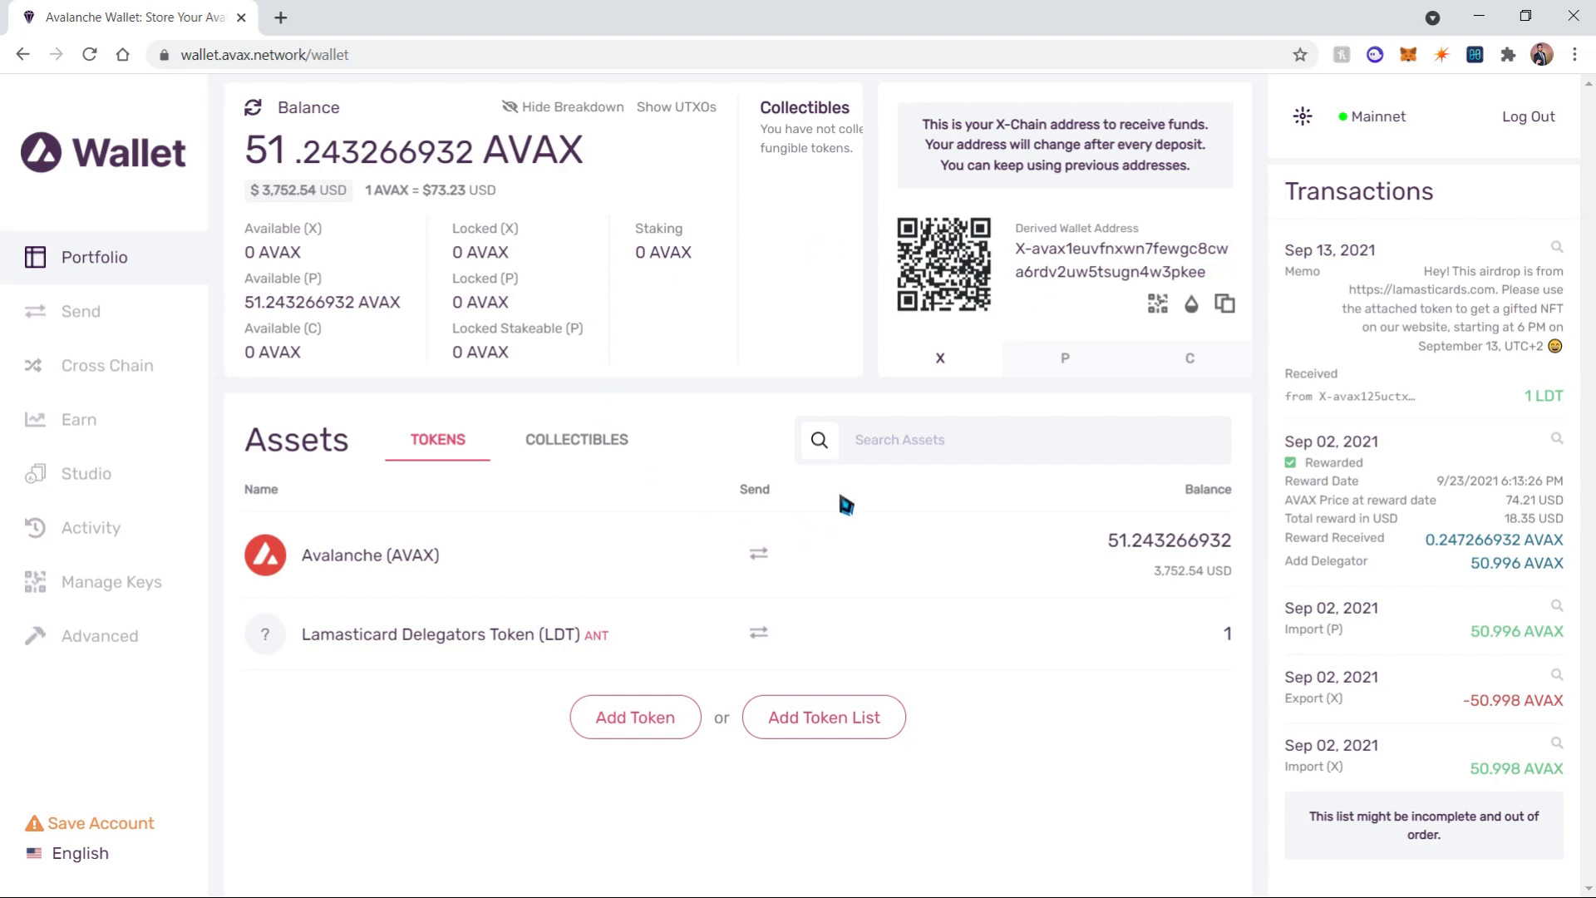
mouse_move(959, 228)
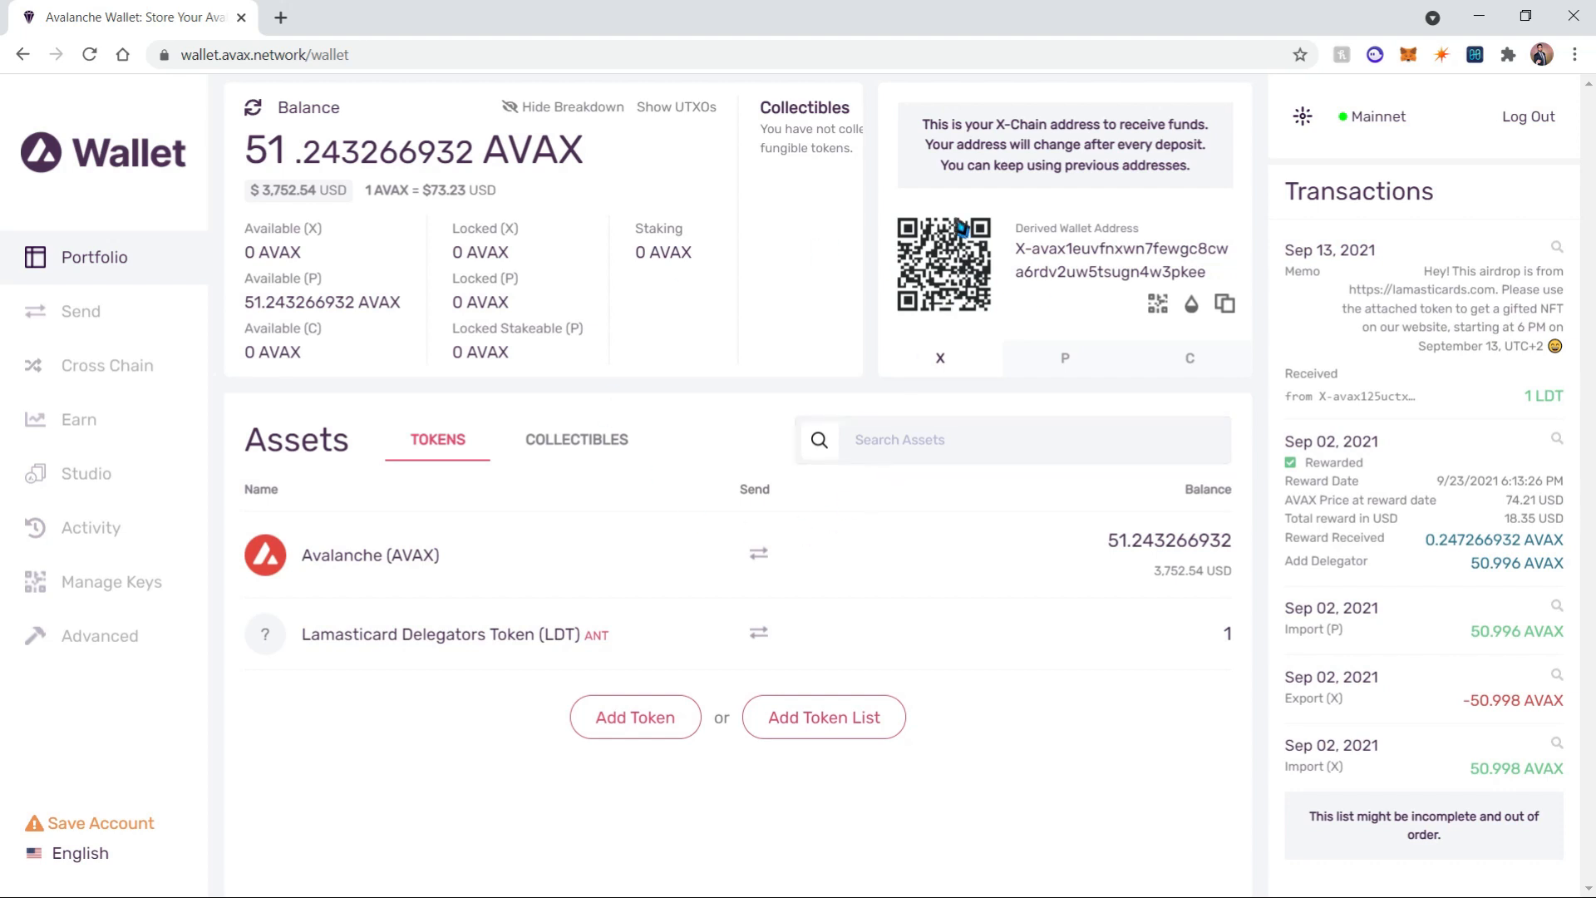
mouse_move(954, 364)
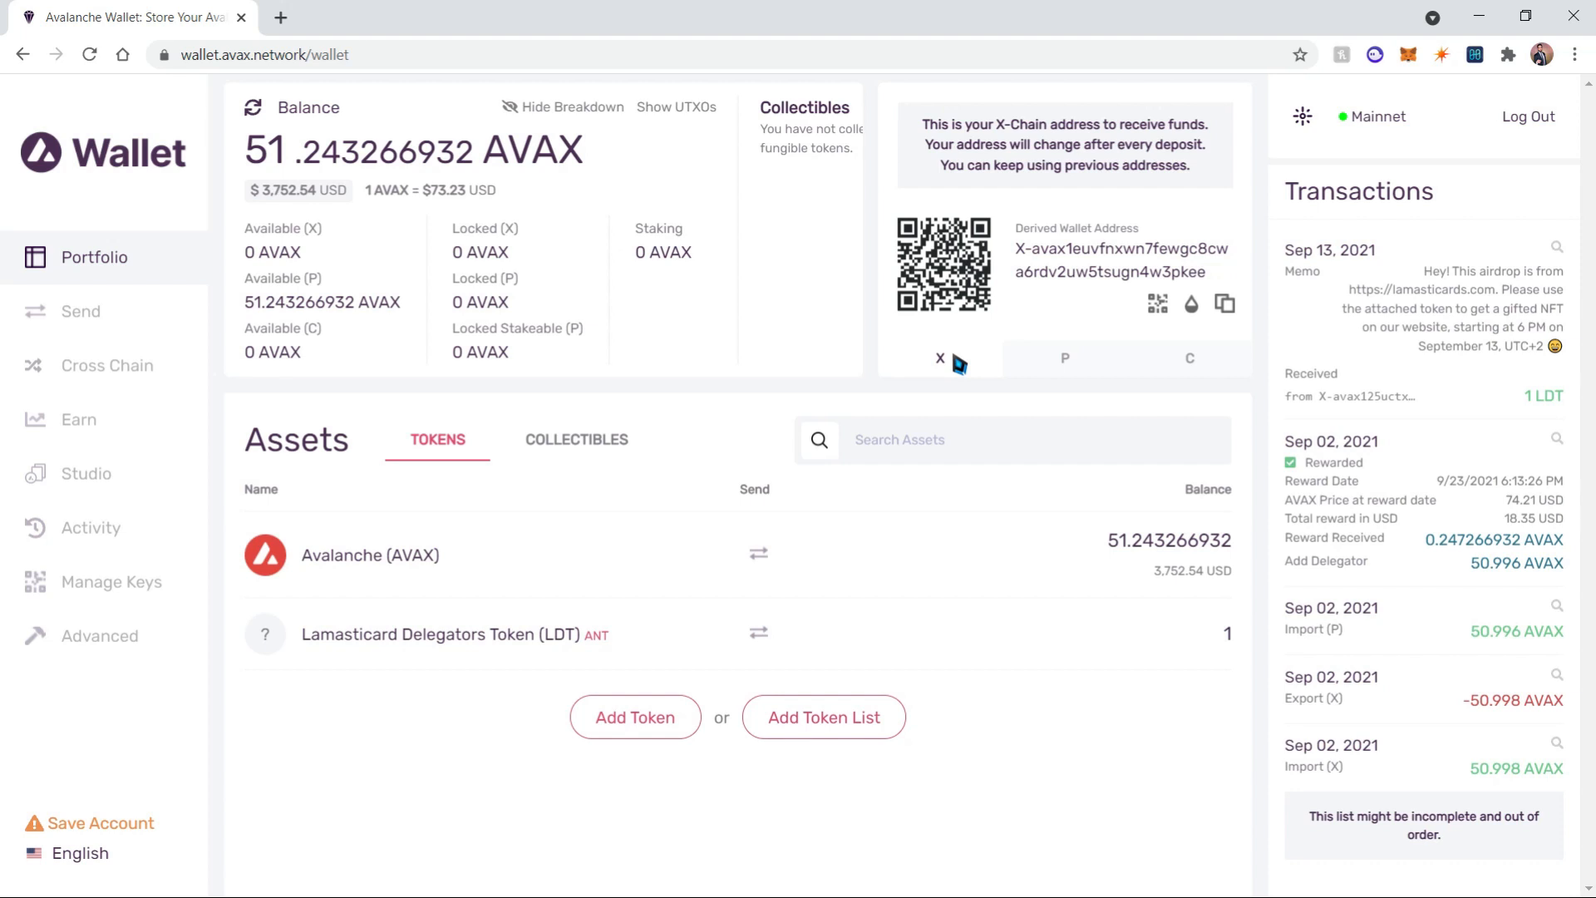
mouse_move(1218, 359)
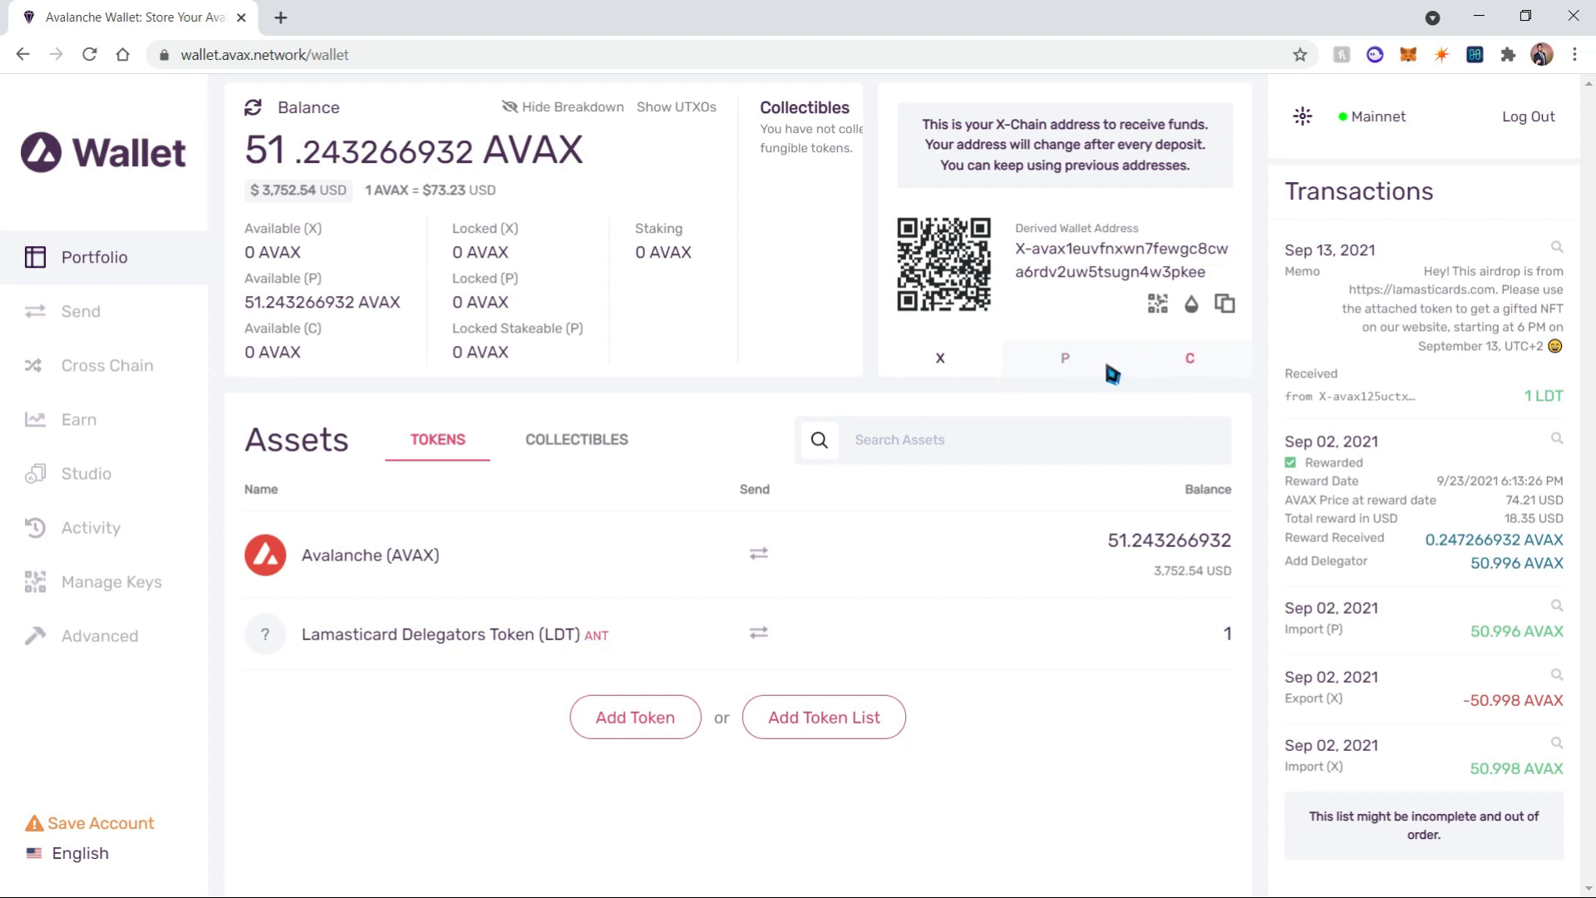
mouse_move(952, 384)
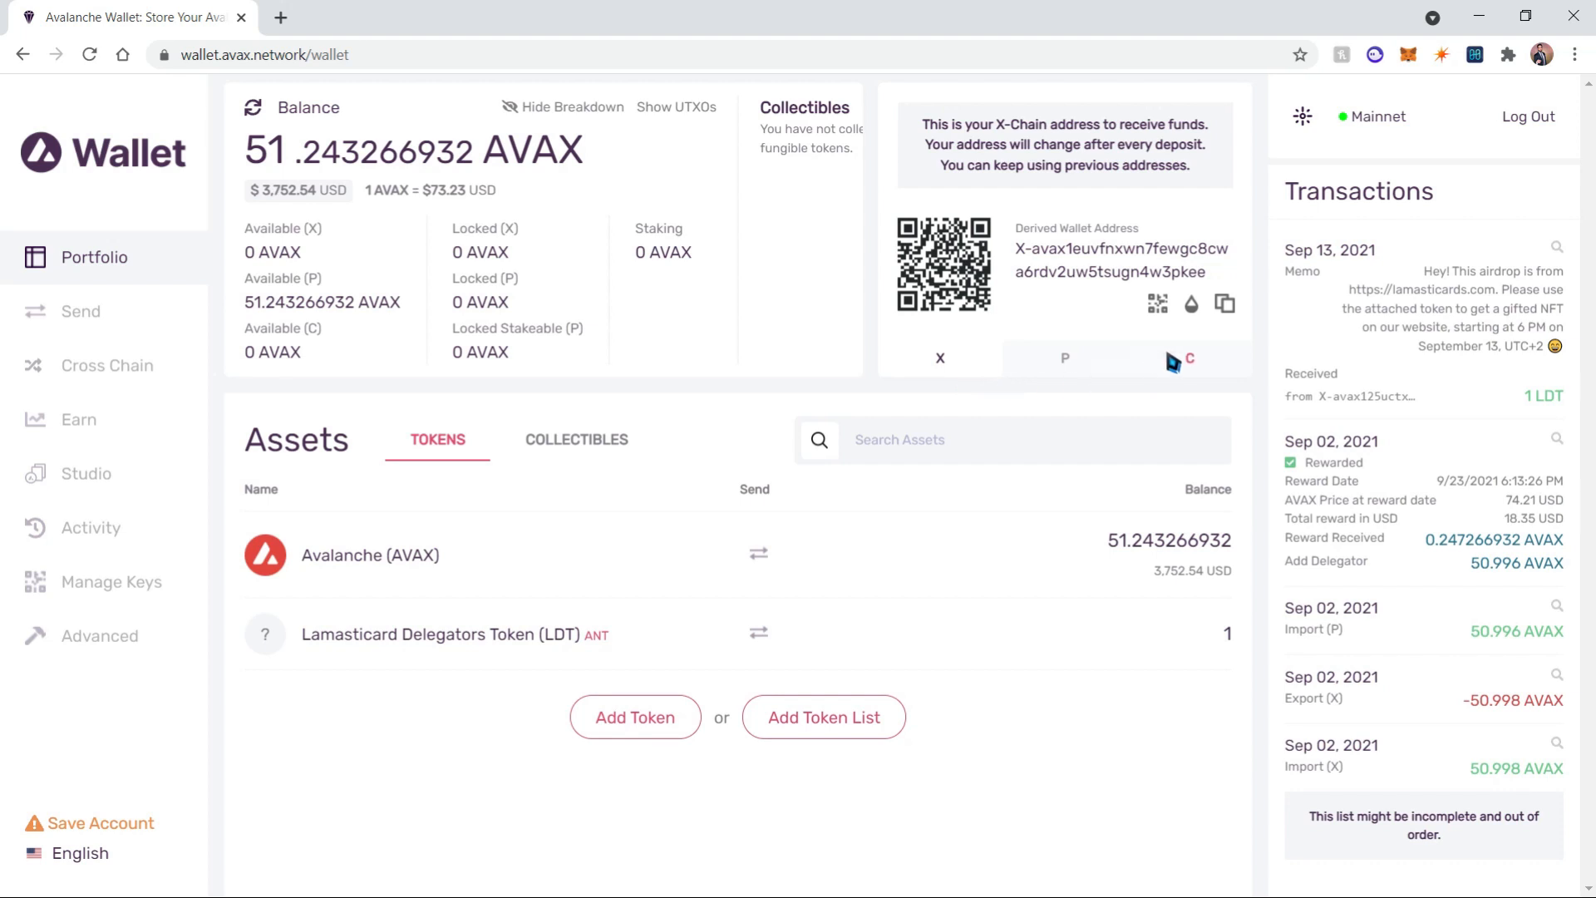
click(1188, 359)
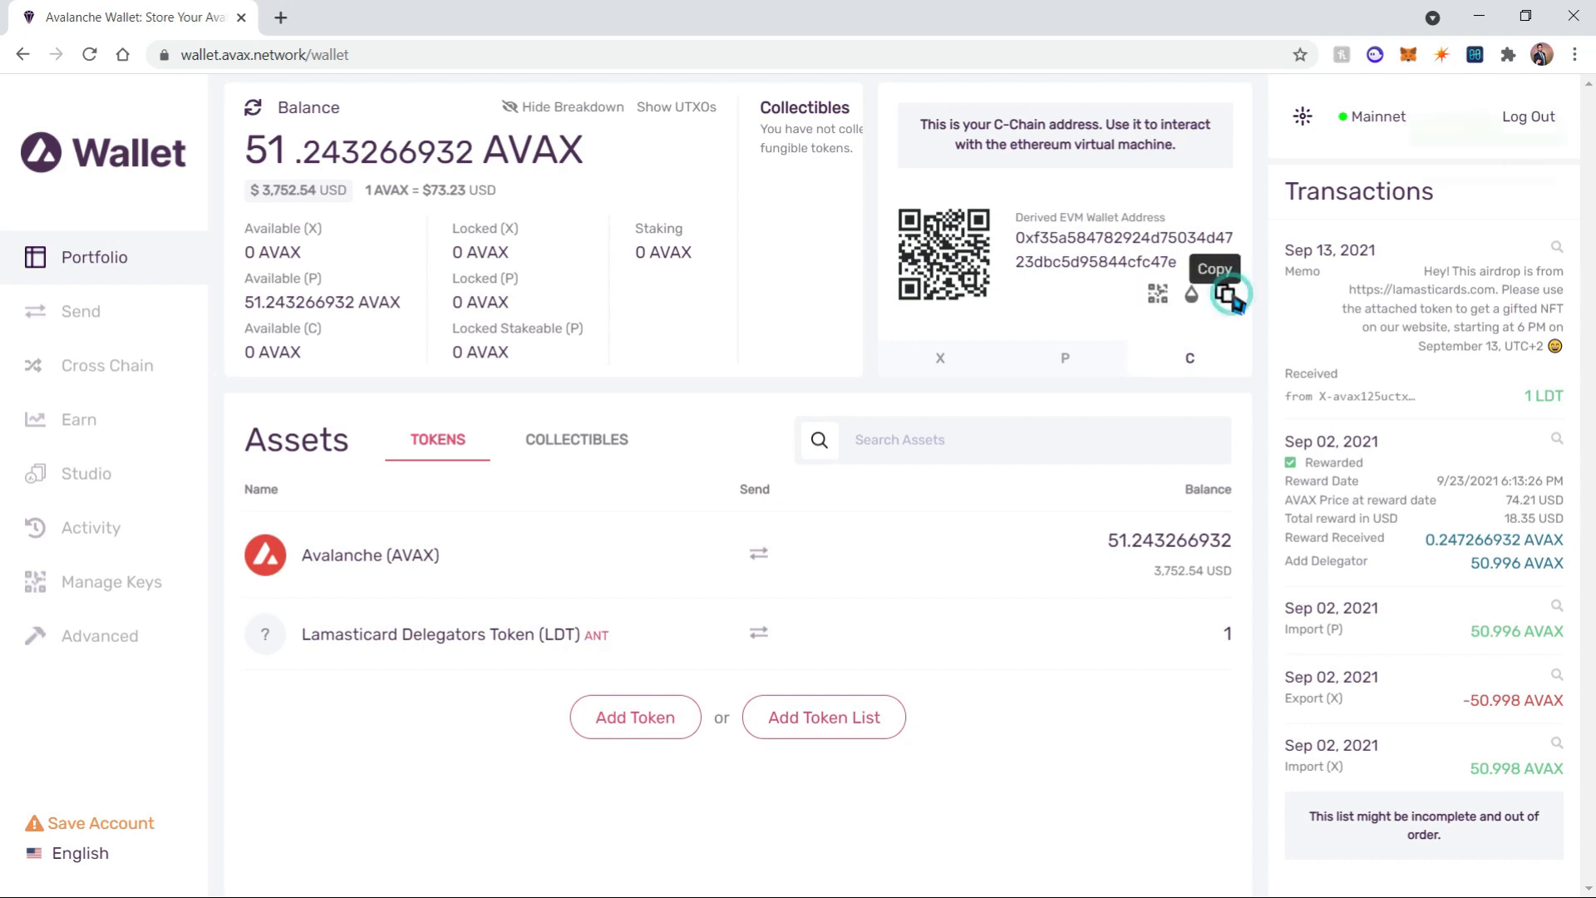
click(1225, 294)
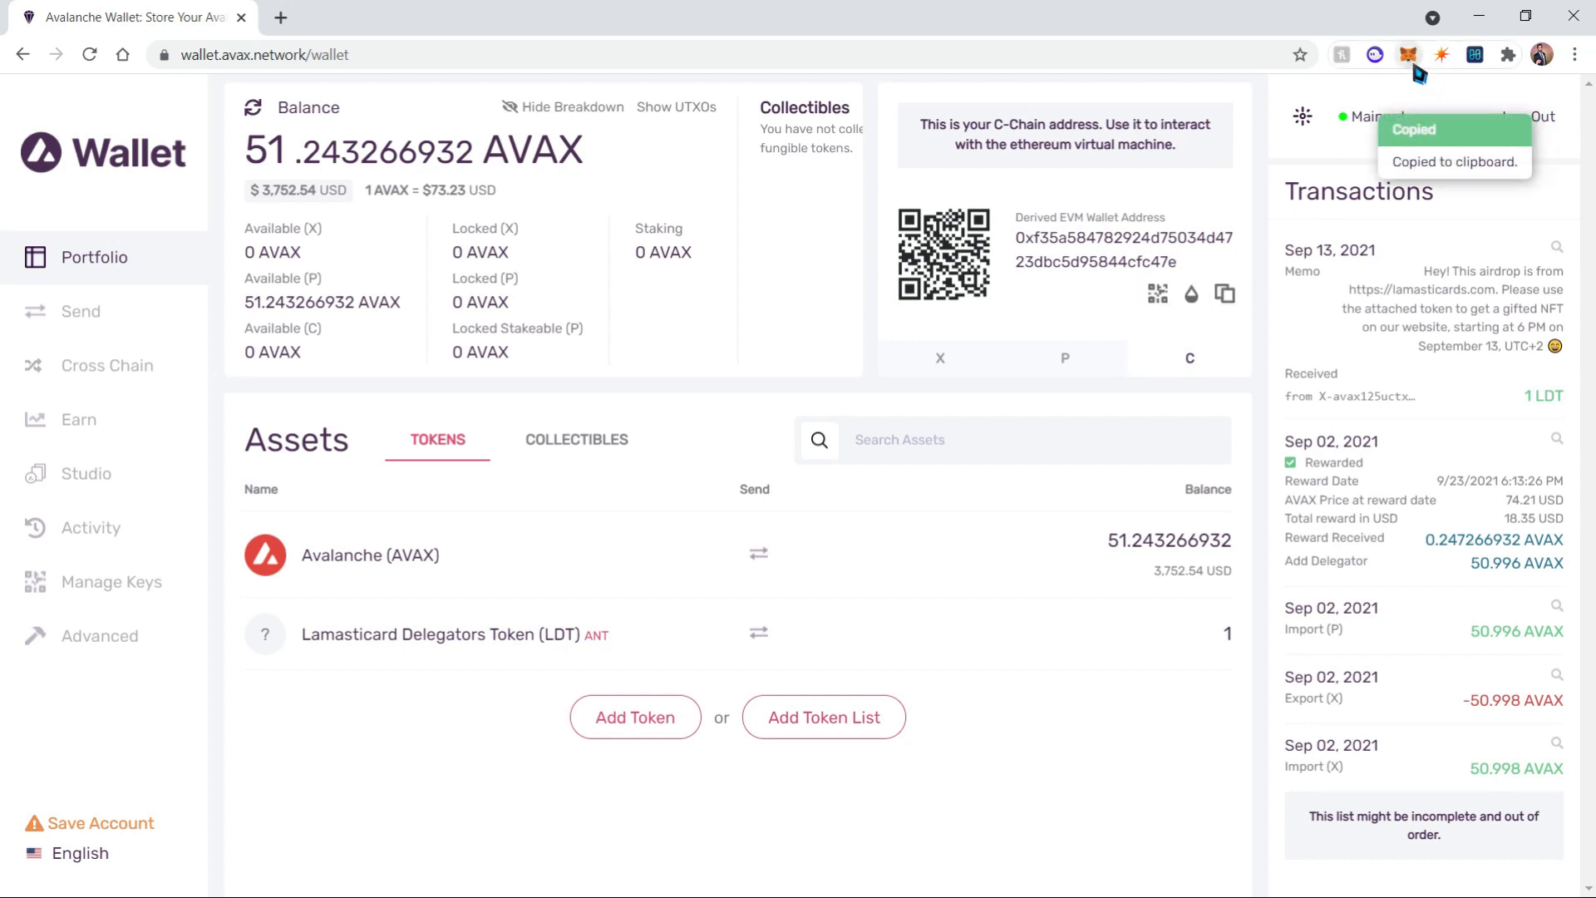
Send 14 AVAX from MetaMask Account 1 to the pasted C-Chain address 0xf35a...47e and confirm.
click(1408, 55)
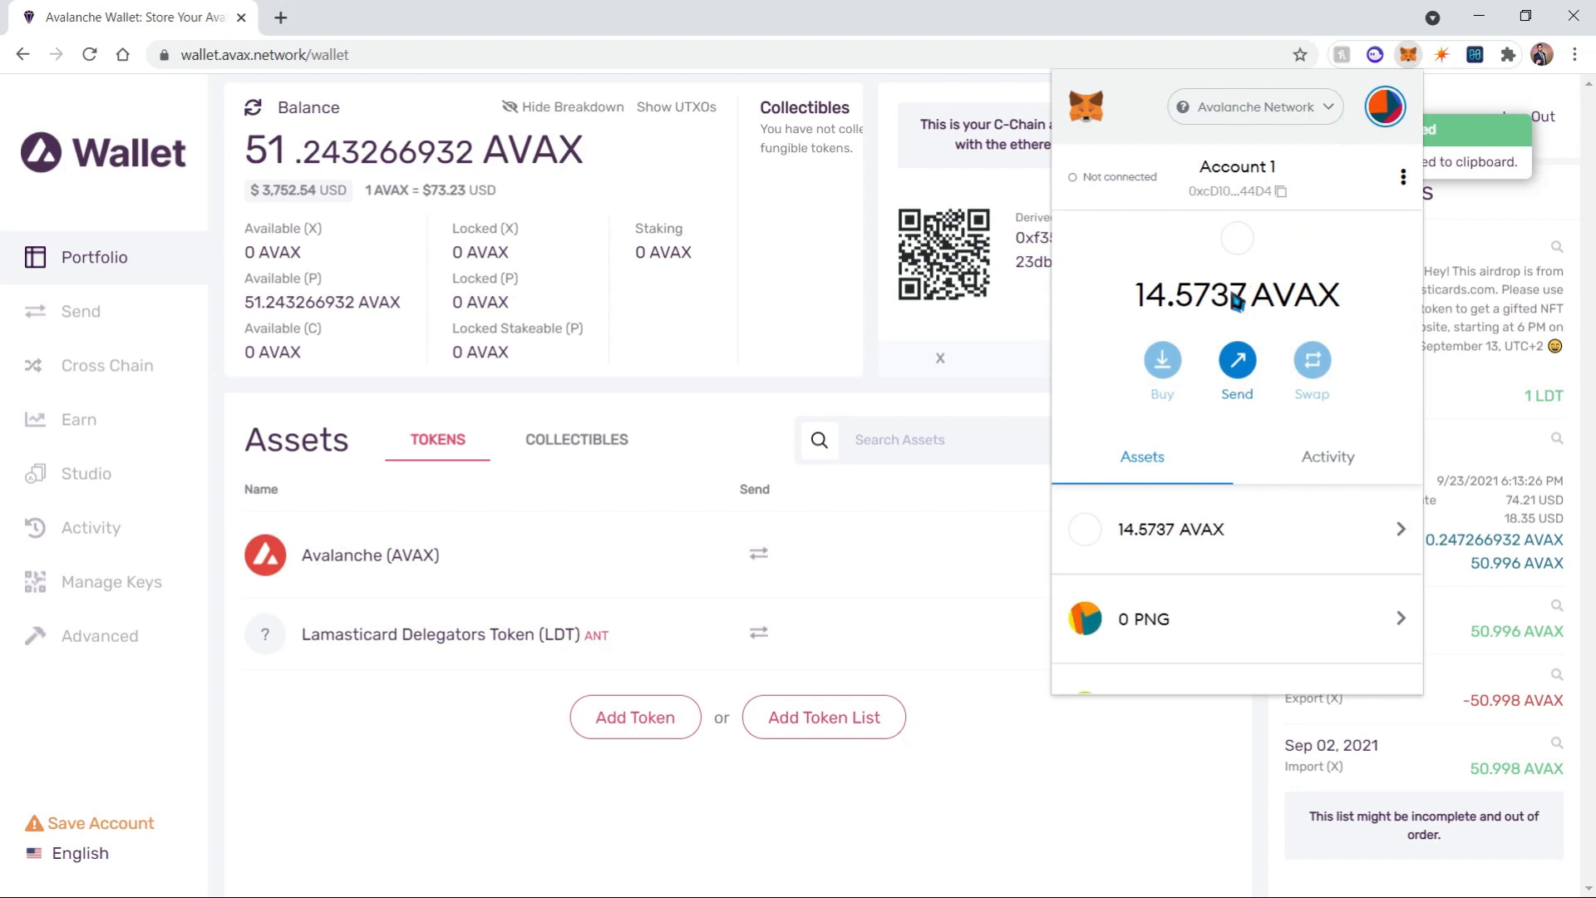
mouse_move(1235, 306)
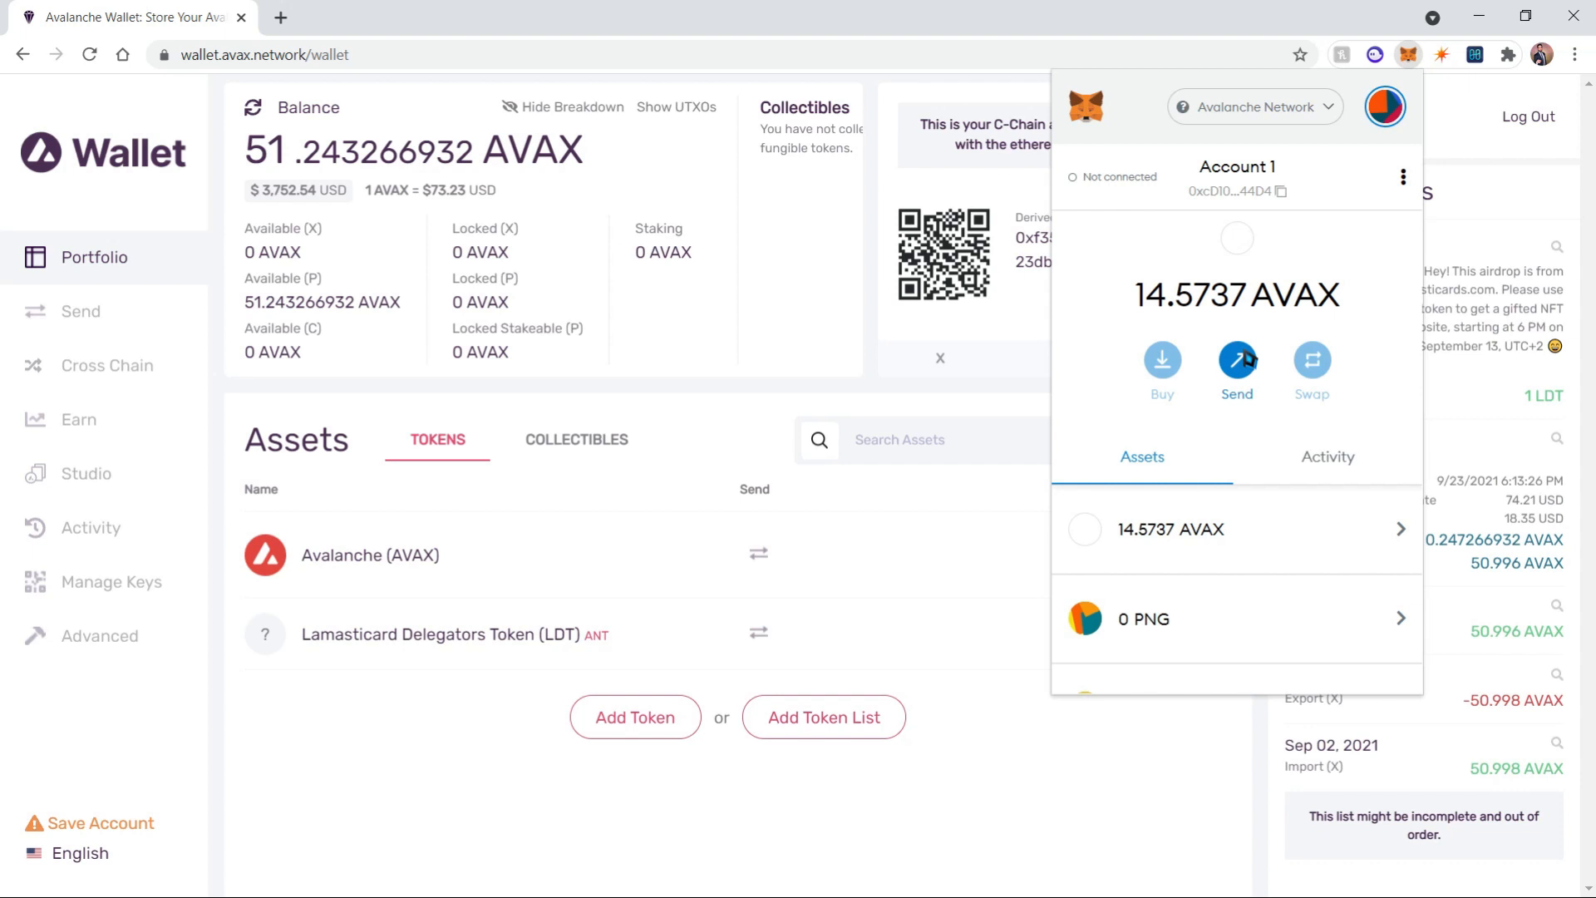
click(1235, 359)
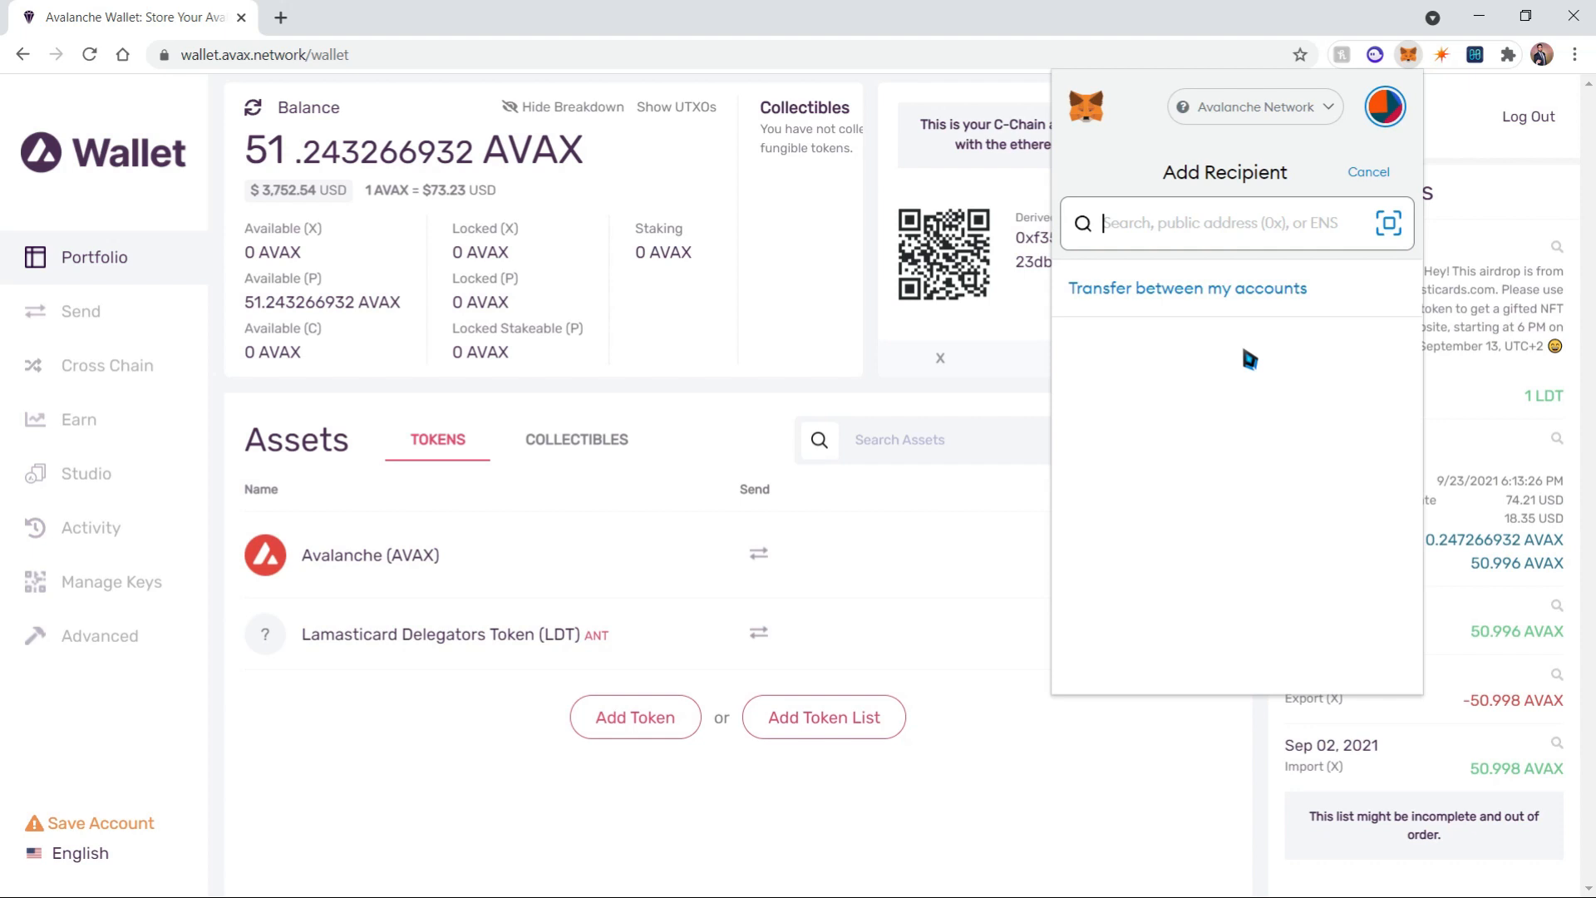
text(0xf35a...47e)
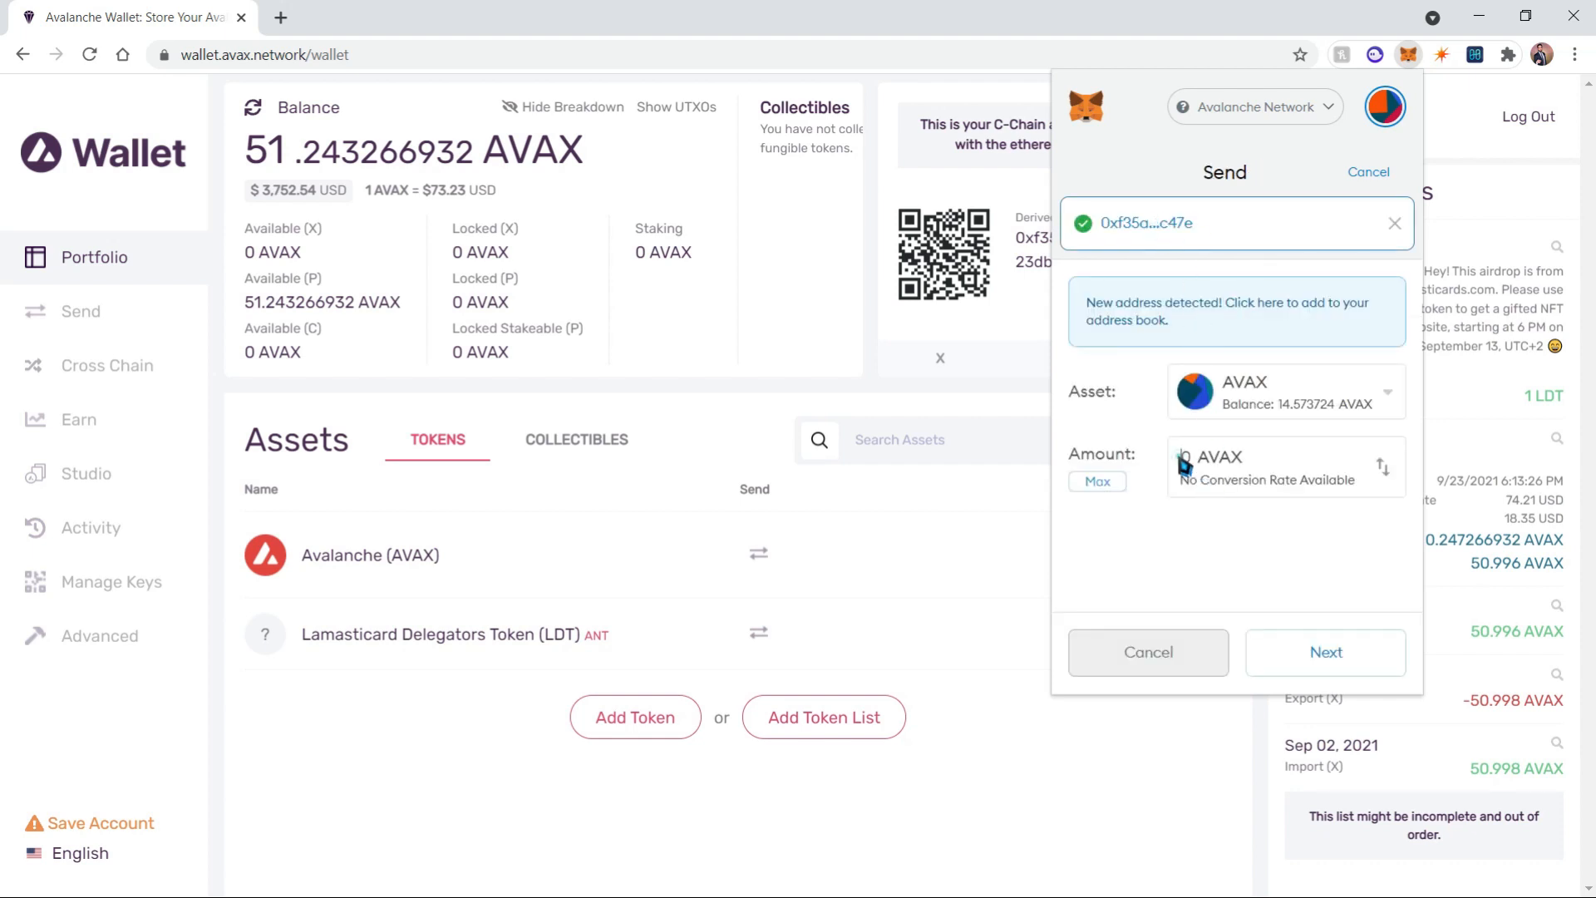
text(14)
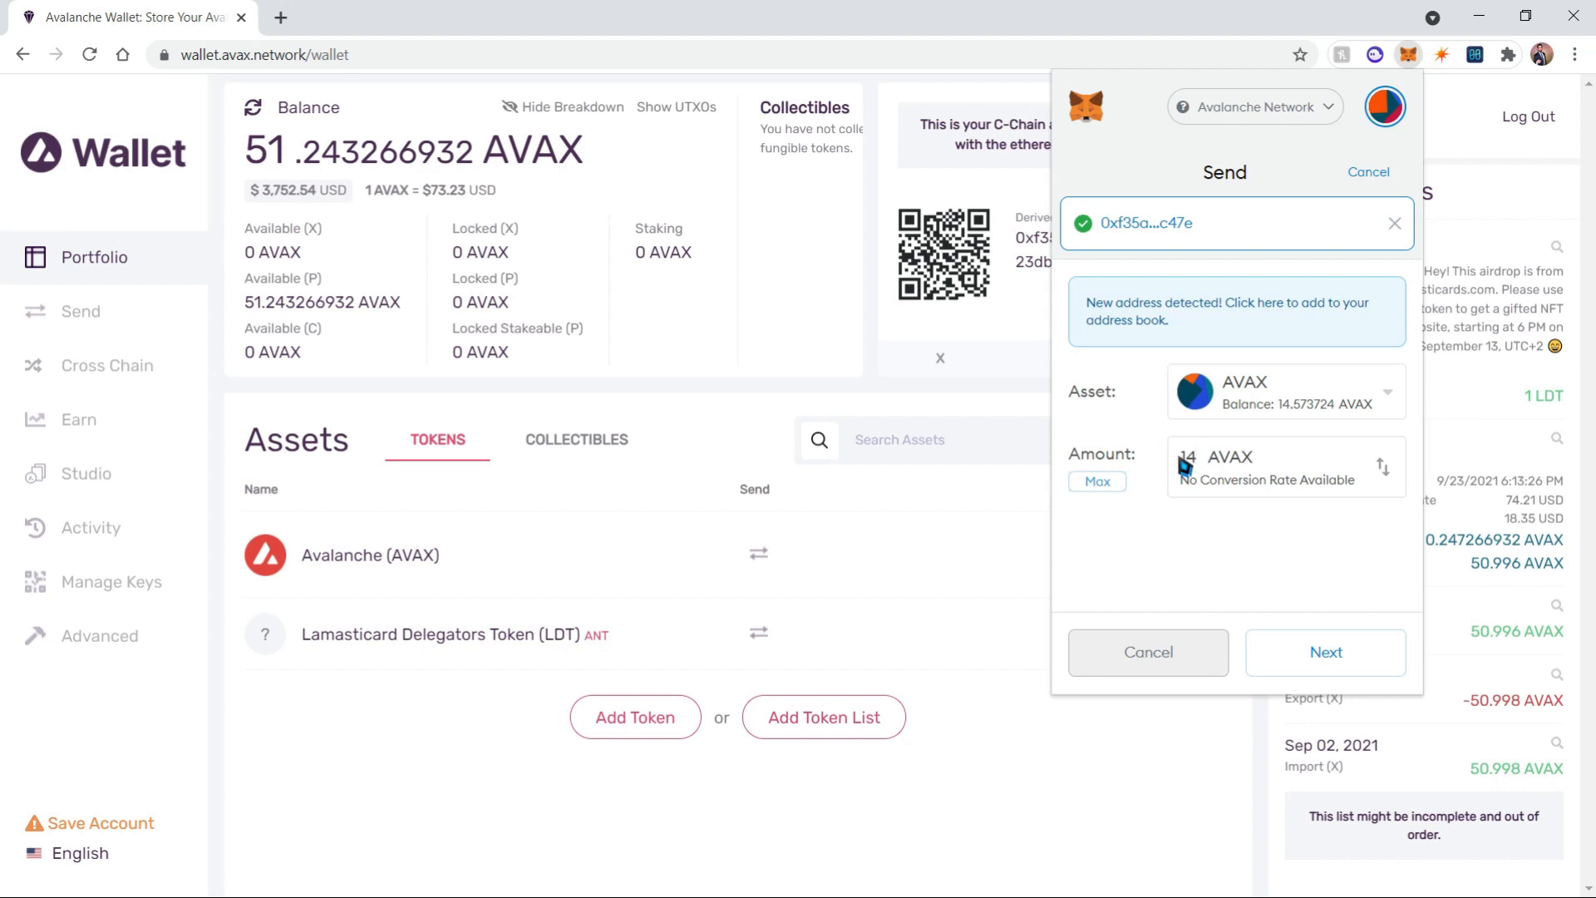
mouse_move(1325, 652)
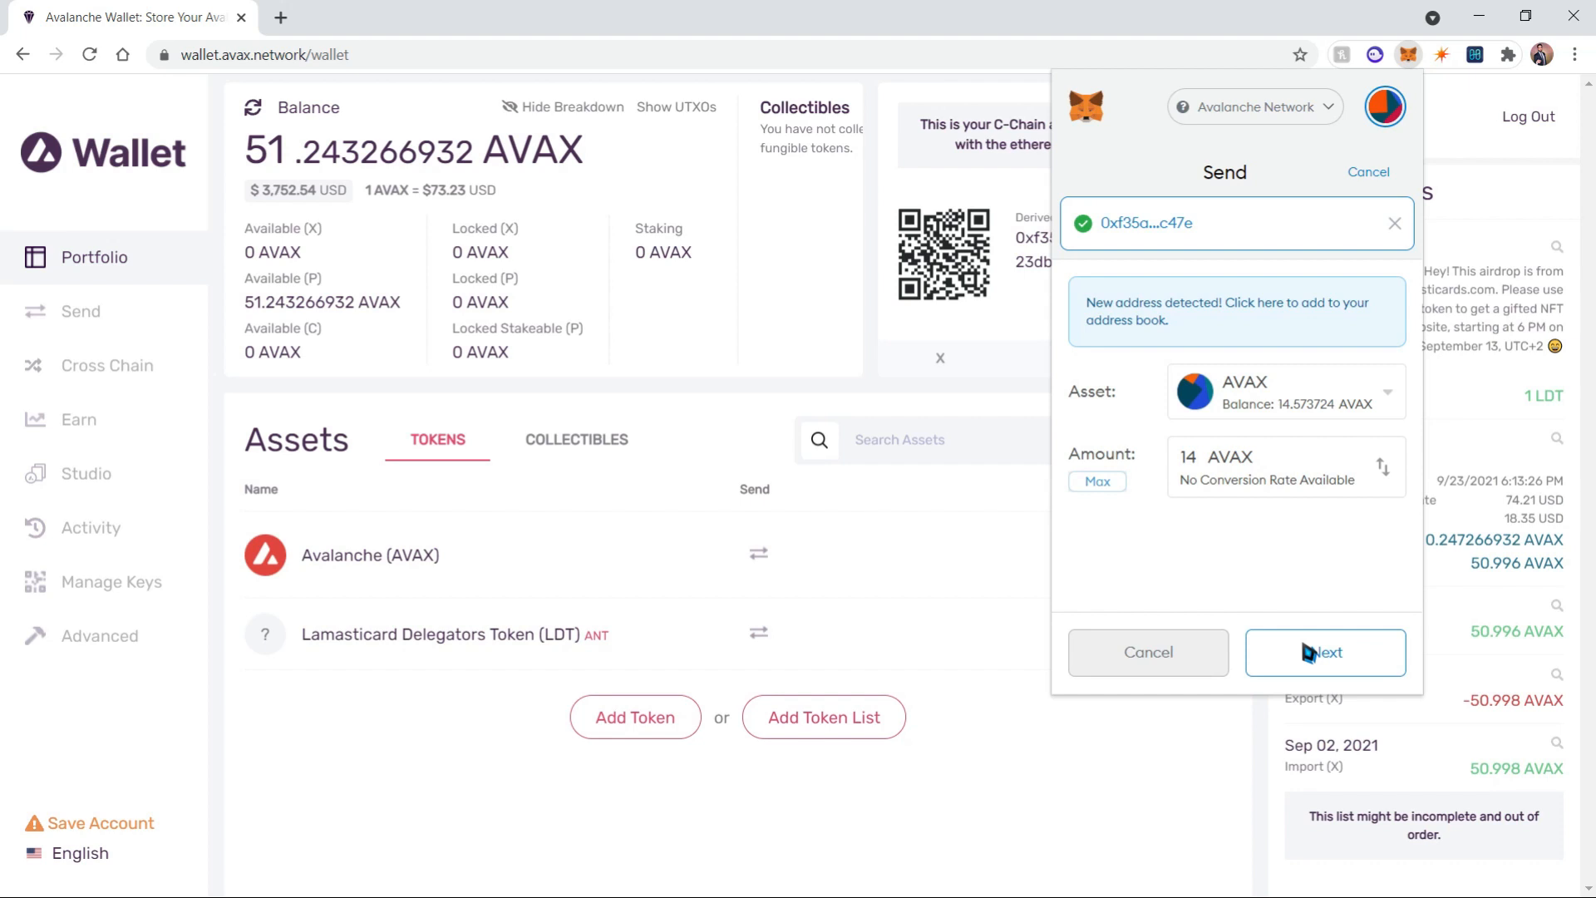
click(1325, 651)
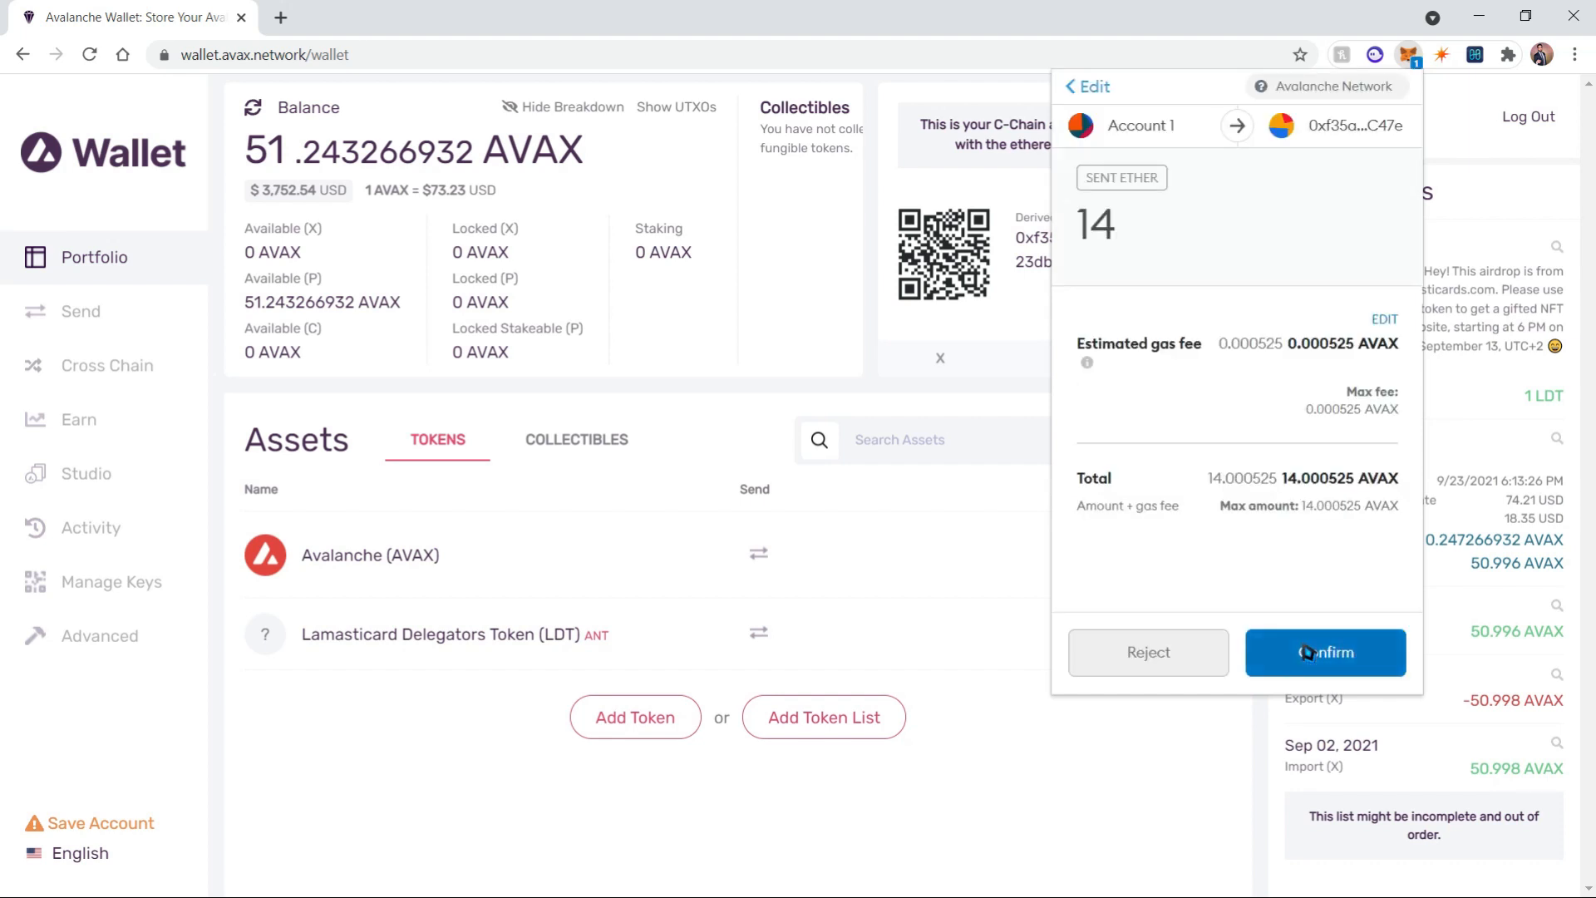
click(1325, 651)
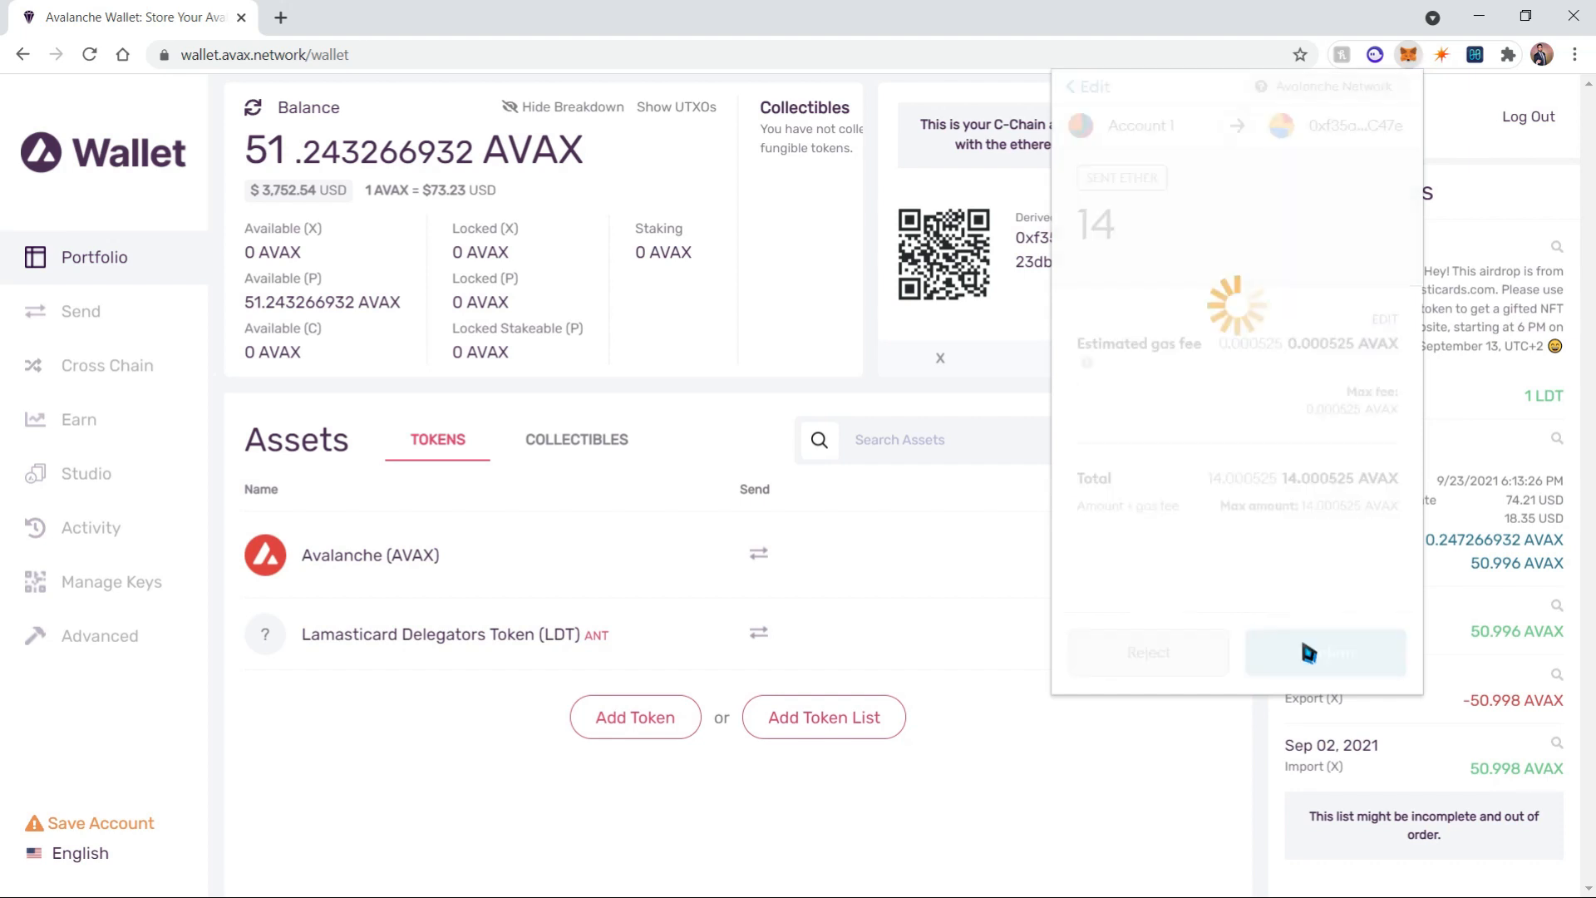
Dismiss the MetaMask popup and return to the Avalanche Wallet portfolio.
click(1325, 651)
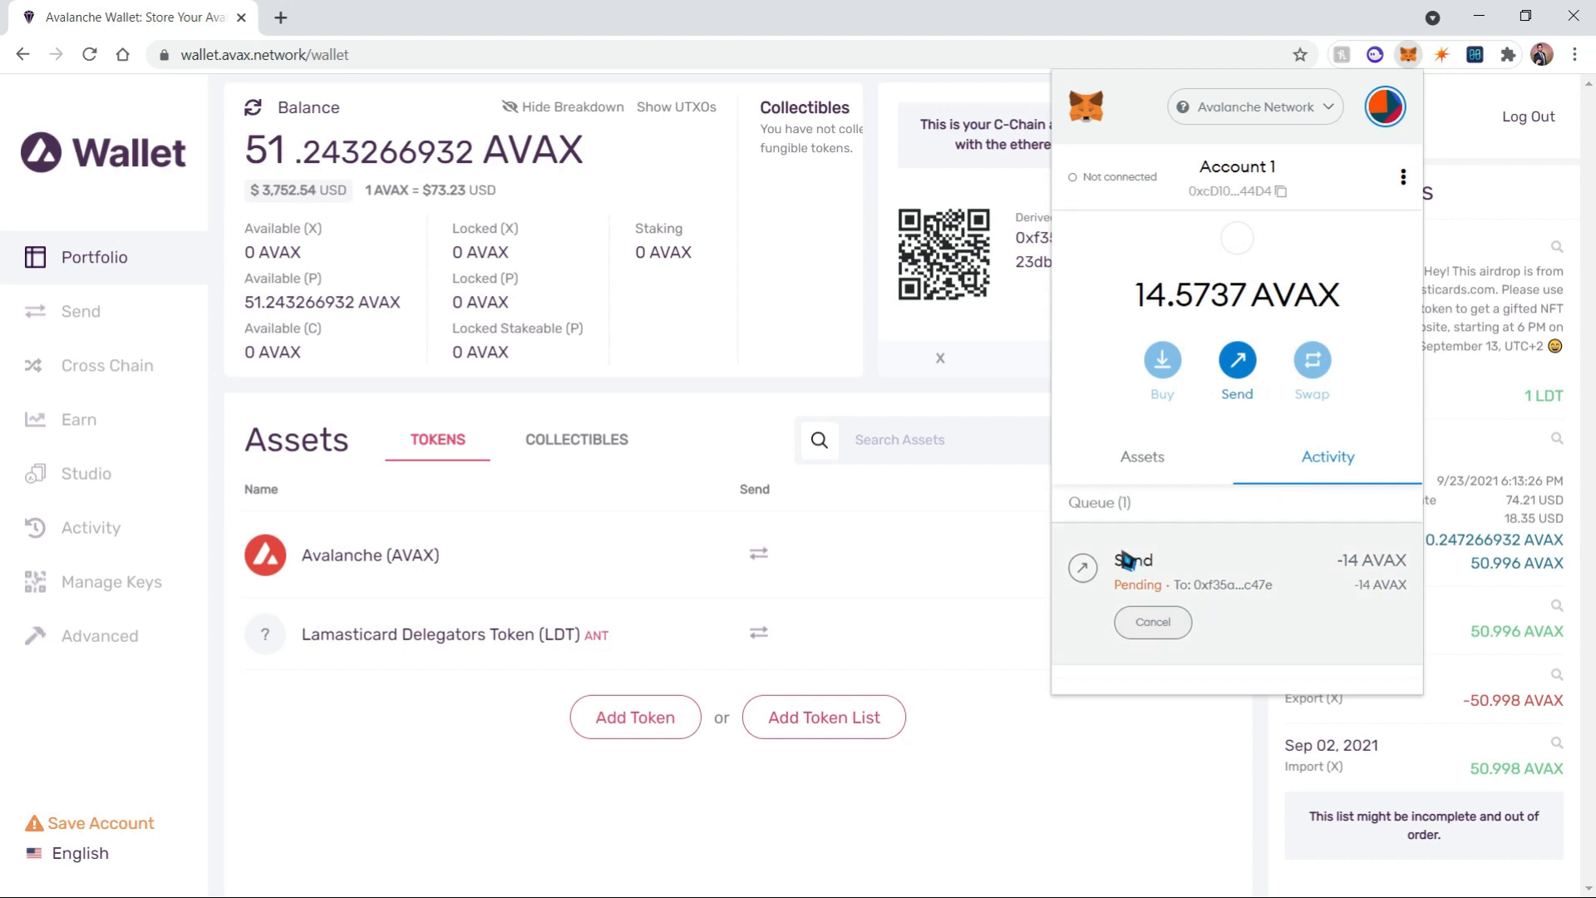
mouse_move(1225, 568)
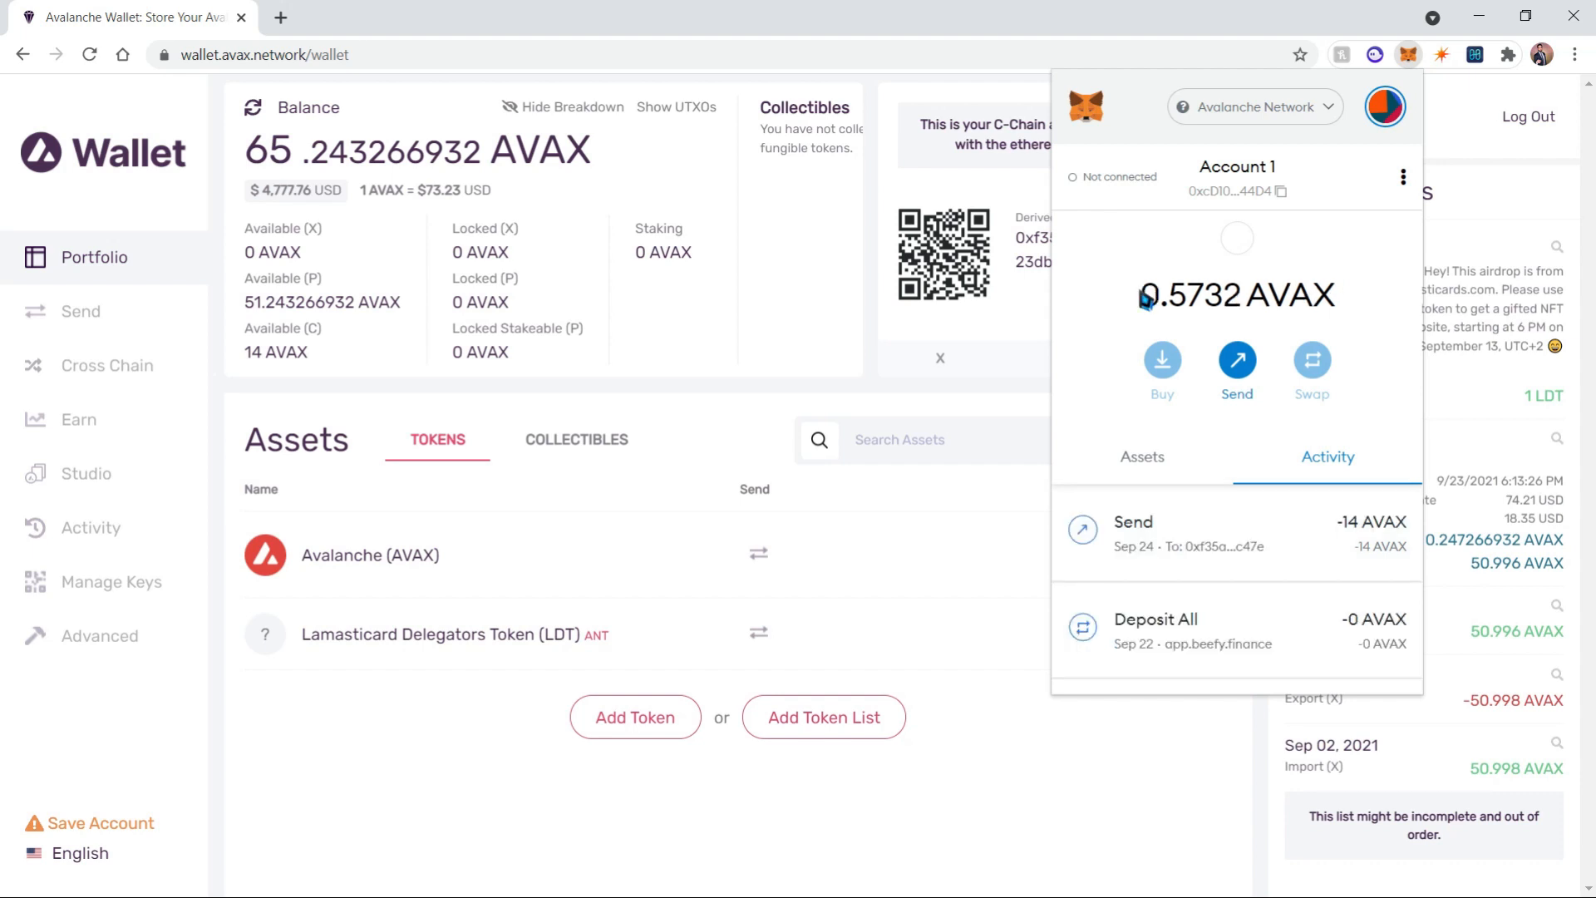
mouse_move(1323, 301)
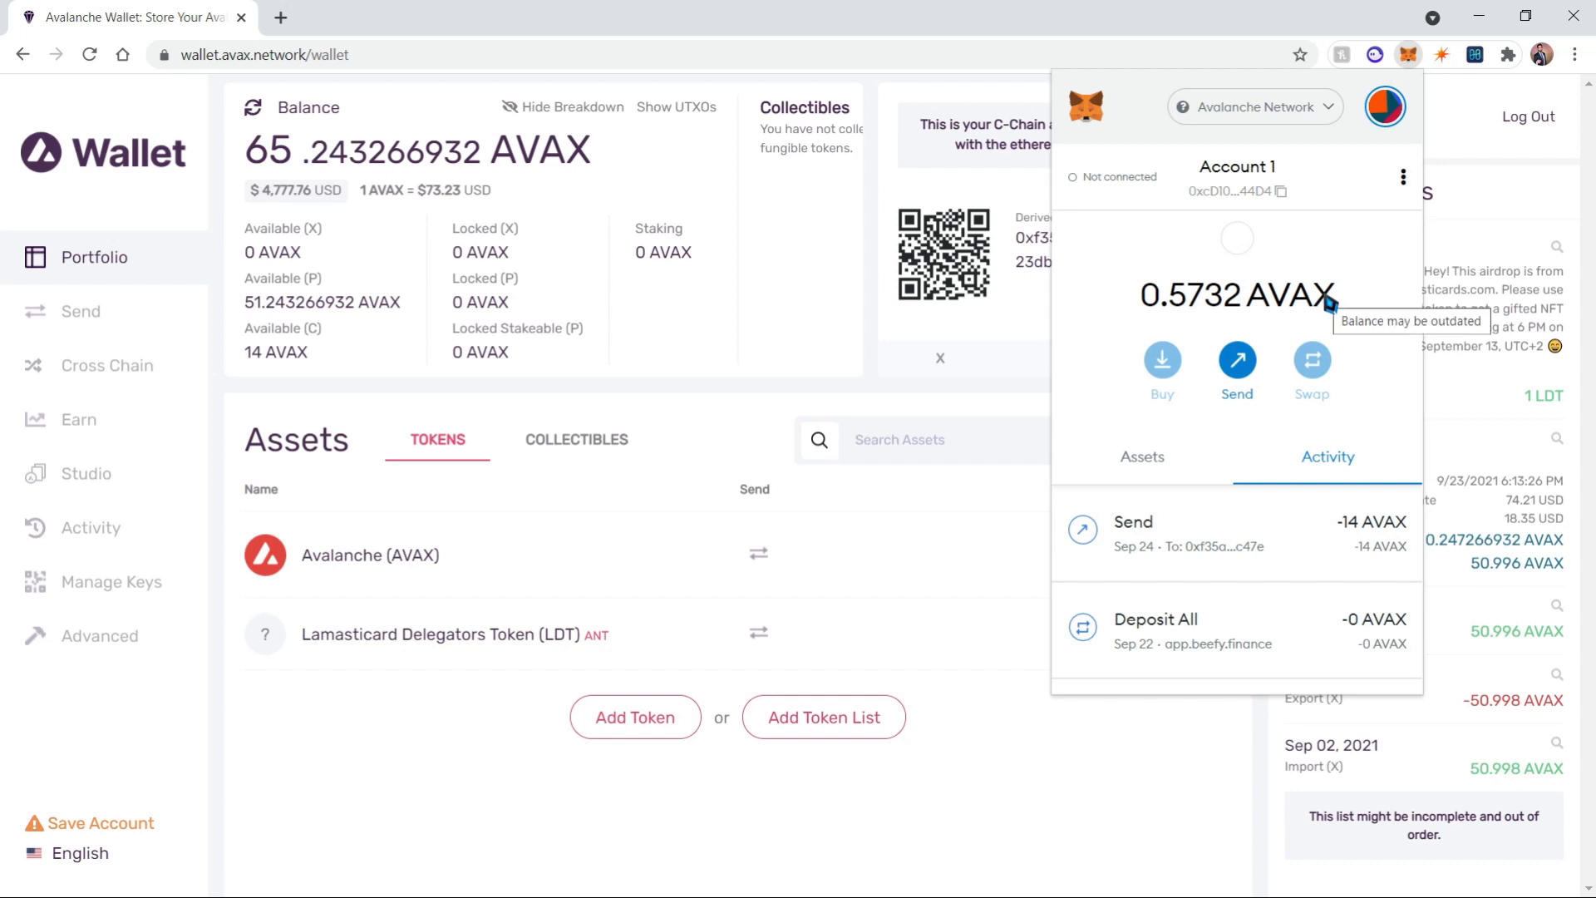
mouse_move(324, 130)
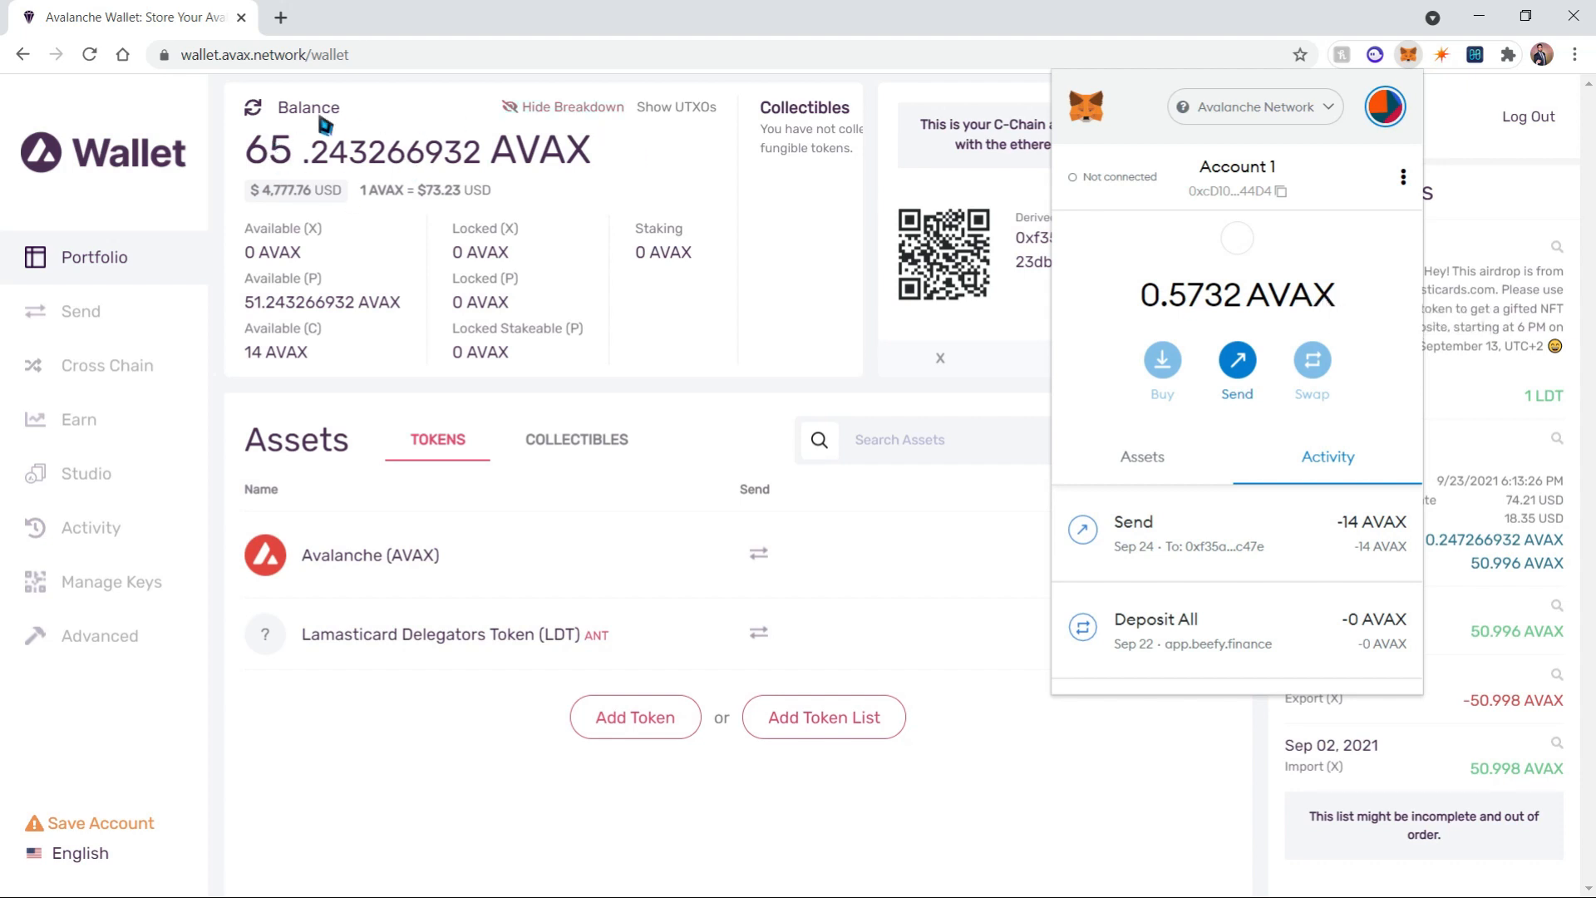
mouse_move(628, 156)
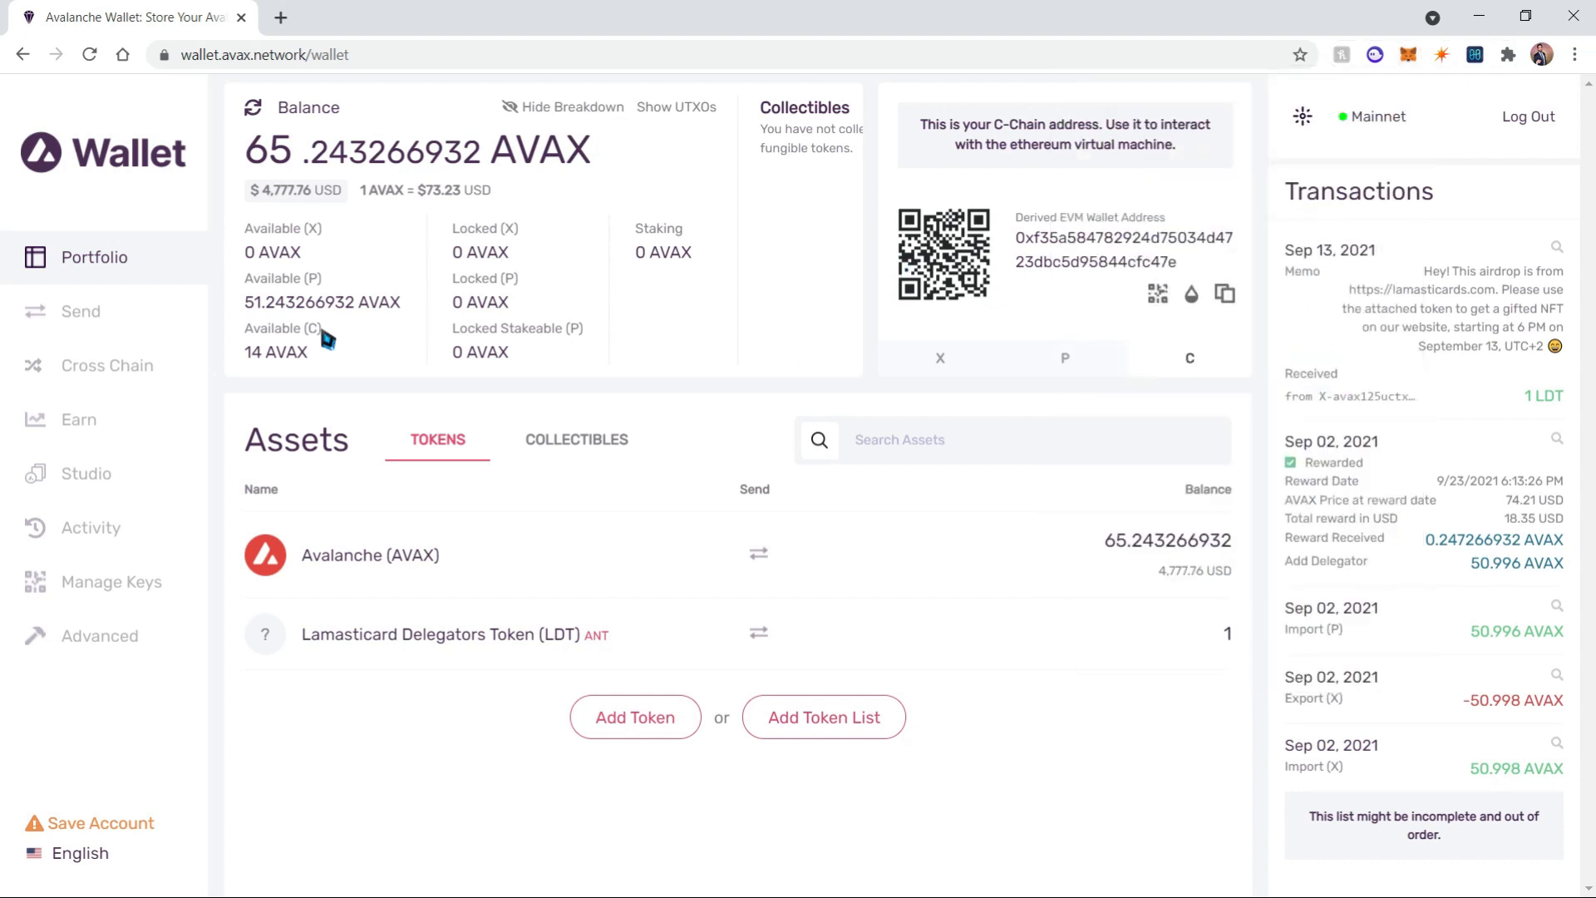
mouse_move(79, 432)
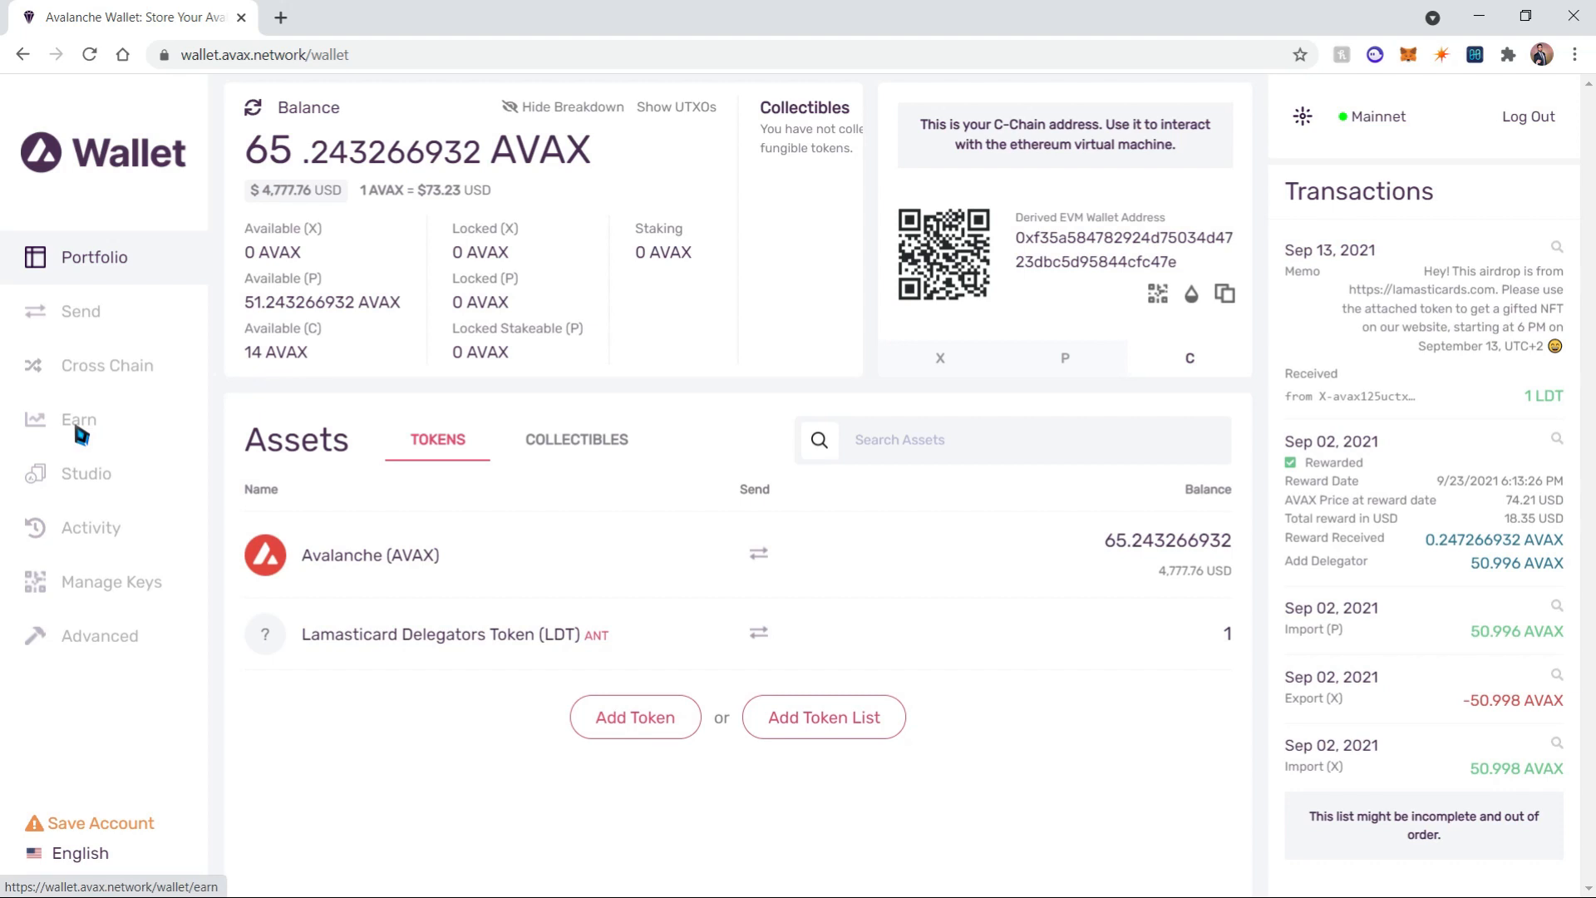
Go to the Earn page from the left sidebar.
click(78, 419)
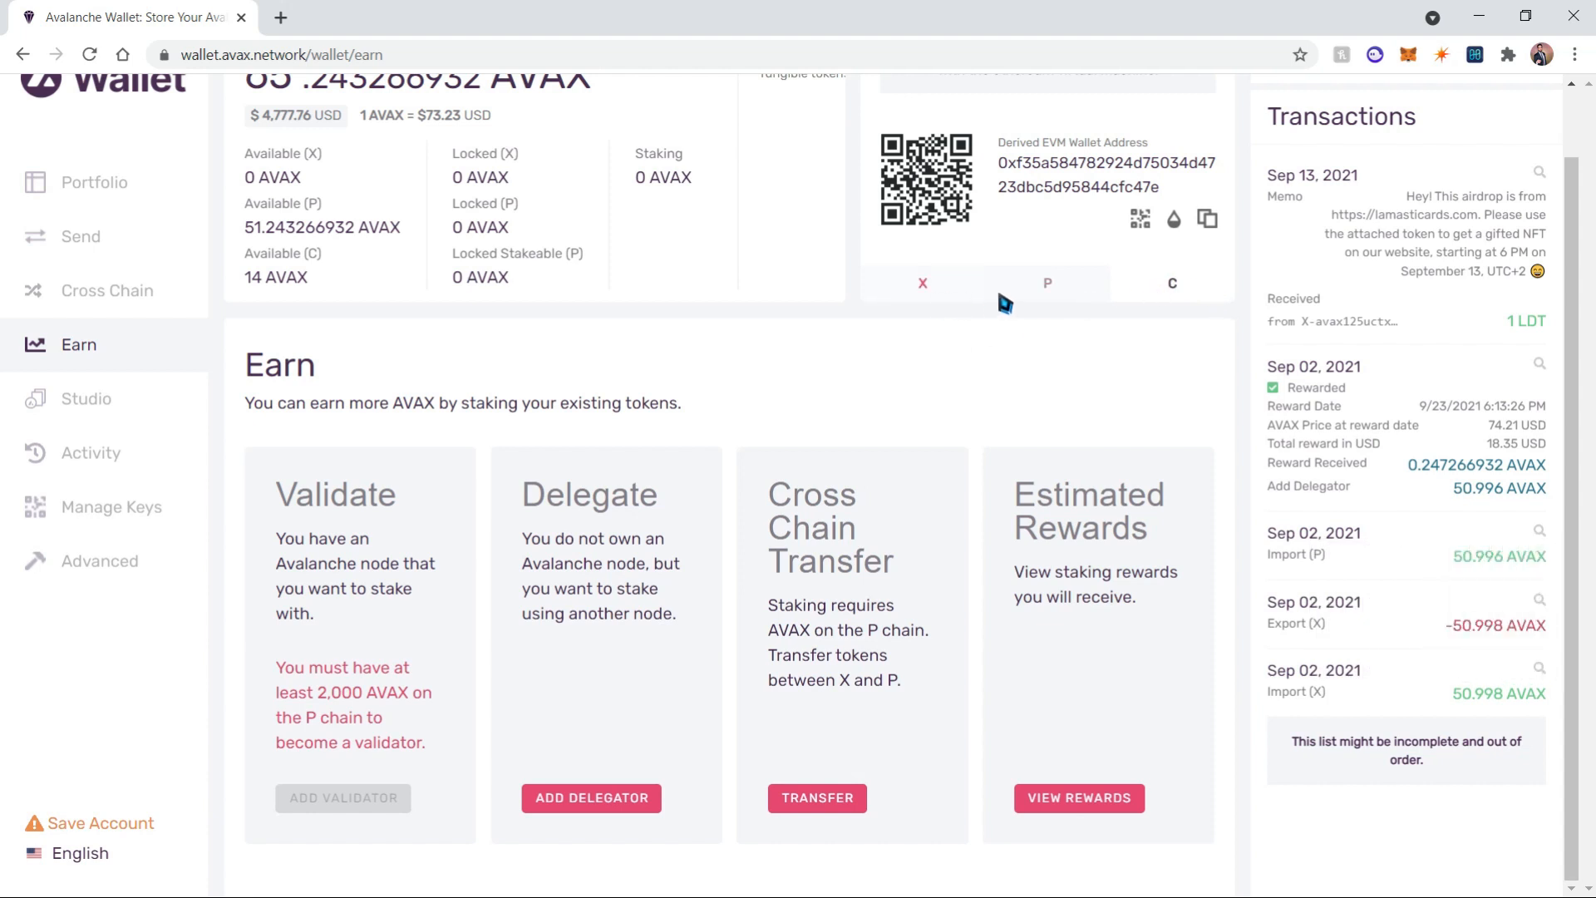
mouse_move(873, 628)
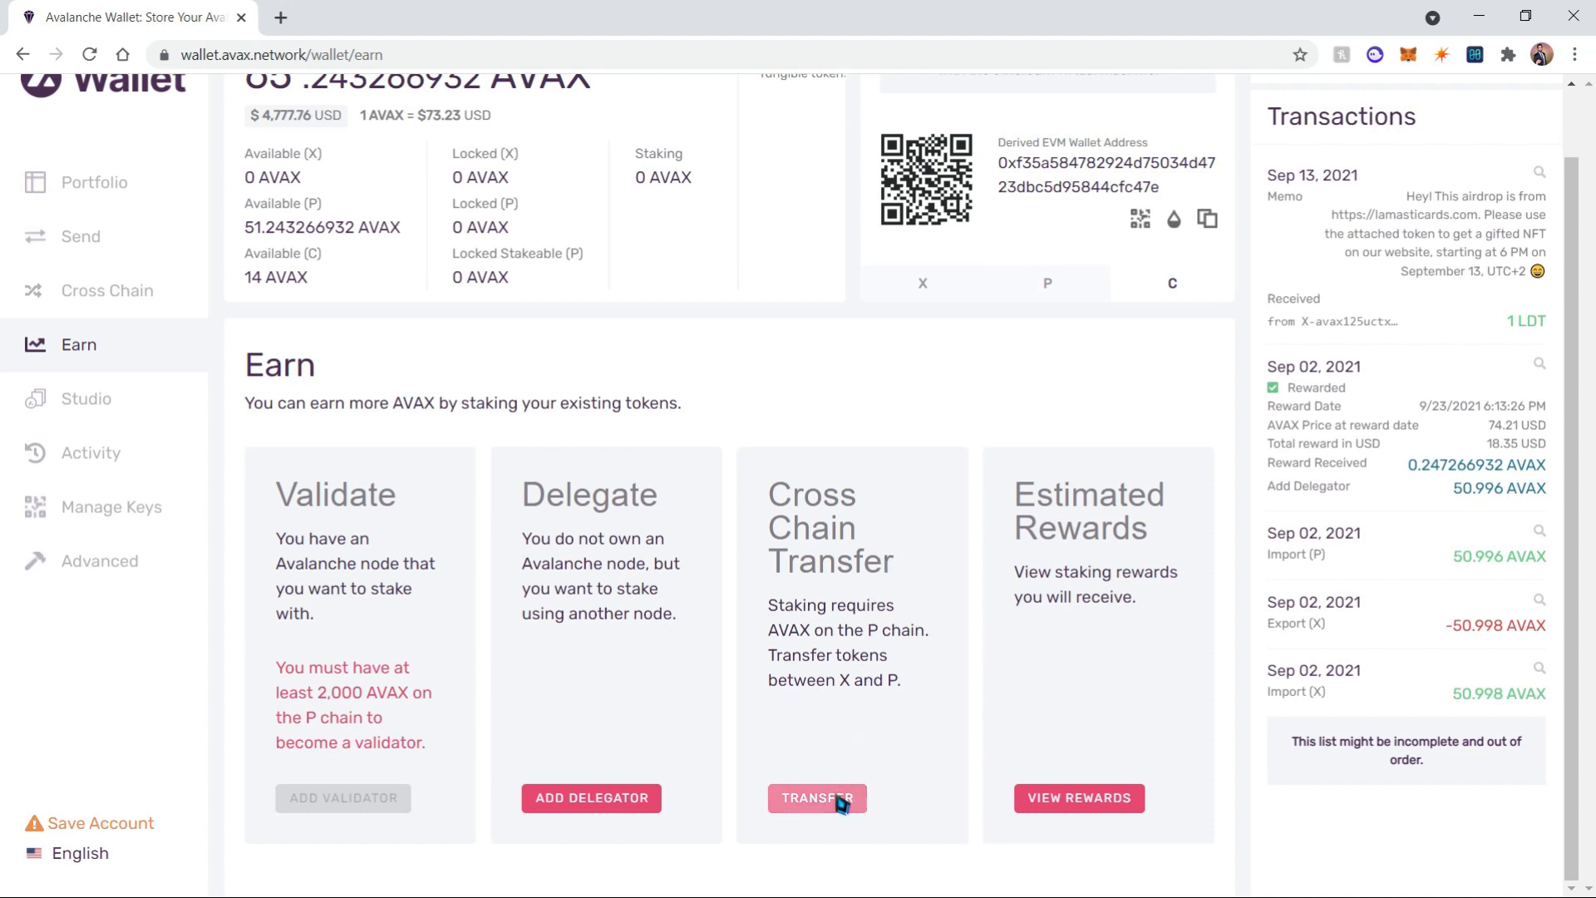
Cross-chain transfer the full 13.998 AVAX C-Chain balance to the X-Chain.
click(817, 796)
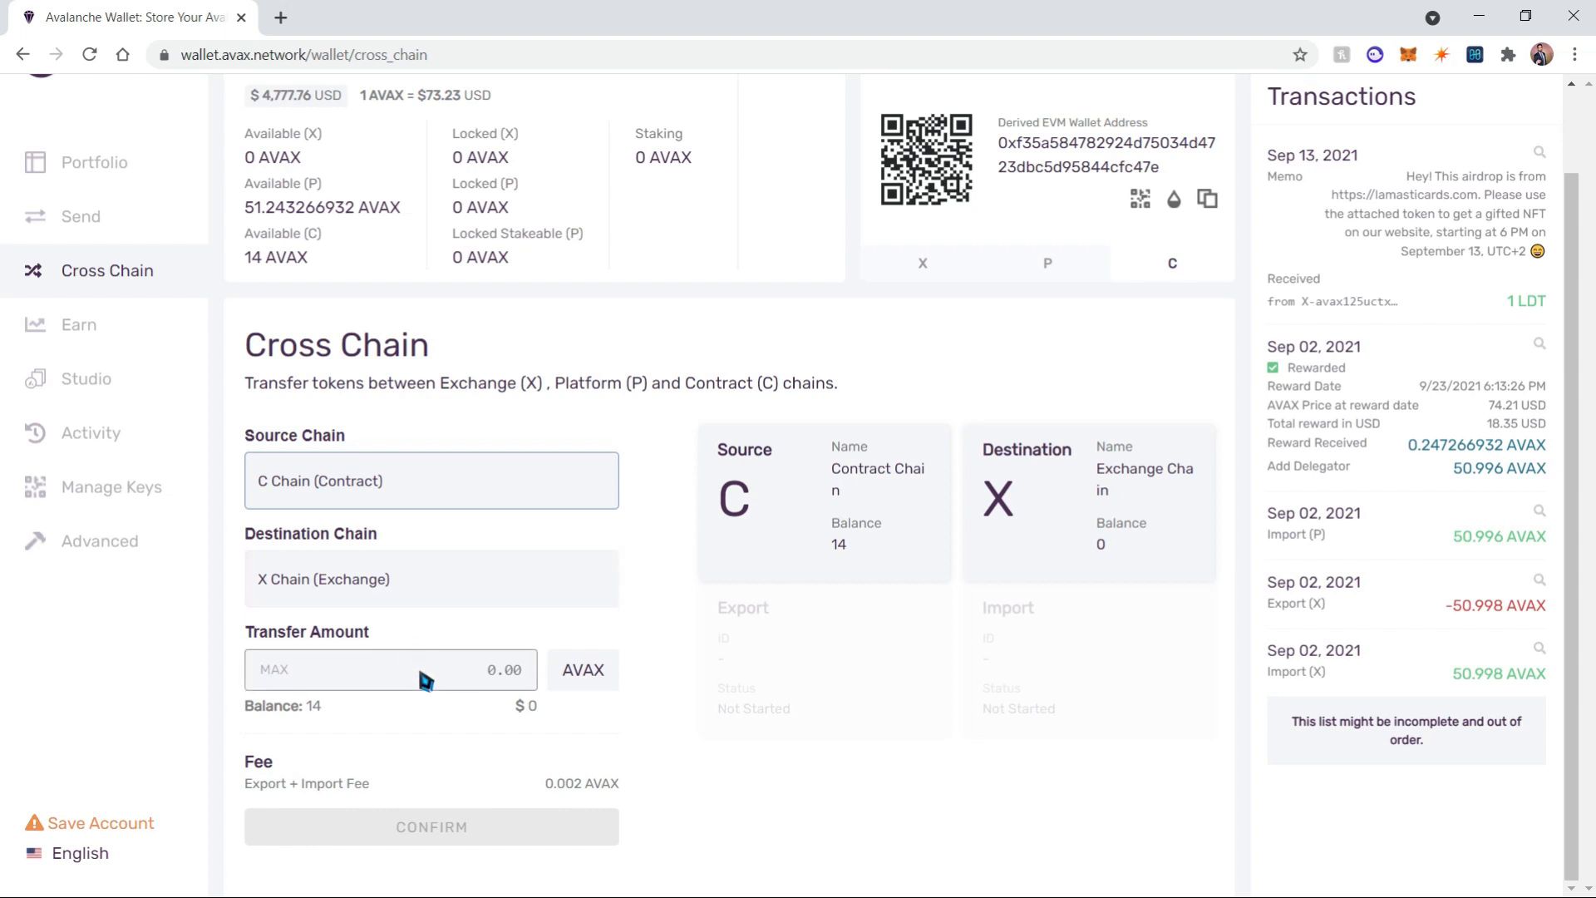
click(271, 668)
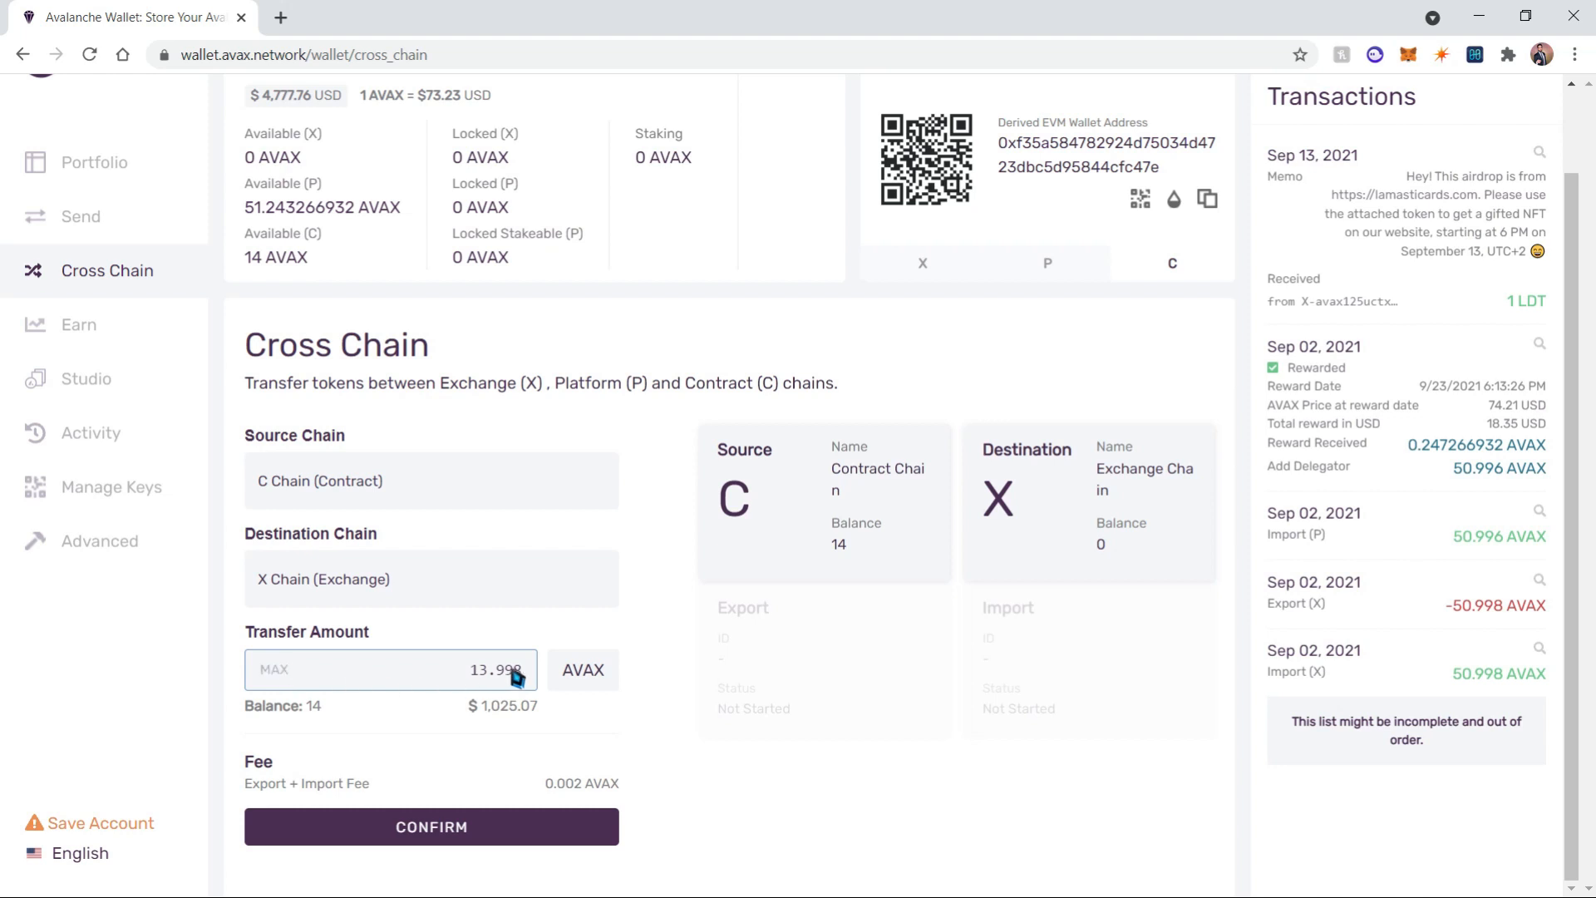
mouse_move(547, 836)
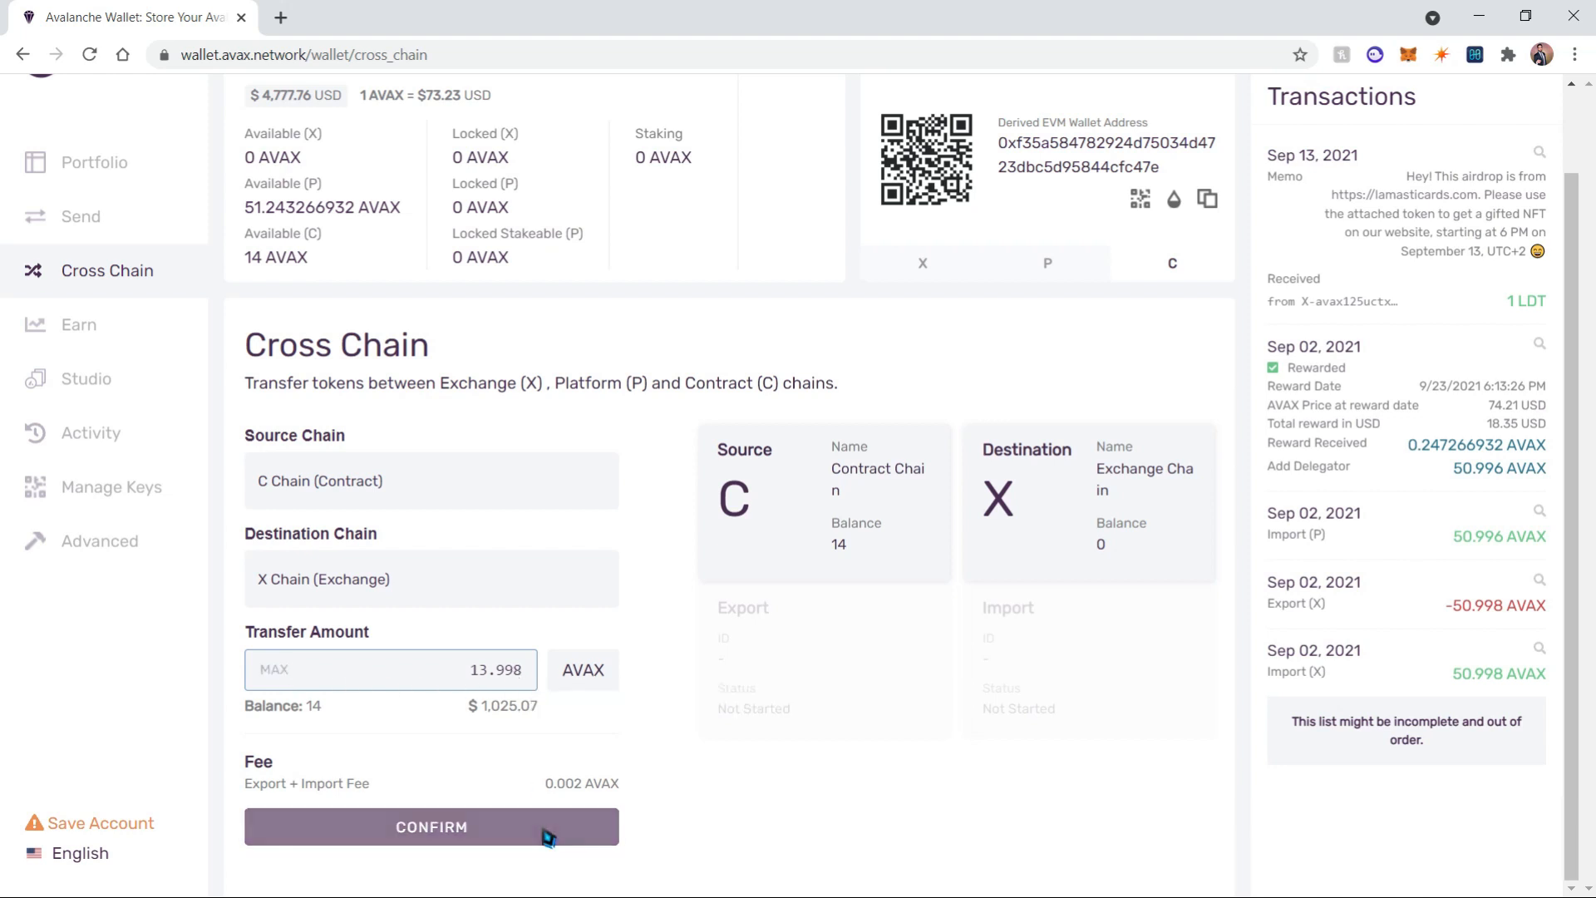
click(431, 826)
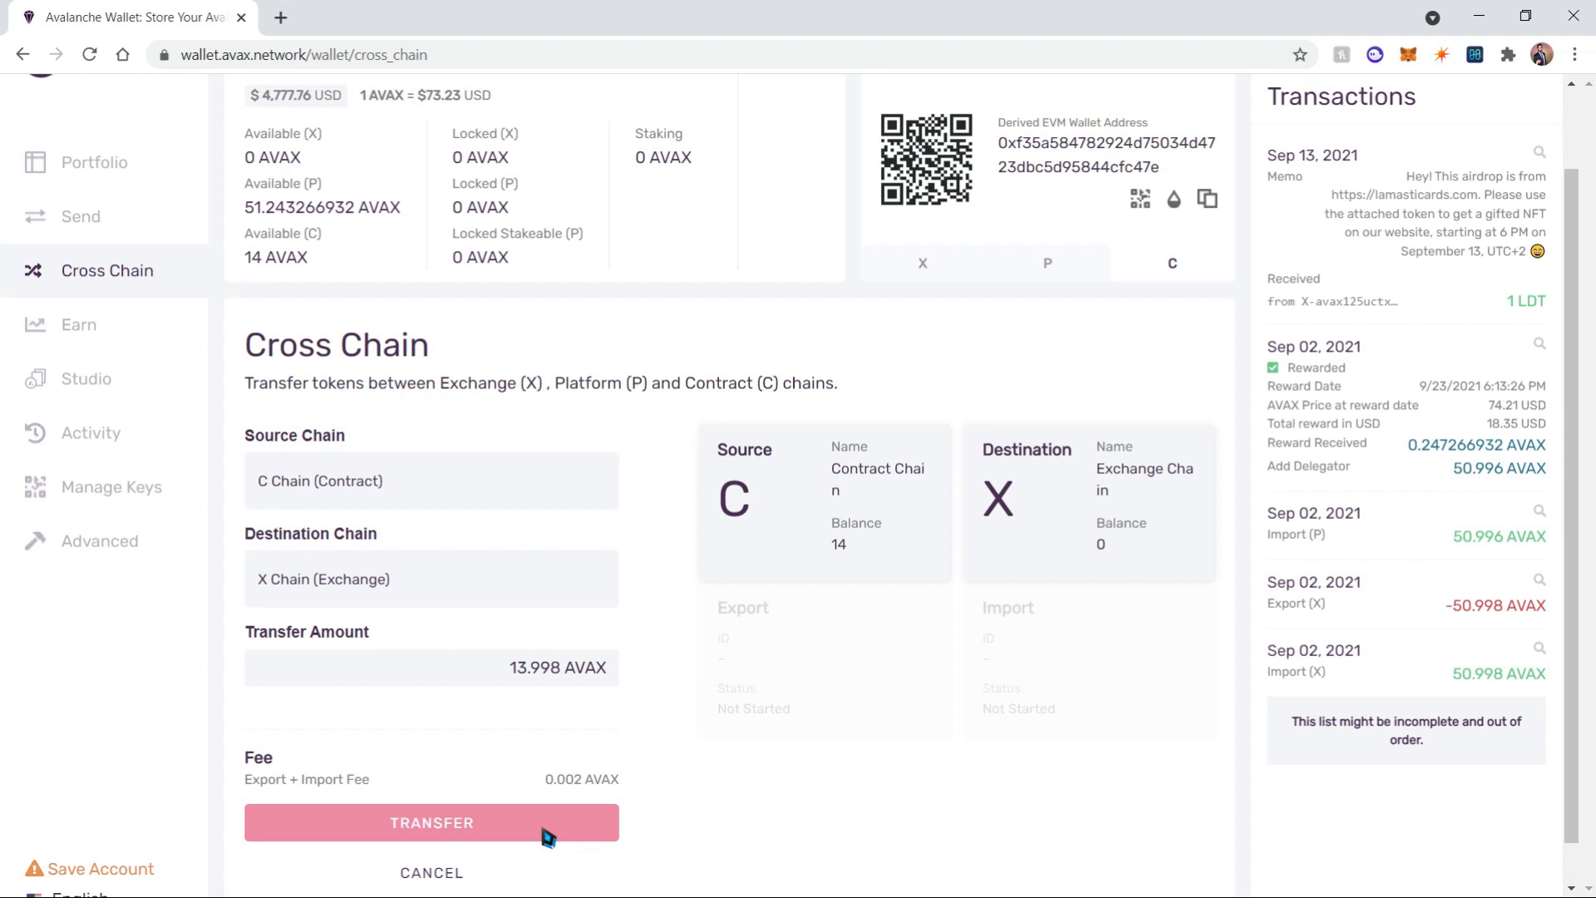
click(430, 823)
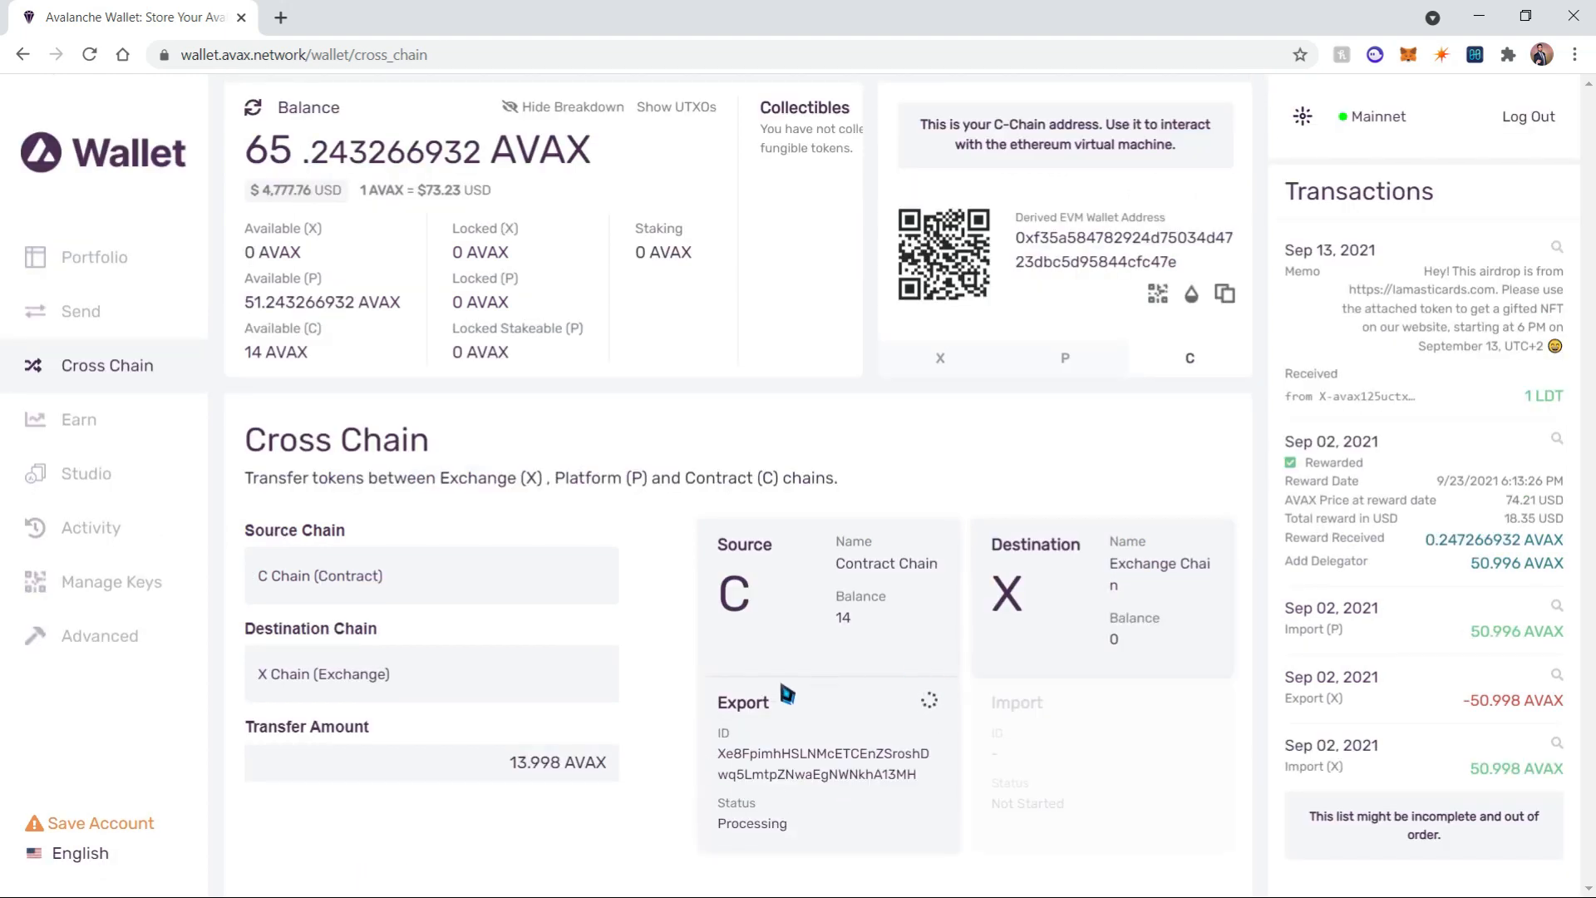
mouse_move(753, 831)
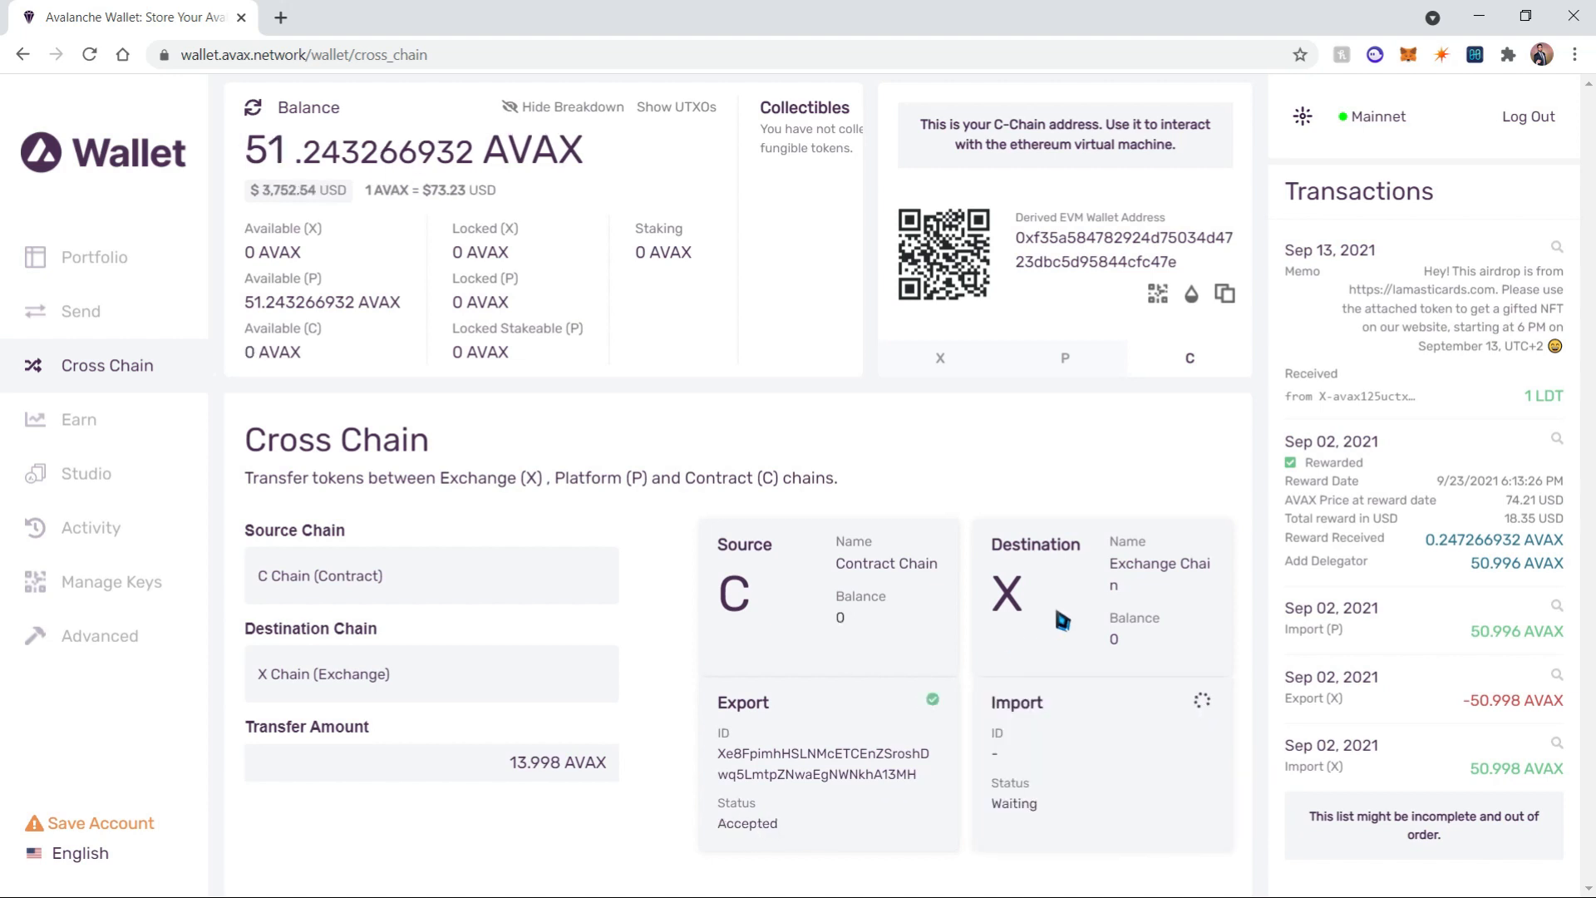
mouse_move(1104, 655)
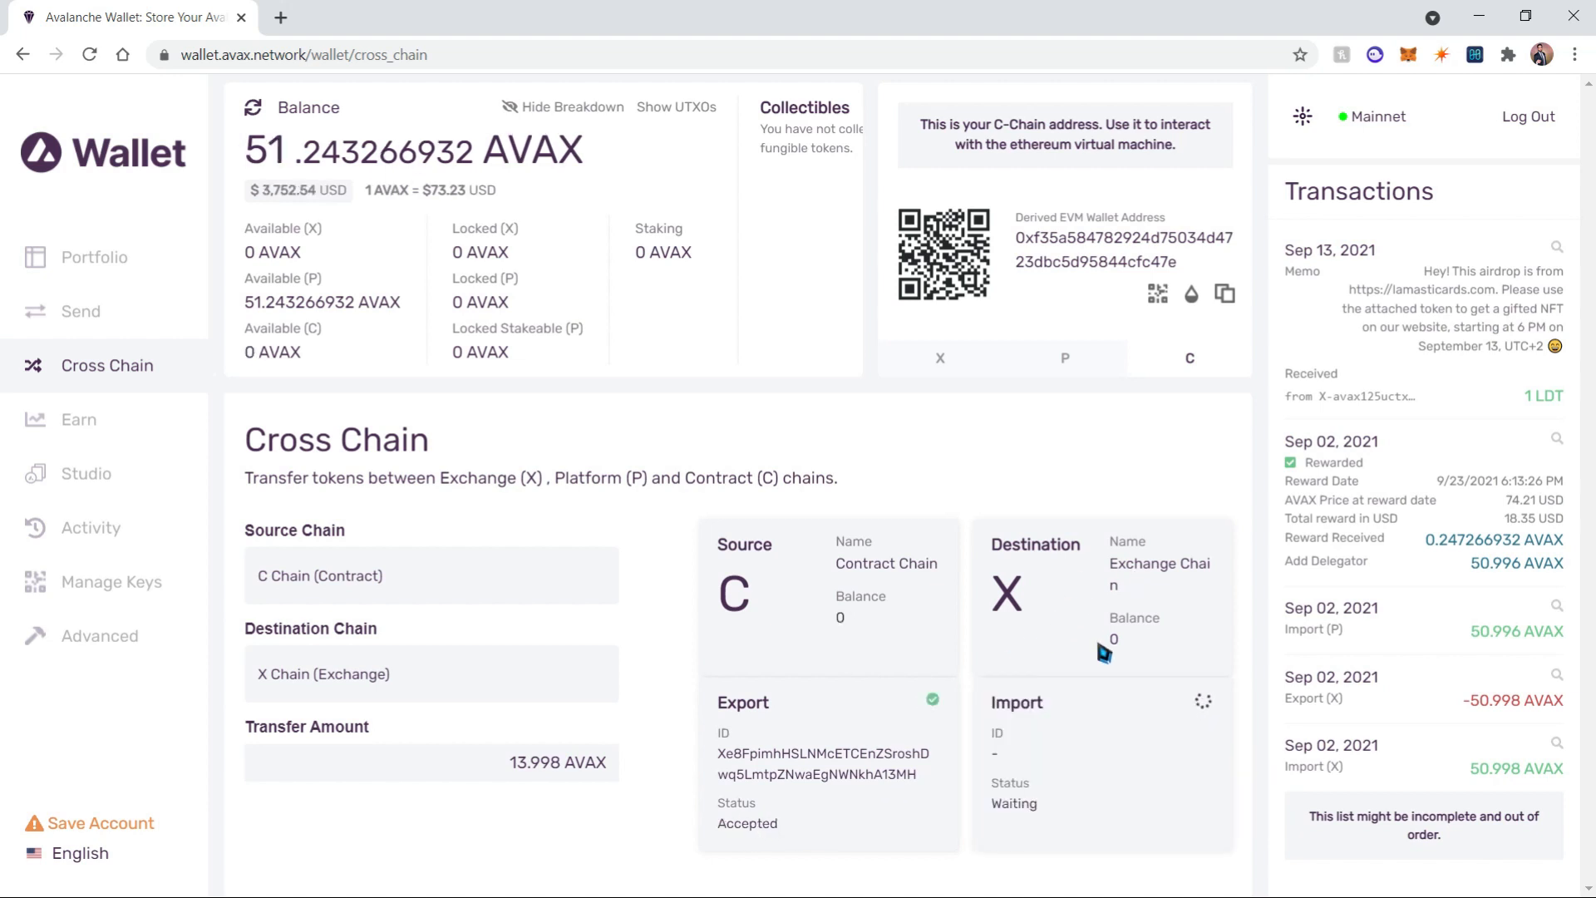
mouse_move(921, 570)
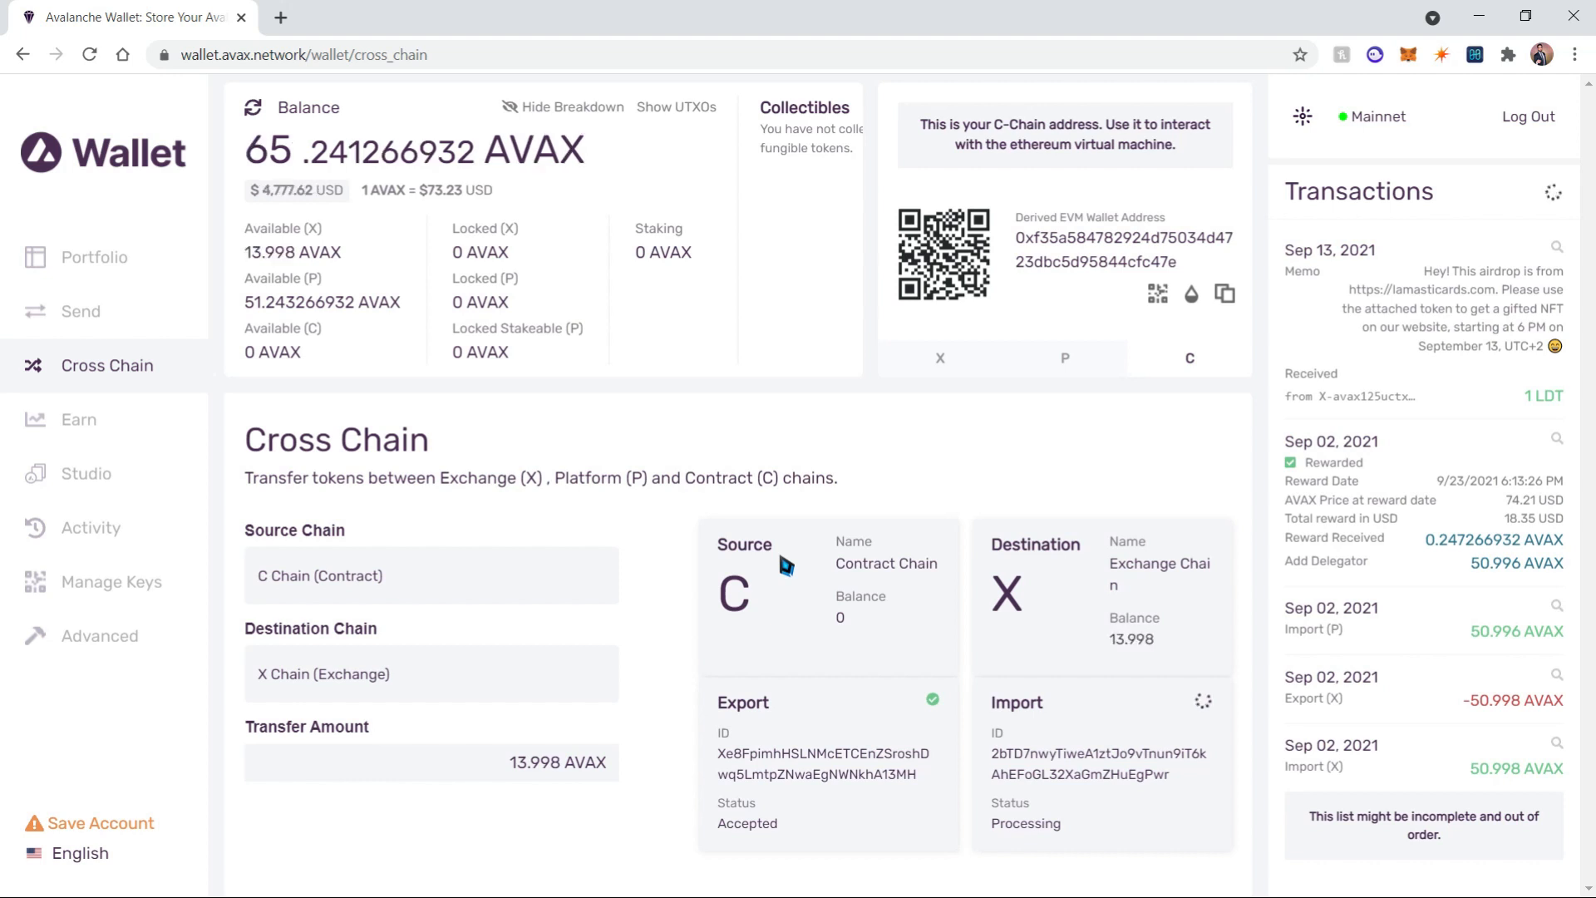
click(430, 575)
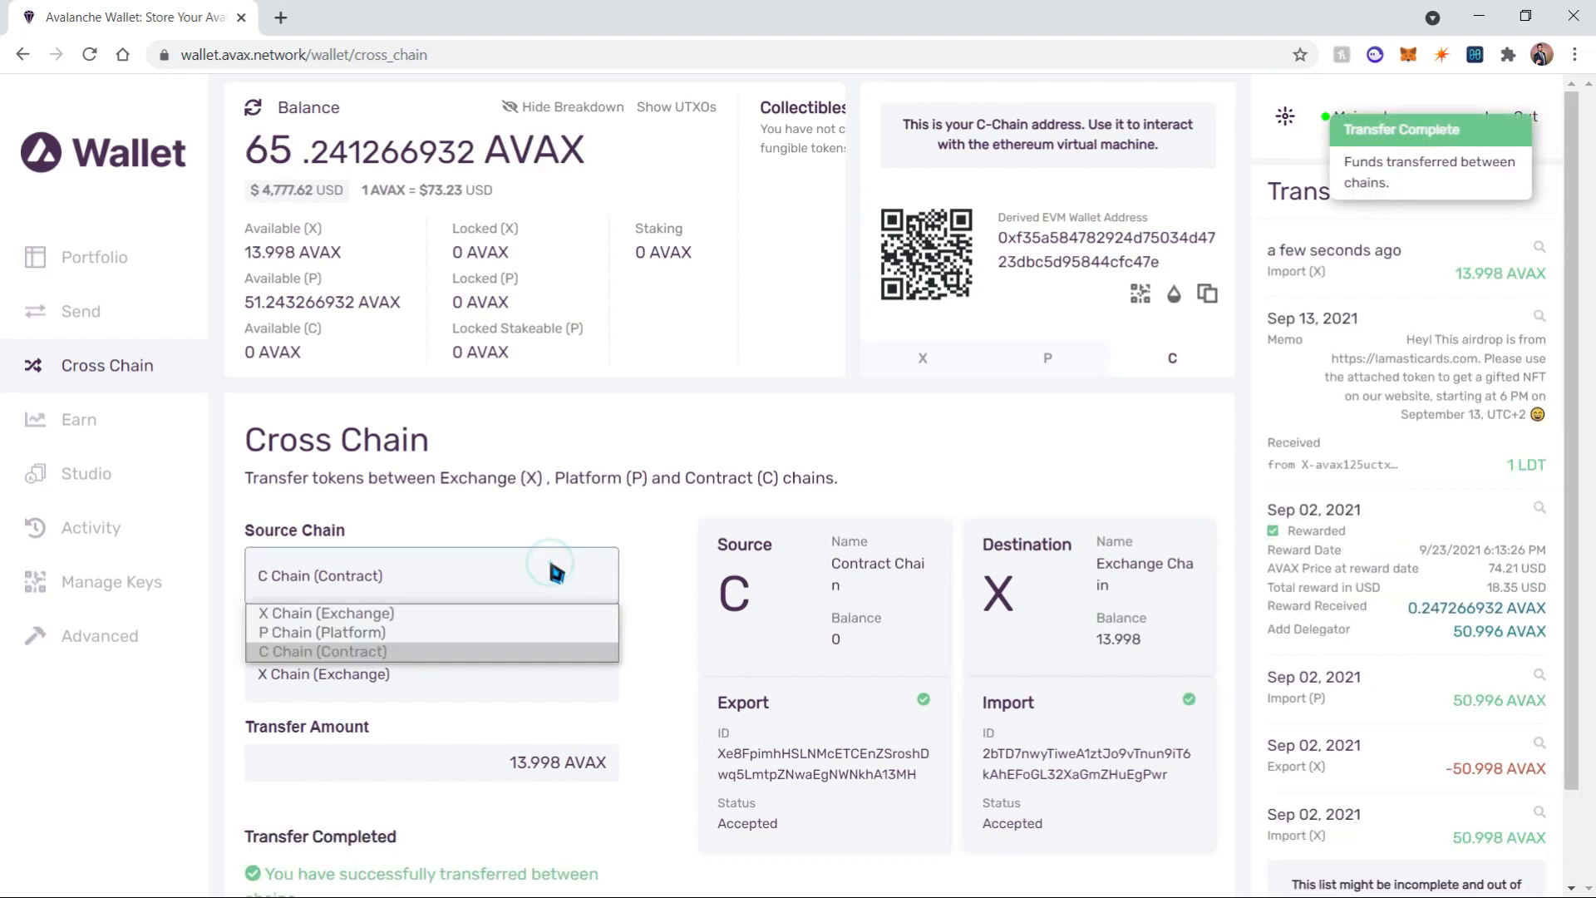
click(324, 652)
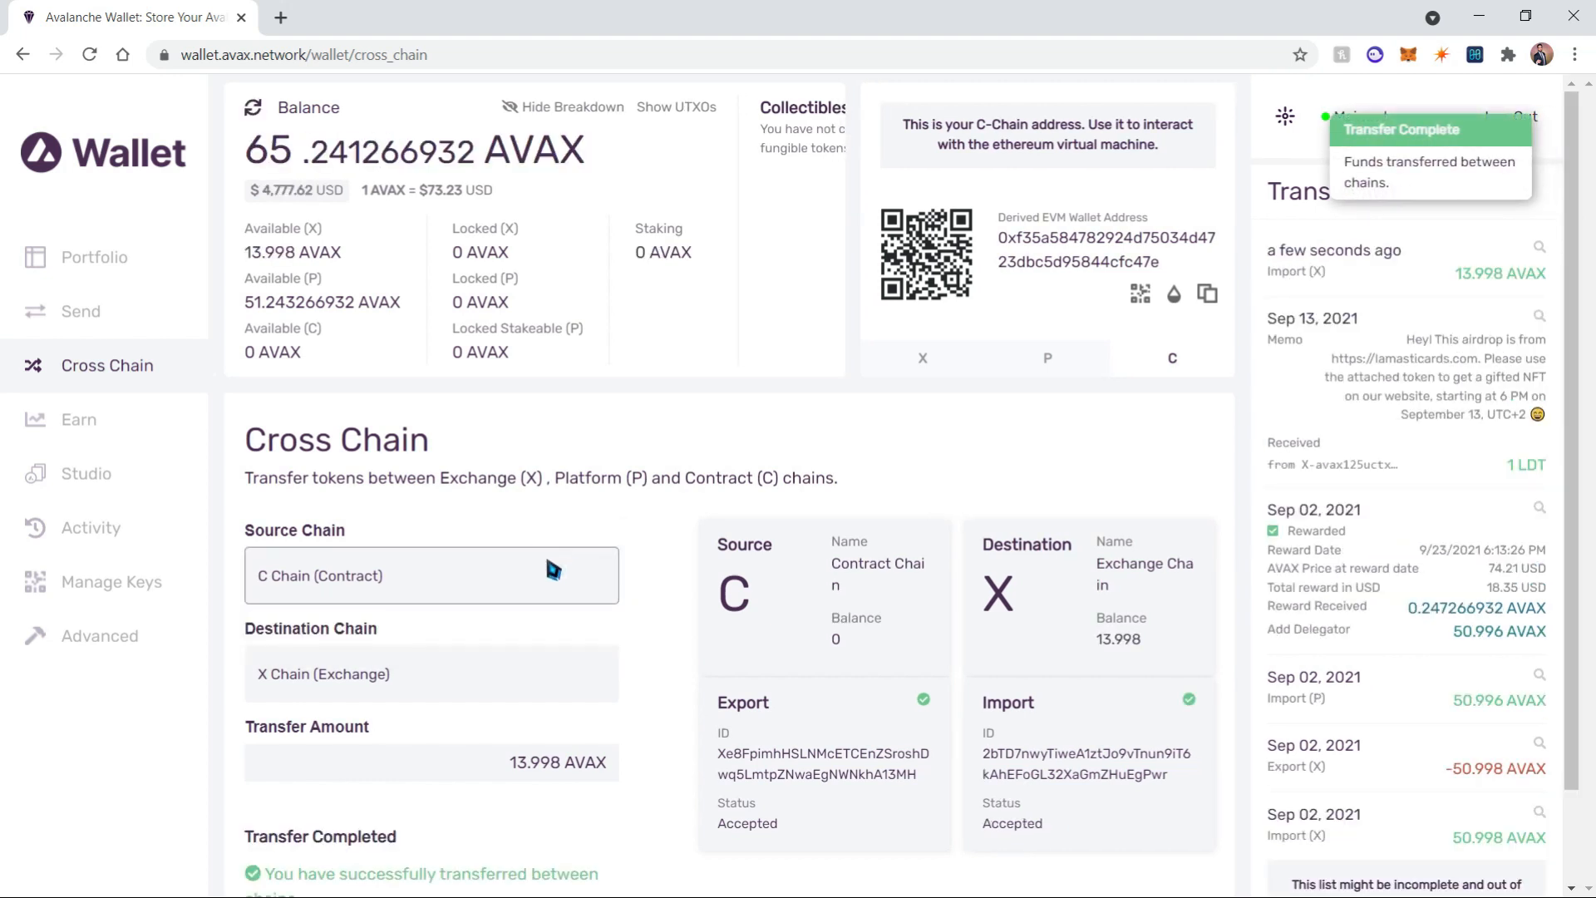
scroll(down, 3)
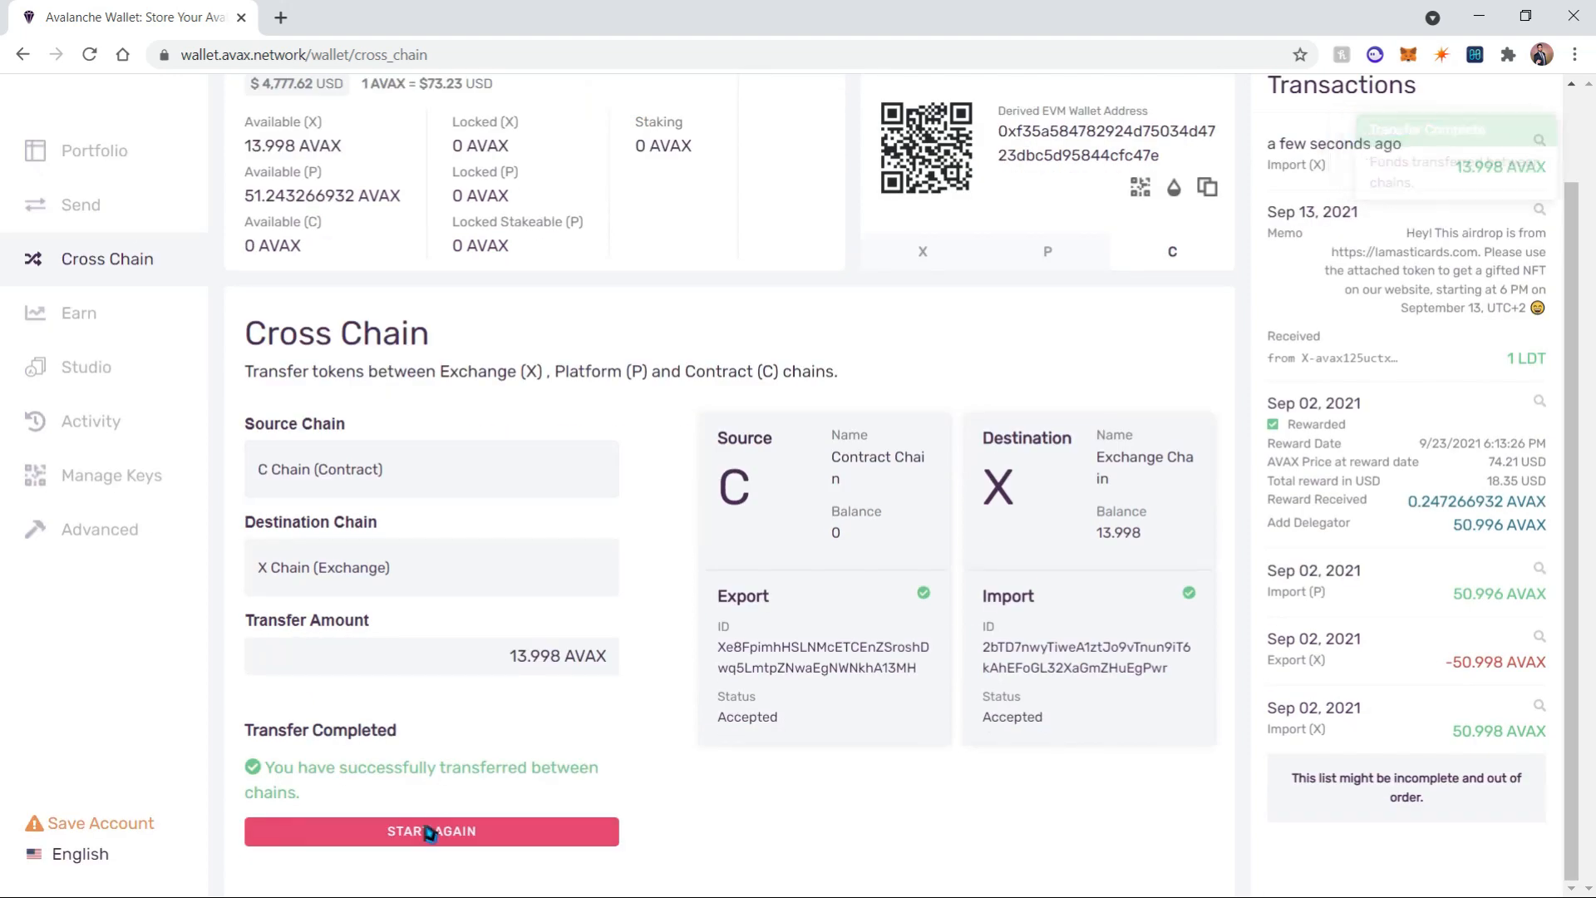
Transfer the full 13.996 AVAX from the X-Chain to the P-Chain, then return to Earn.
click(430, 831)
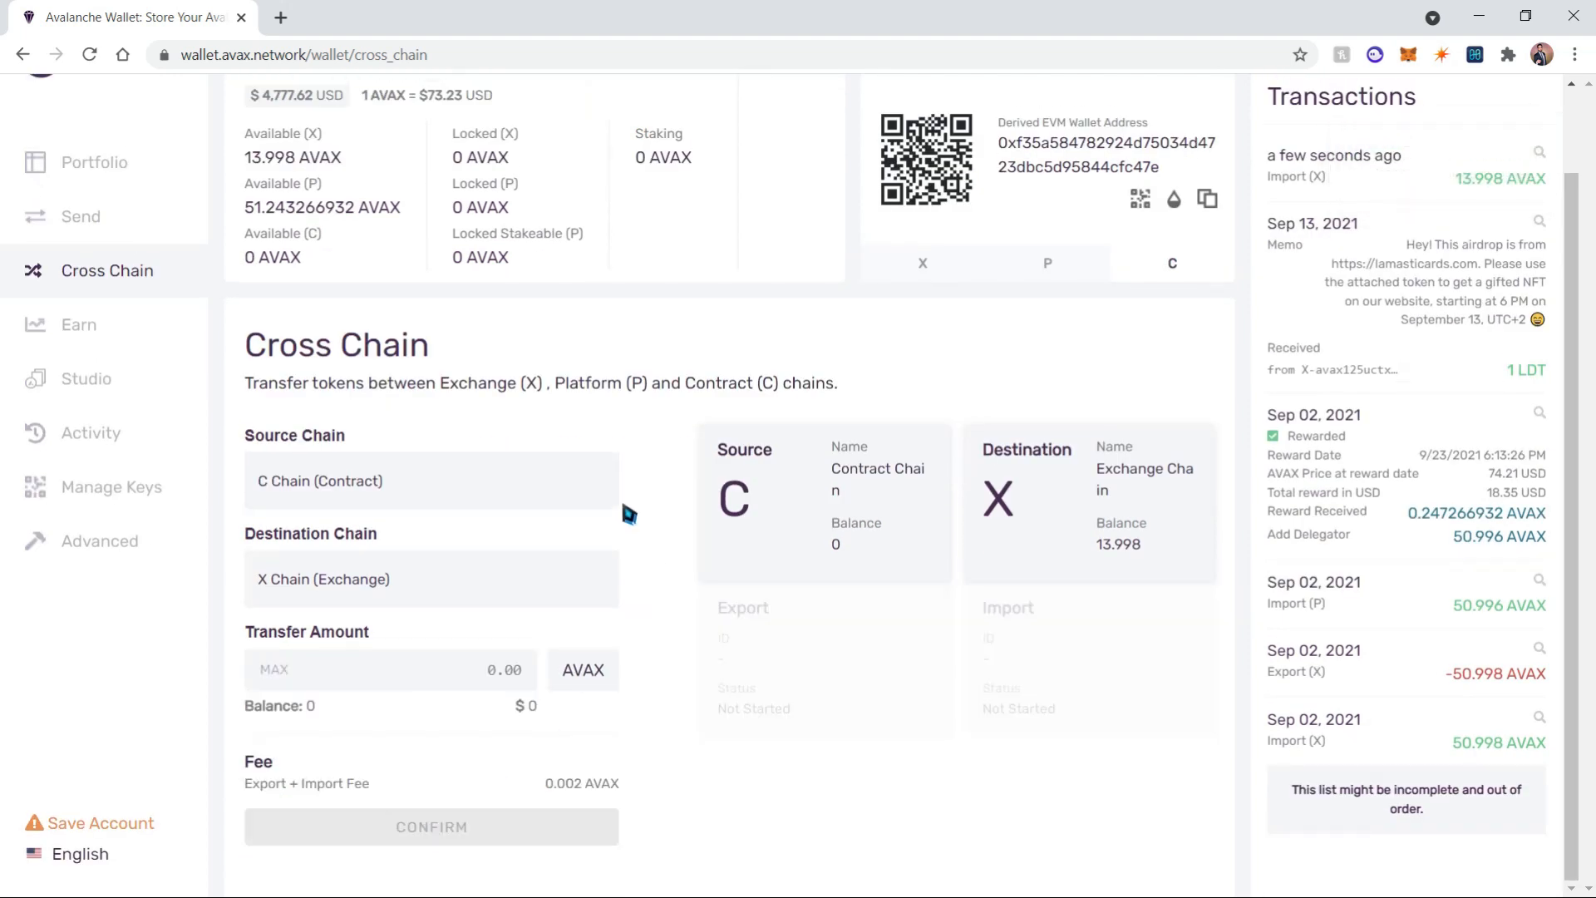
click(429, 481)
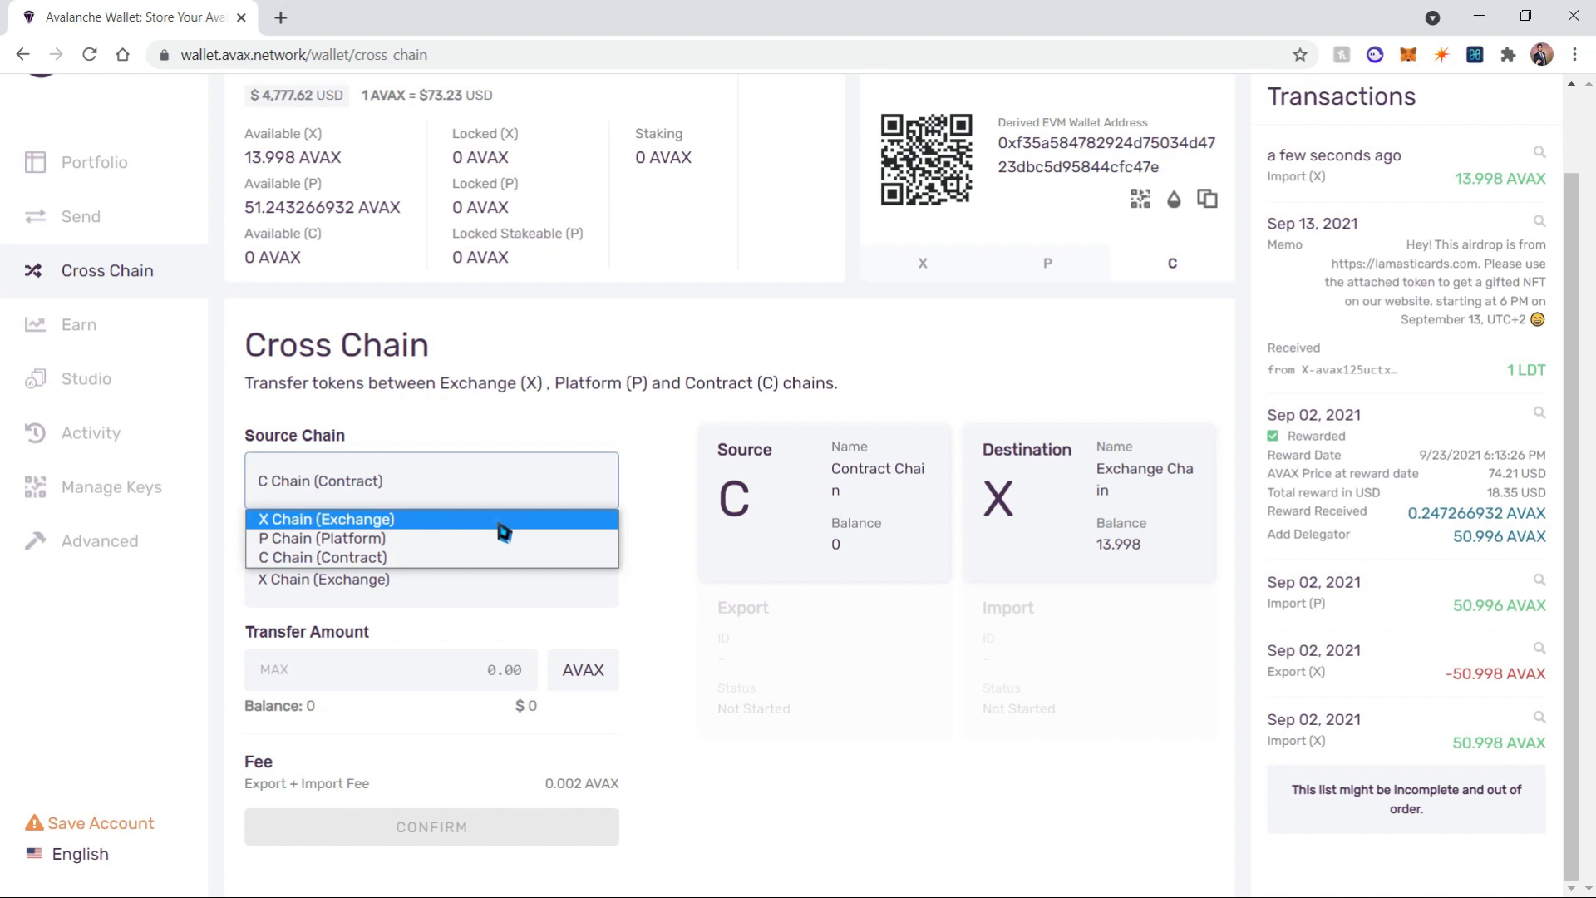
click(327, 519)
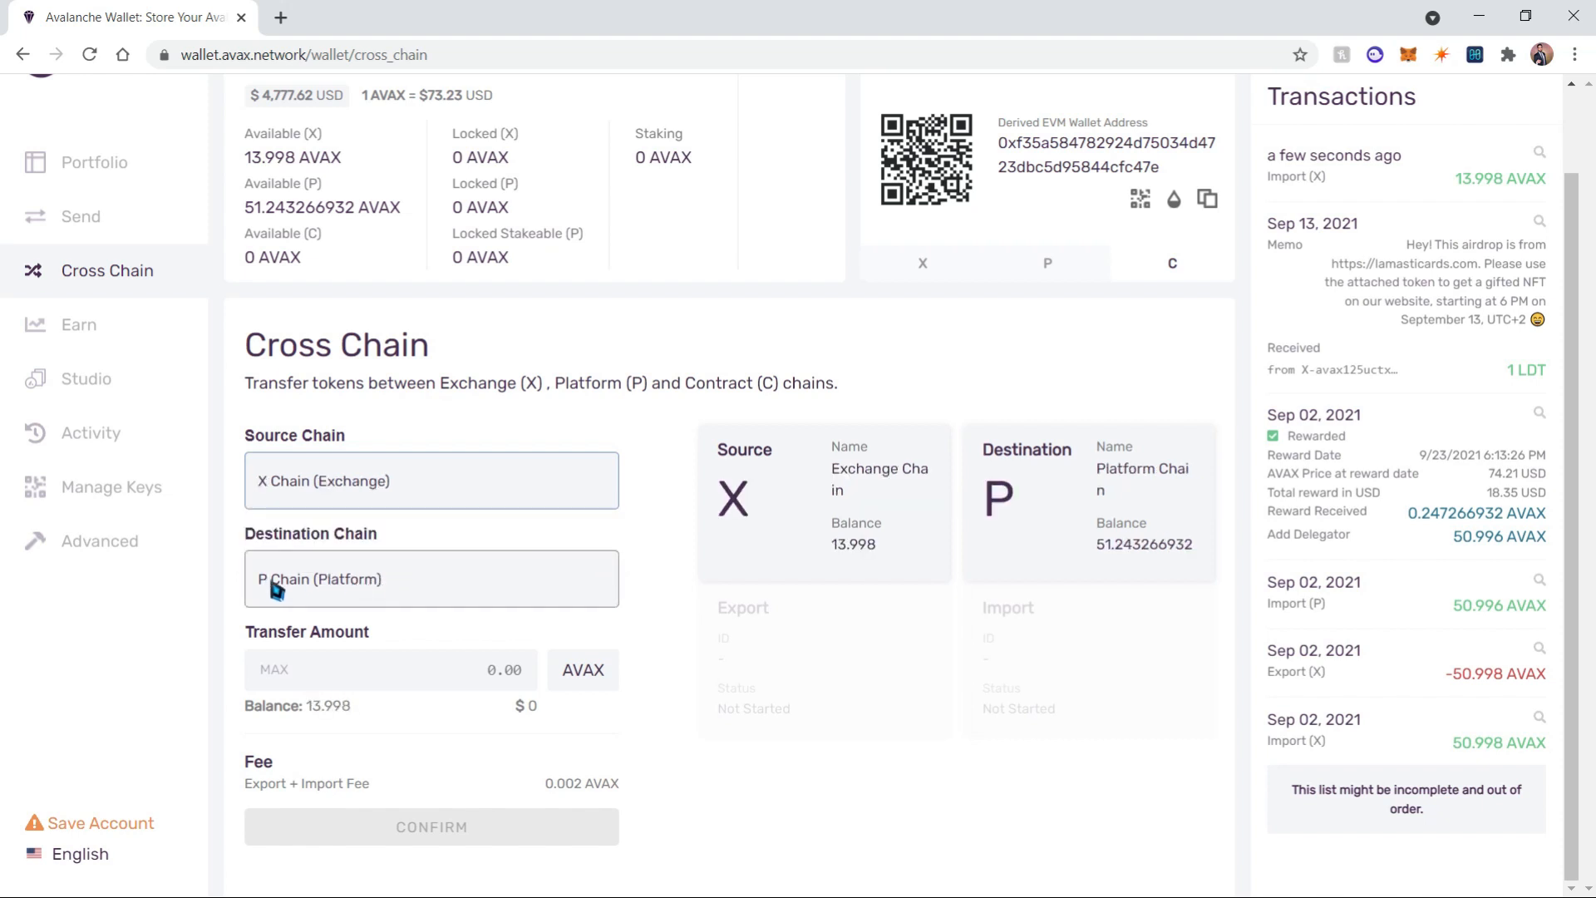
mouse_move(401, 637)
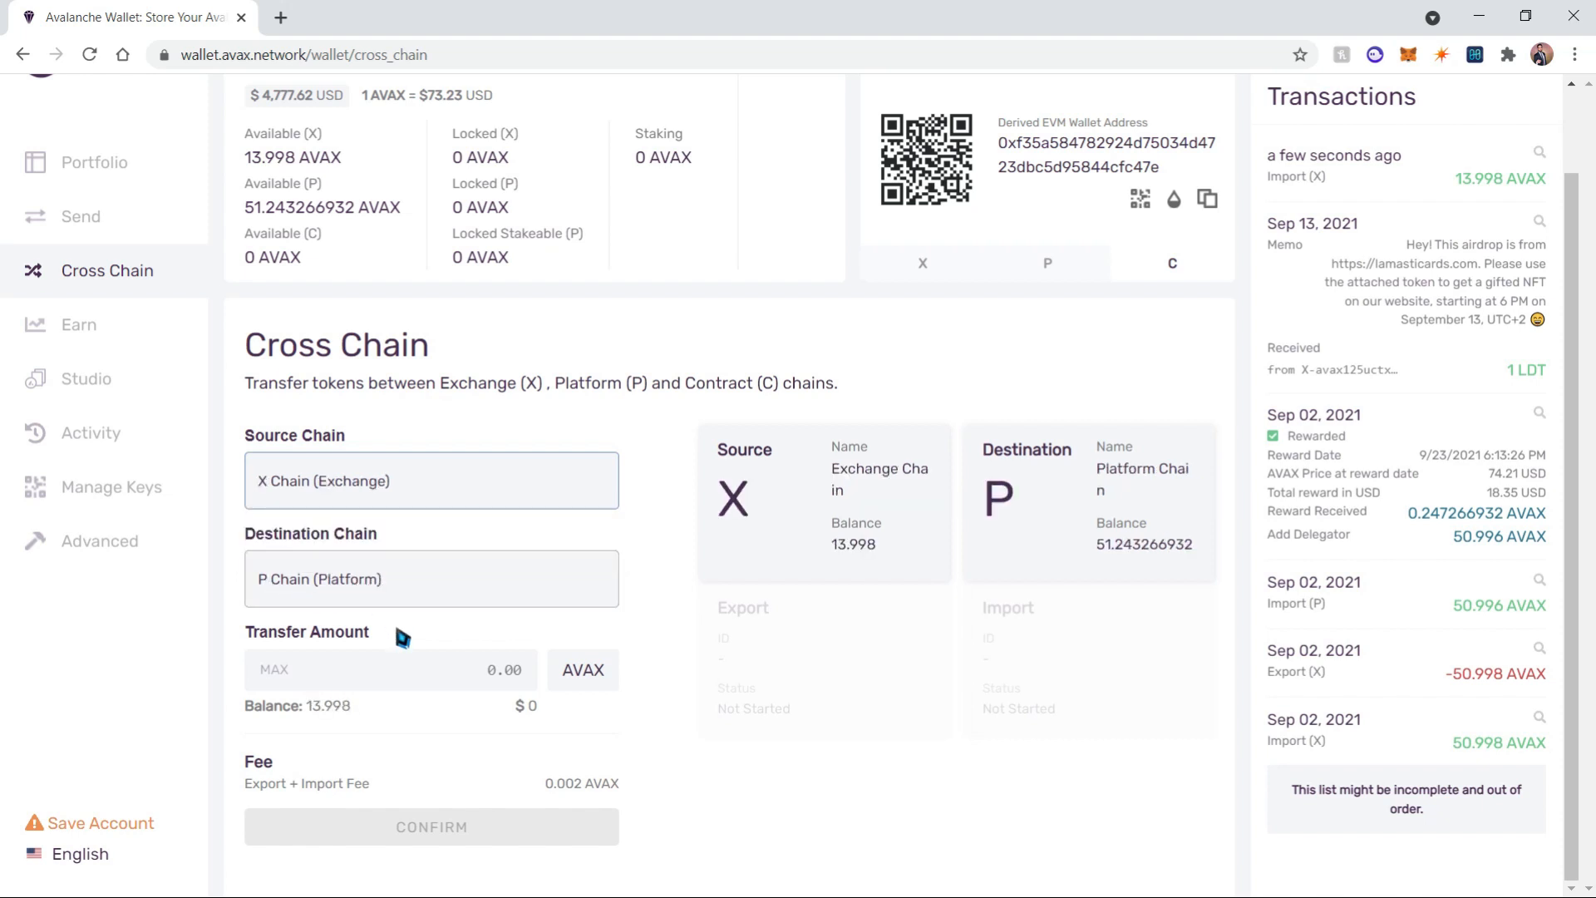
click(271, 668)
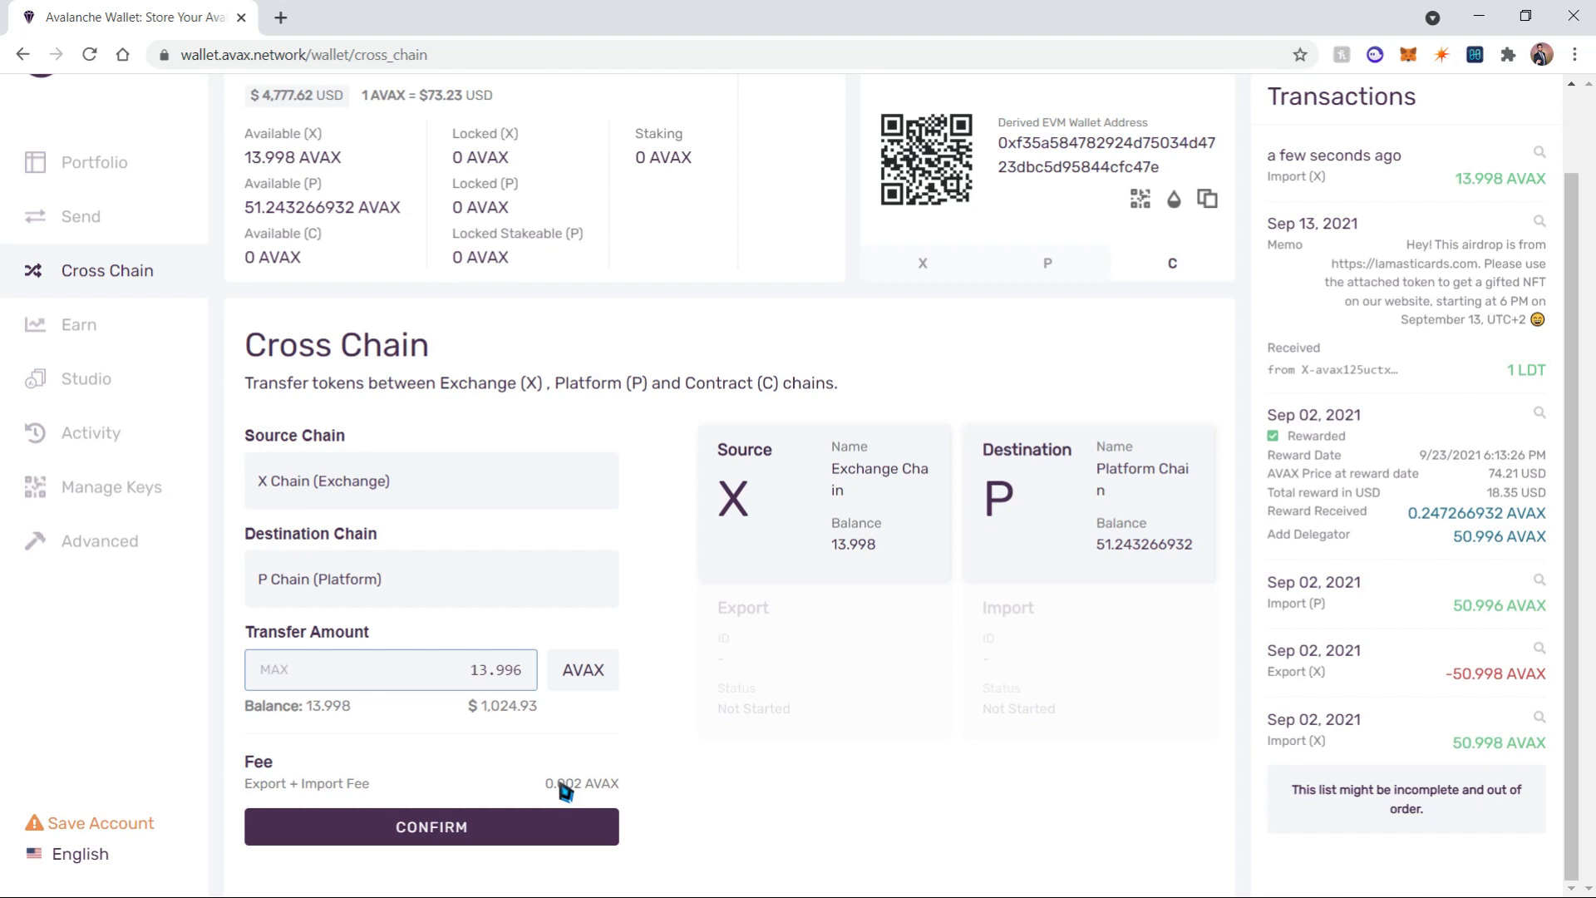
click(430, 826)
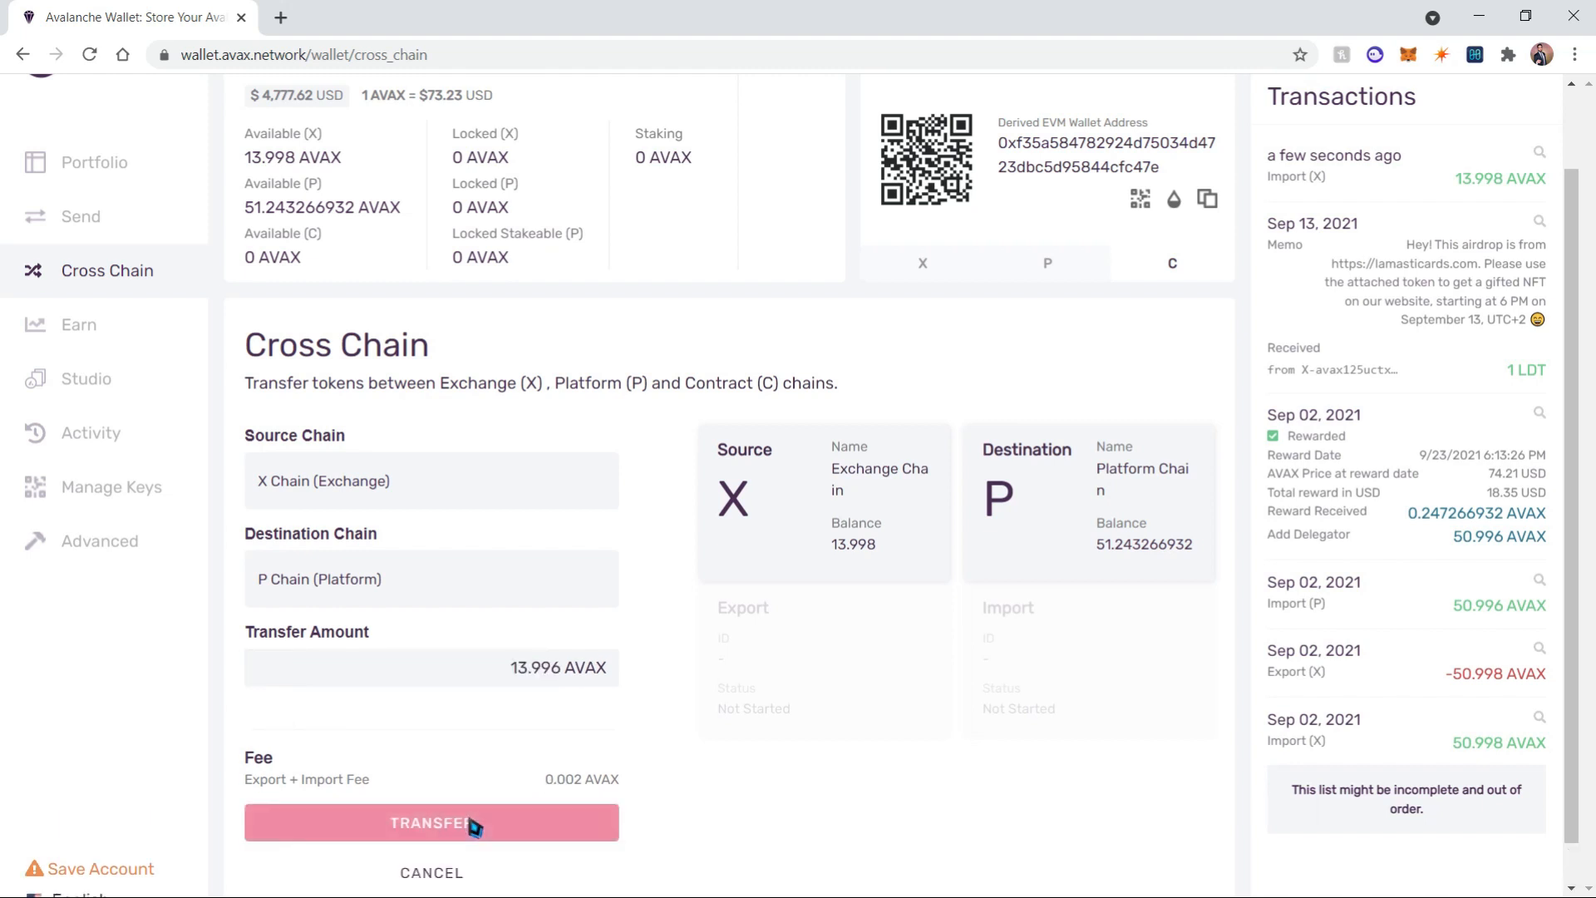
click(430, 823)
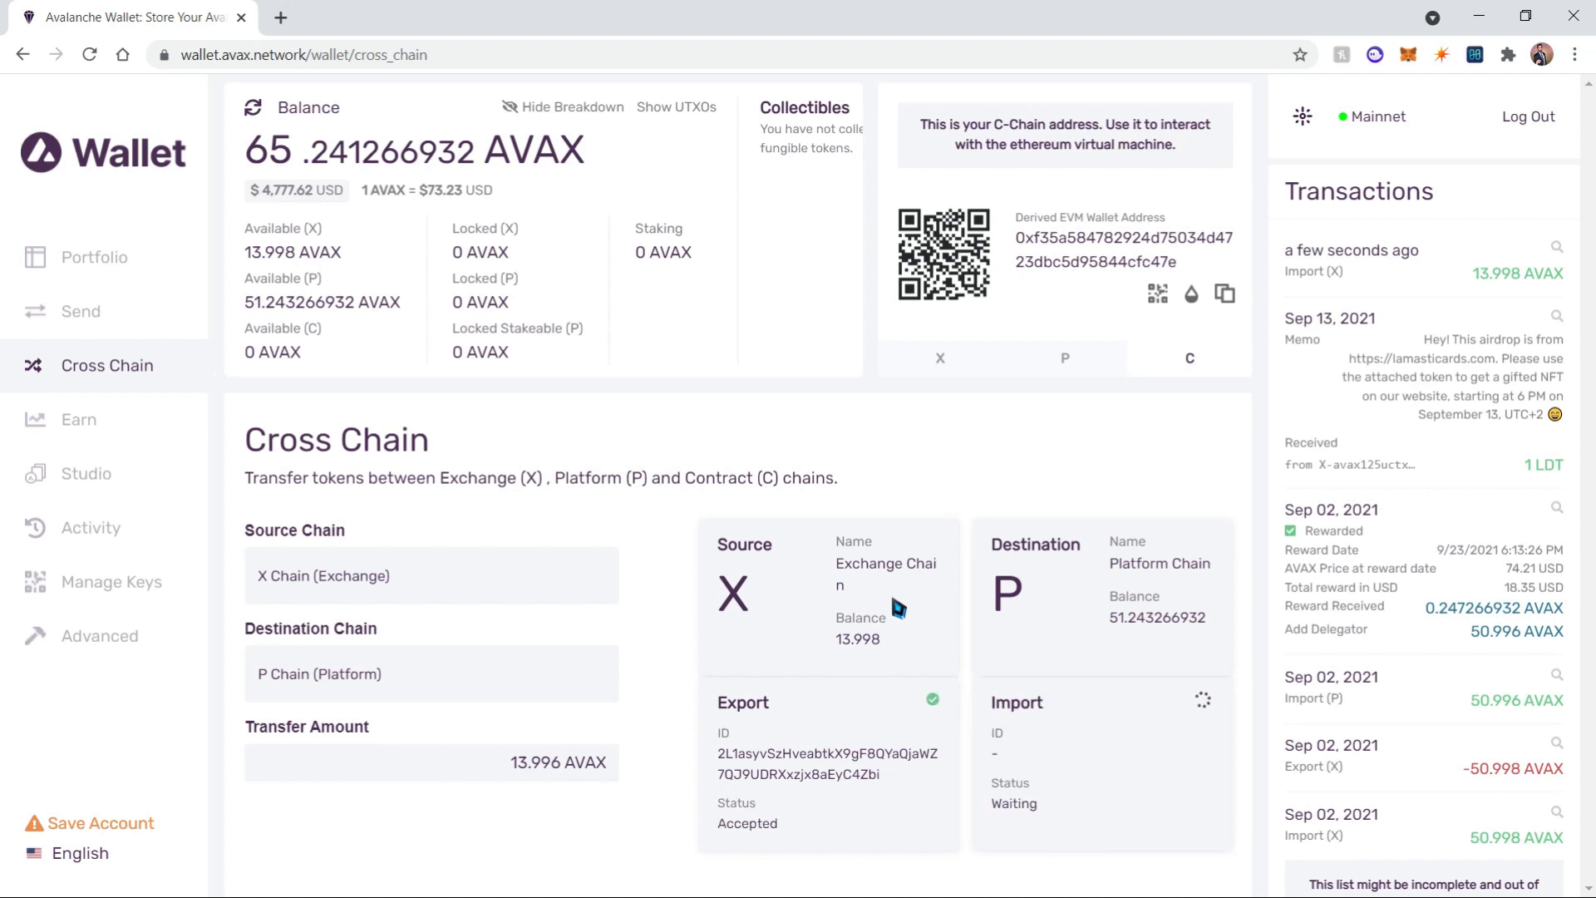
mouse_move(1100, 650)
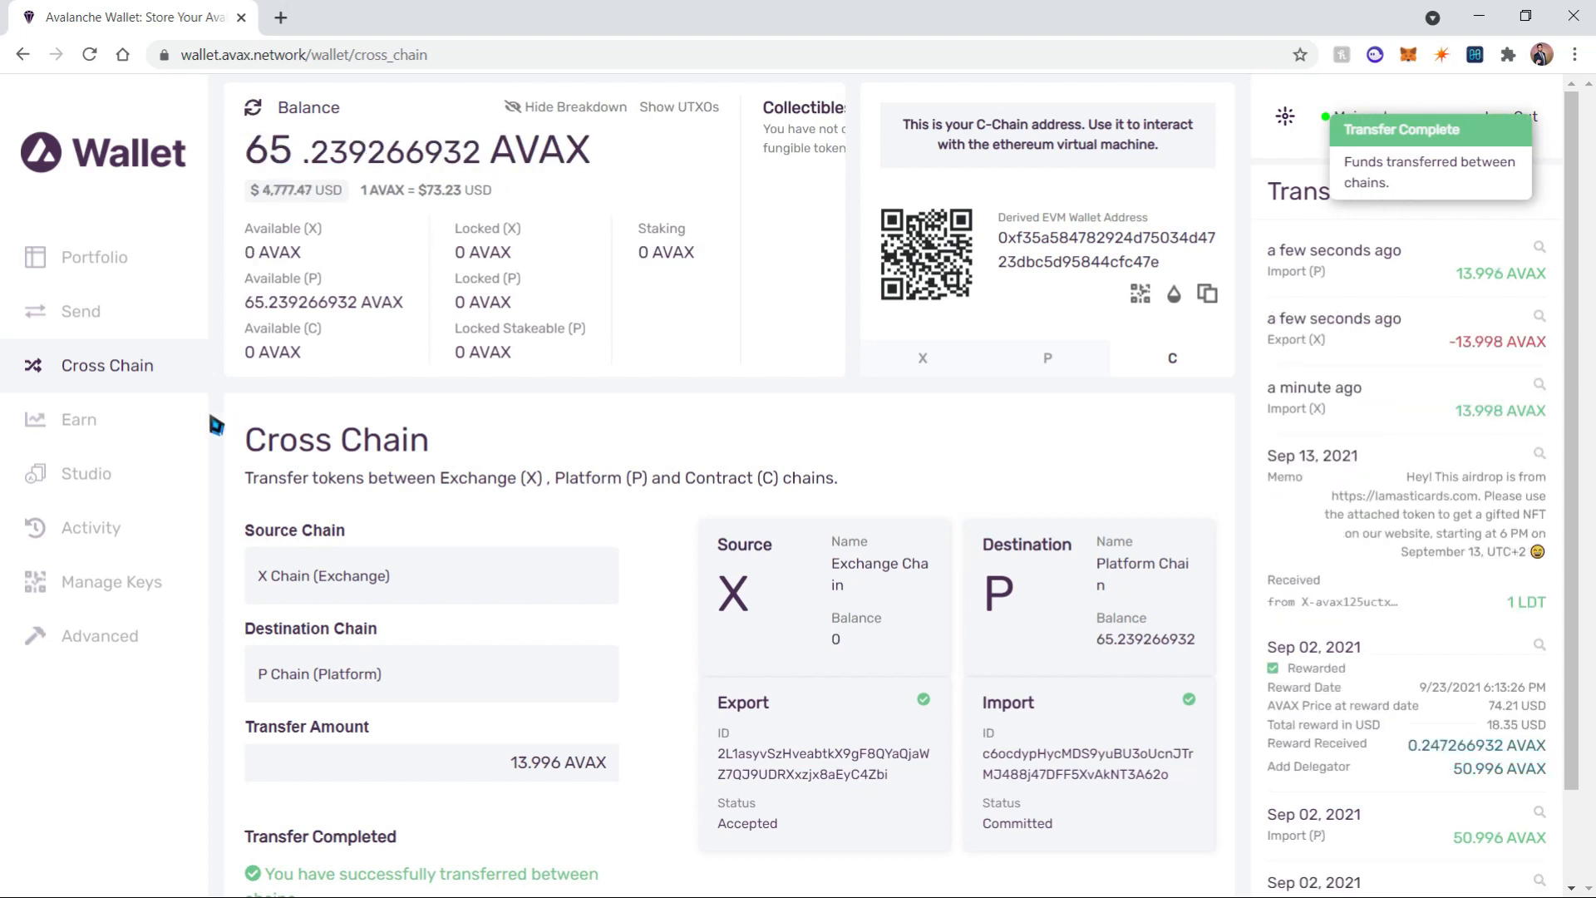
click(78, 418)
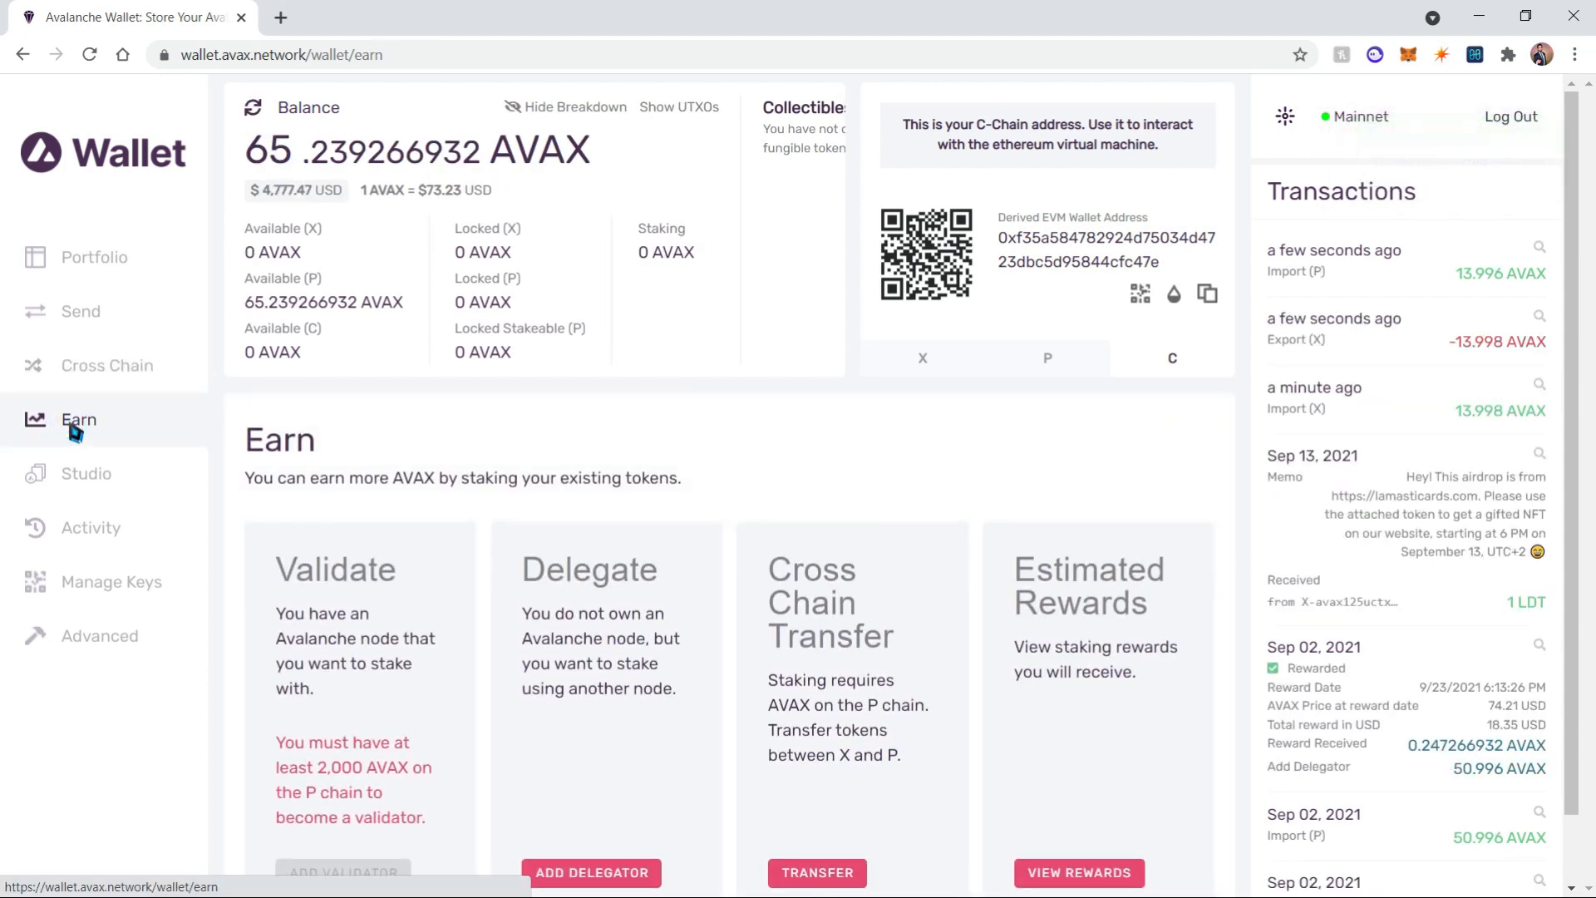
Start Add Delegator to list validator nodes with stake, uptime and fee.
scroll(down, 3)
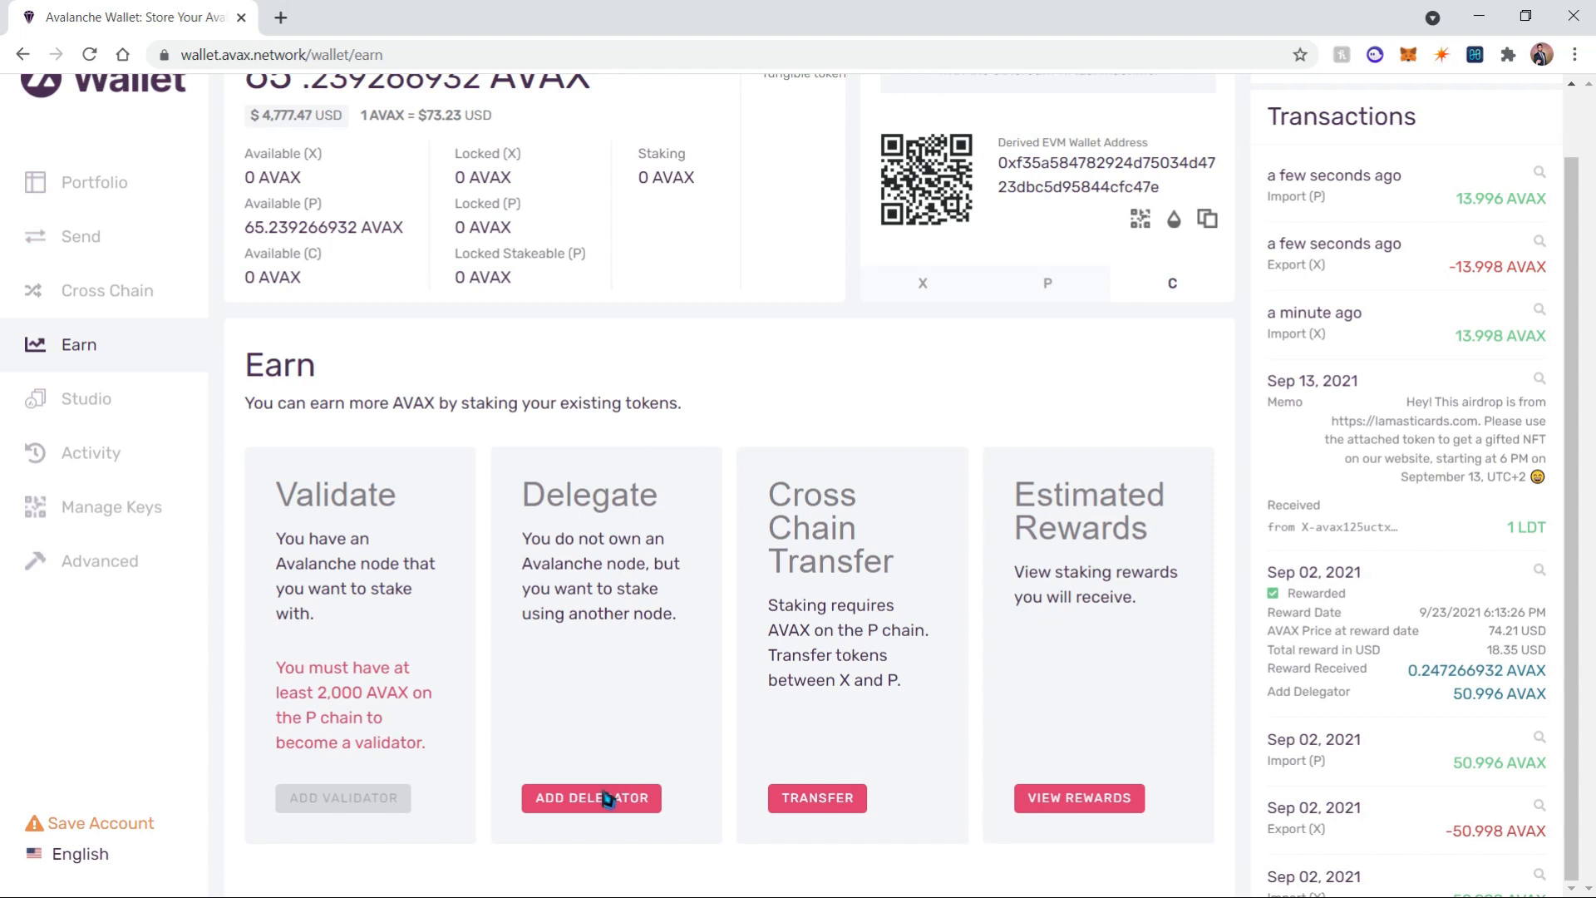
click(590, 796)
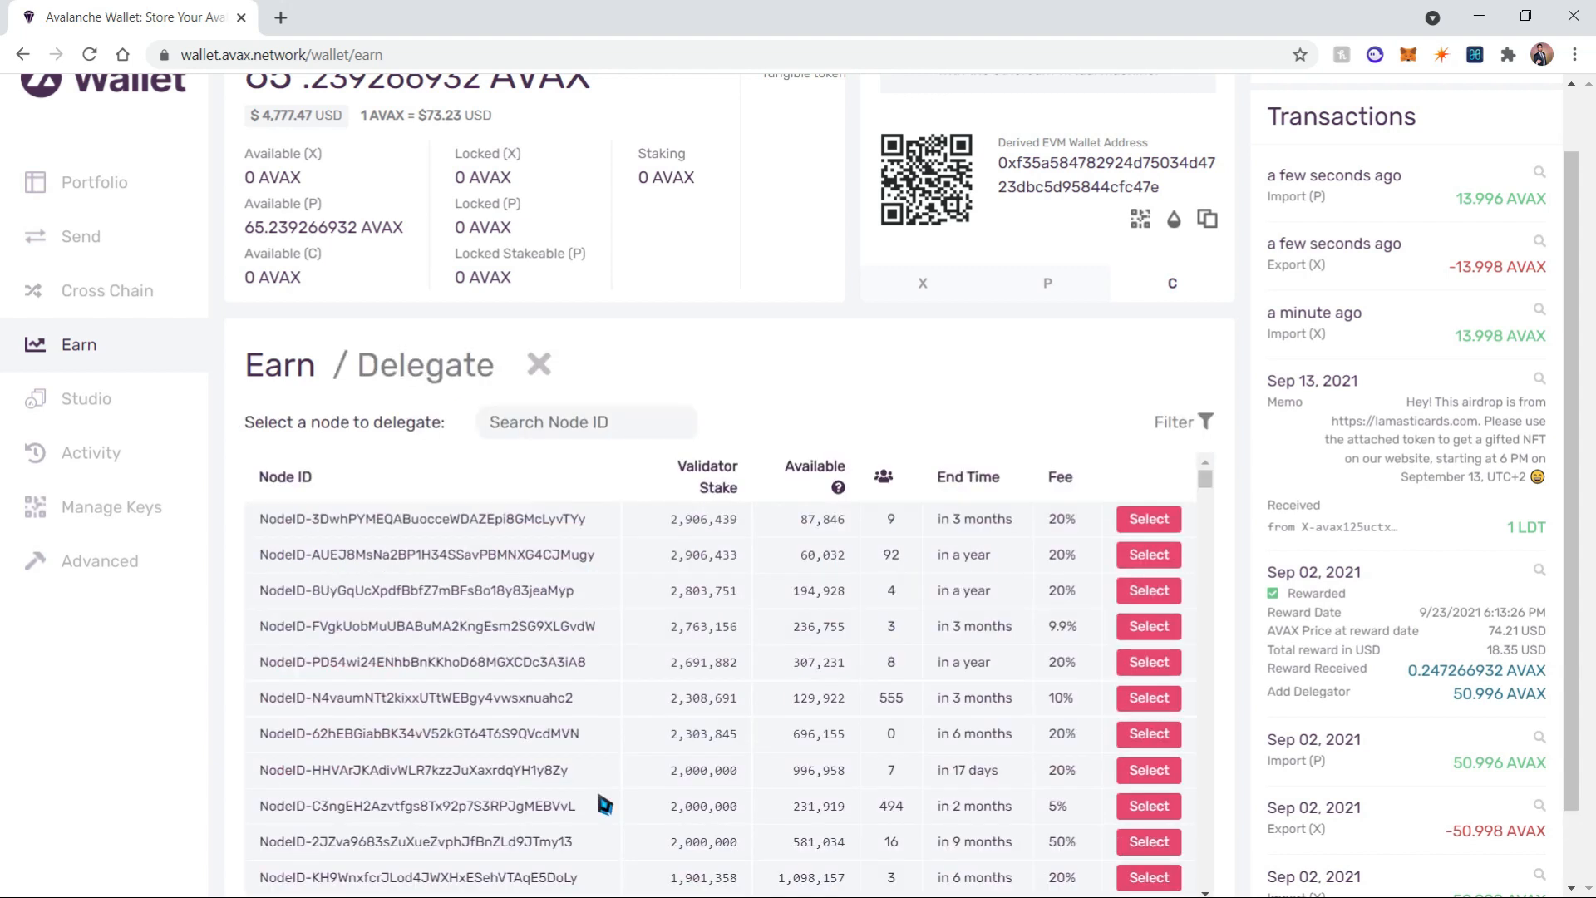
mouse_move(805, 439)
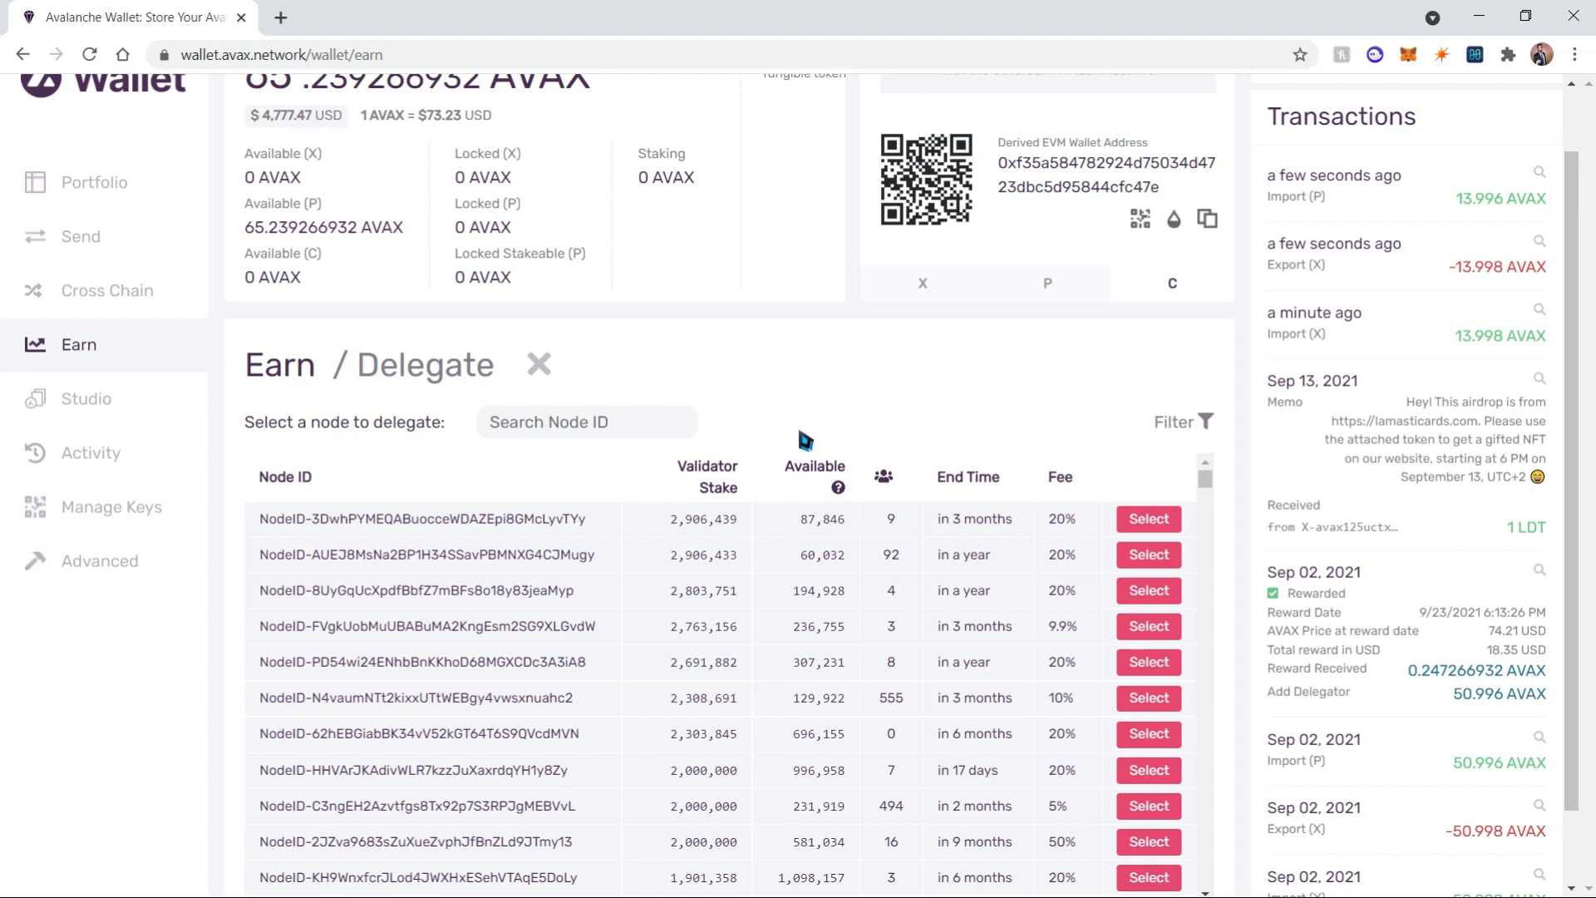
mouse_move(1084, 494)
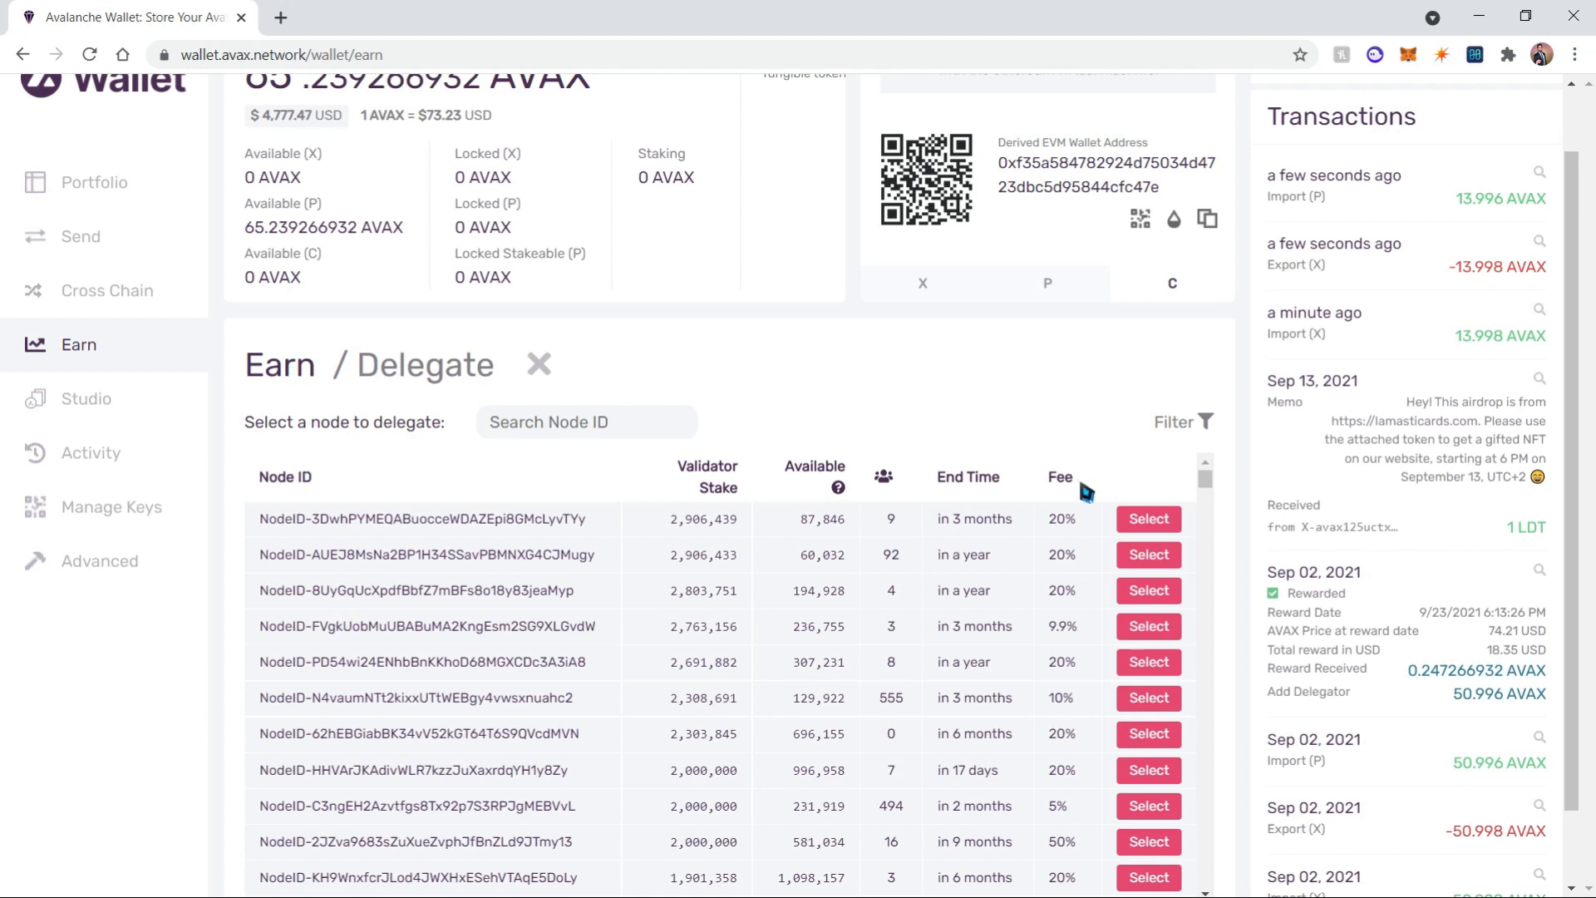
mouse_move(1124, 452)
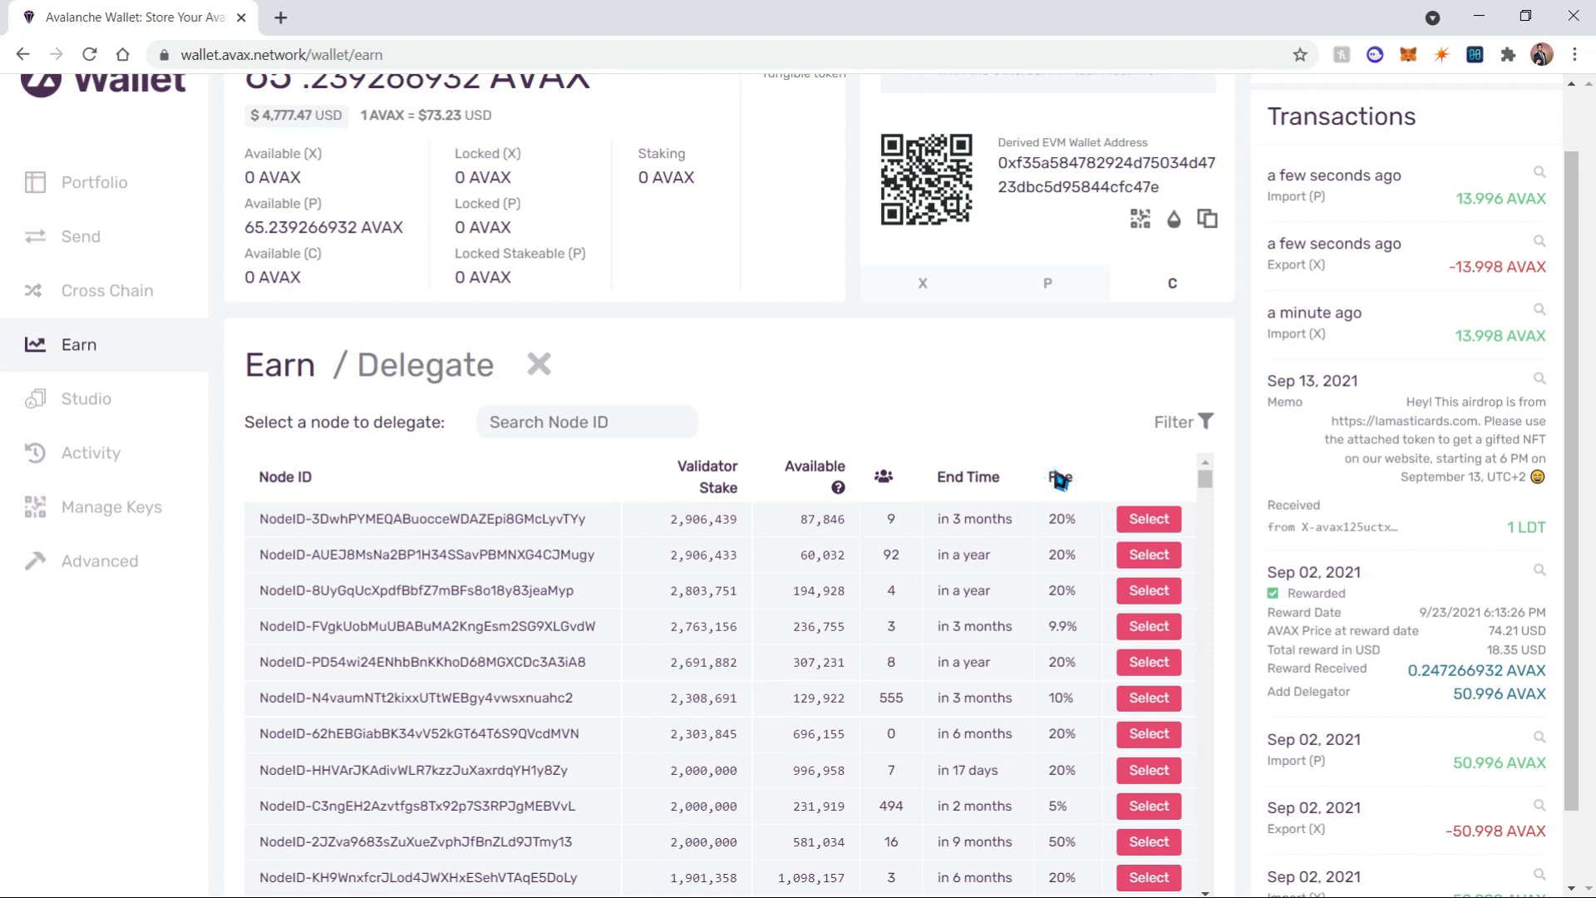
scroll(down, 3)
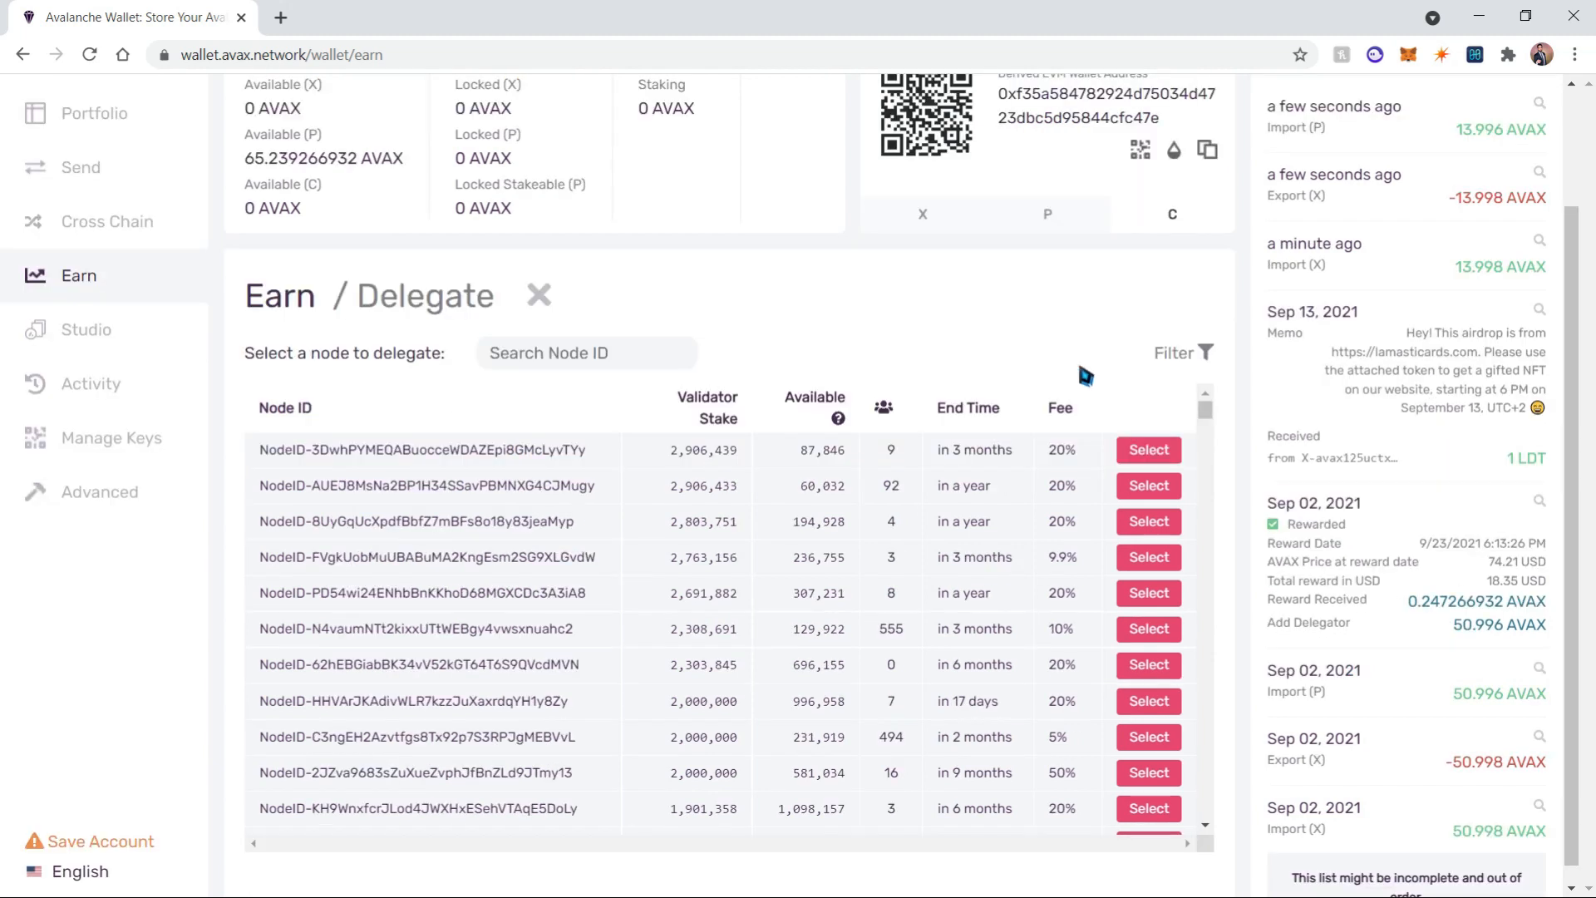
mouse_move(1205, 358)
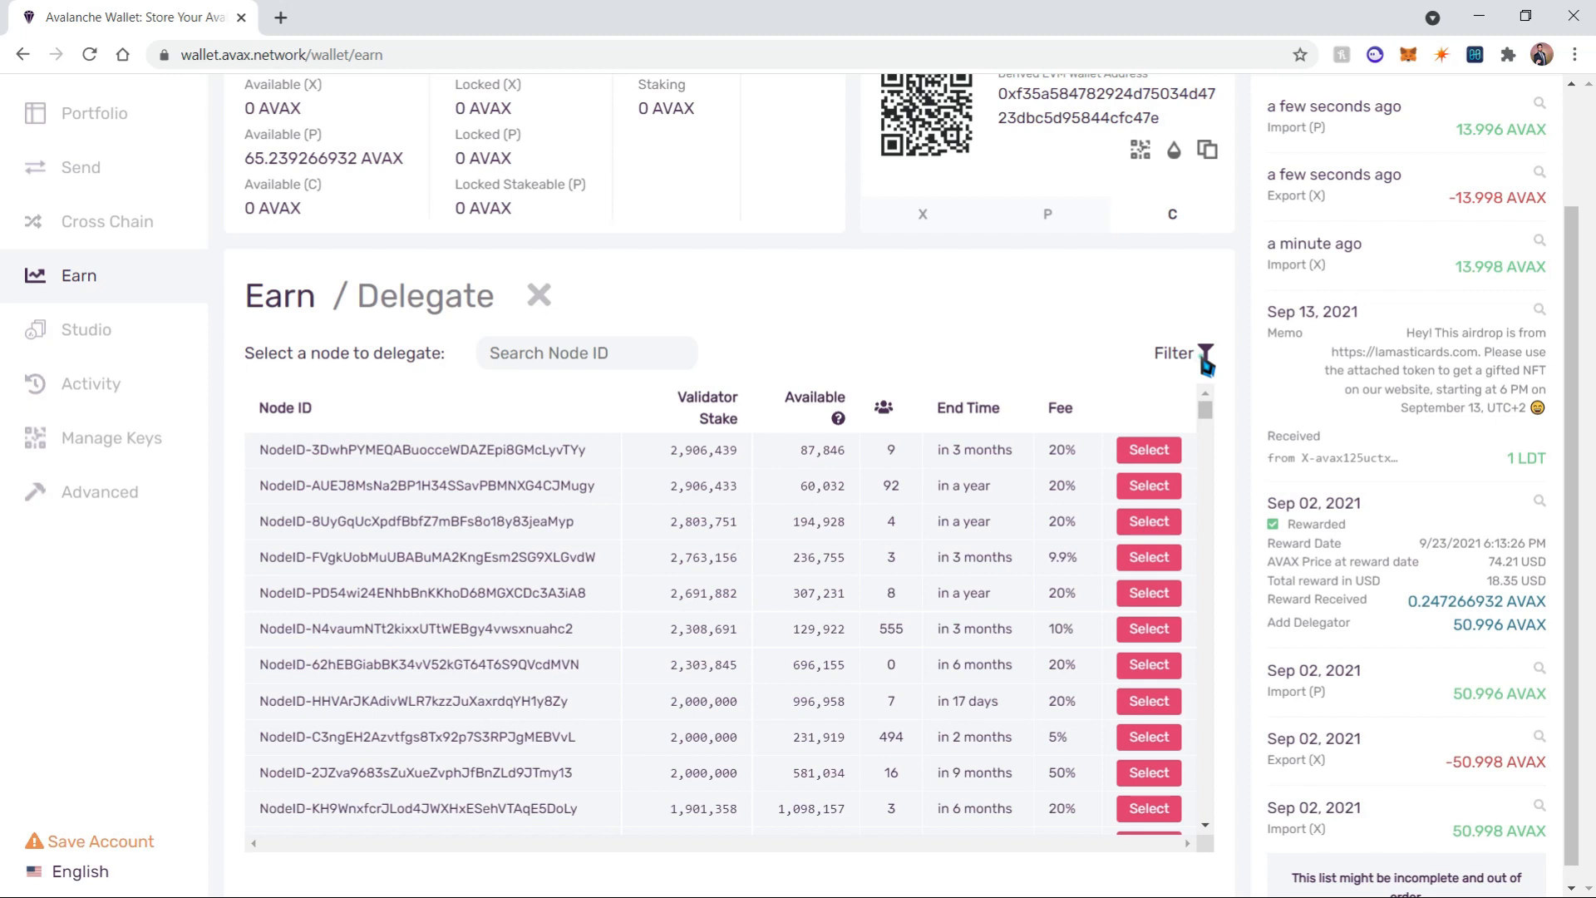
Filter validators to 2% maximum fee and 99% minimum uptime and apply.
click(1207, 352)
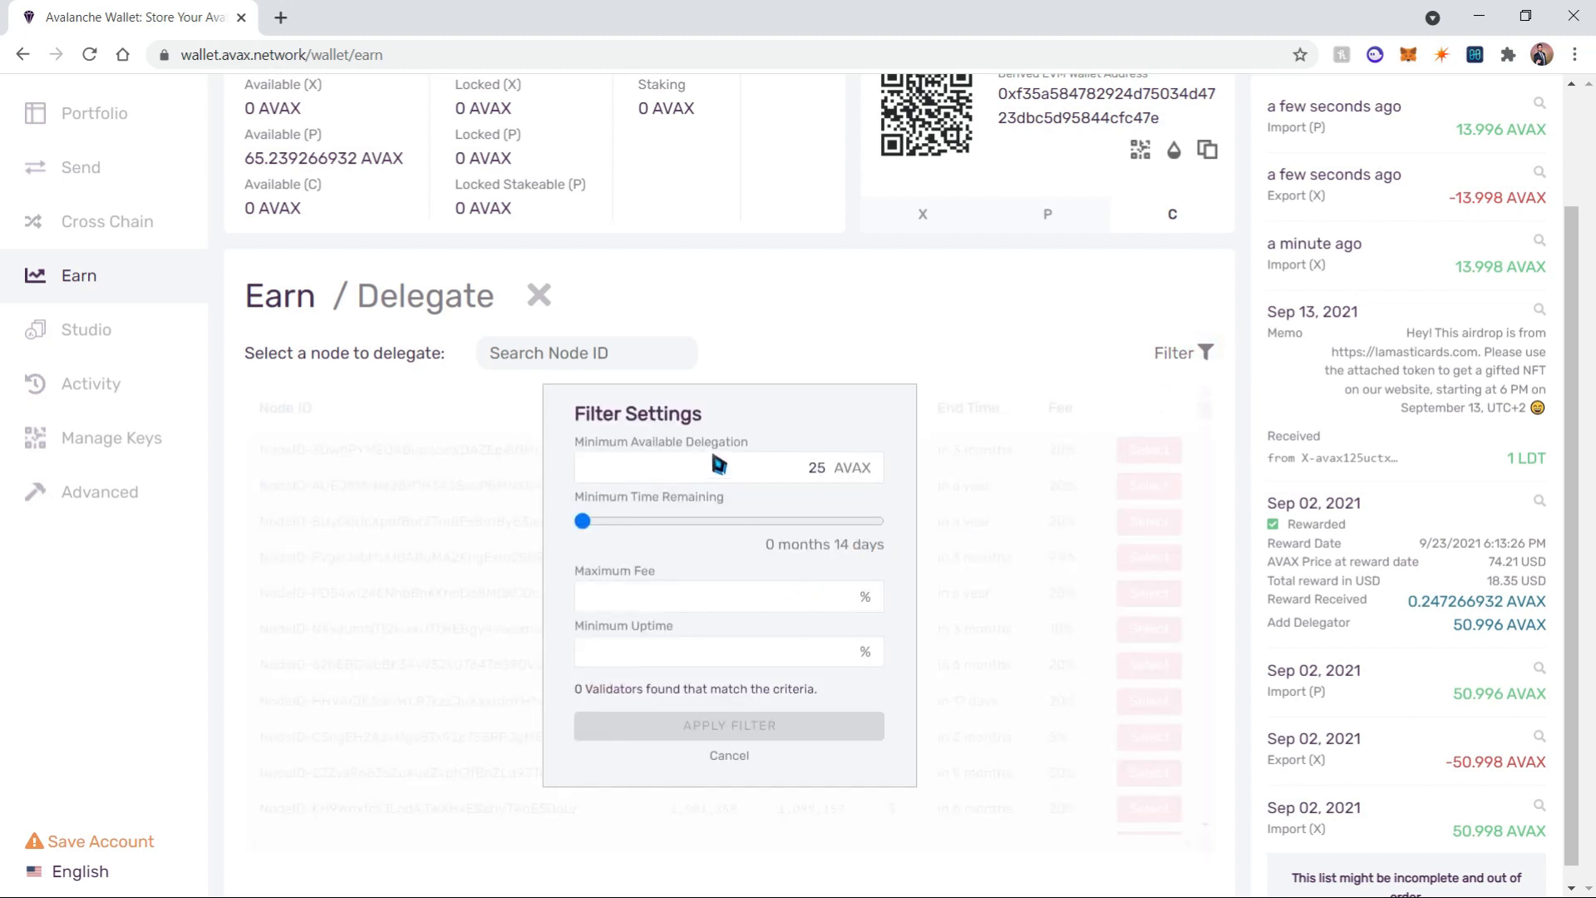
mouse_move(799, 487)
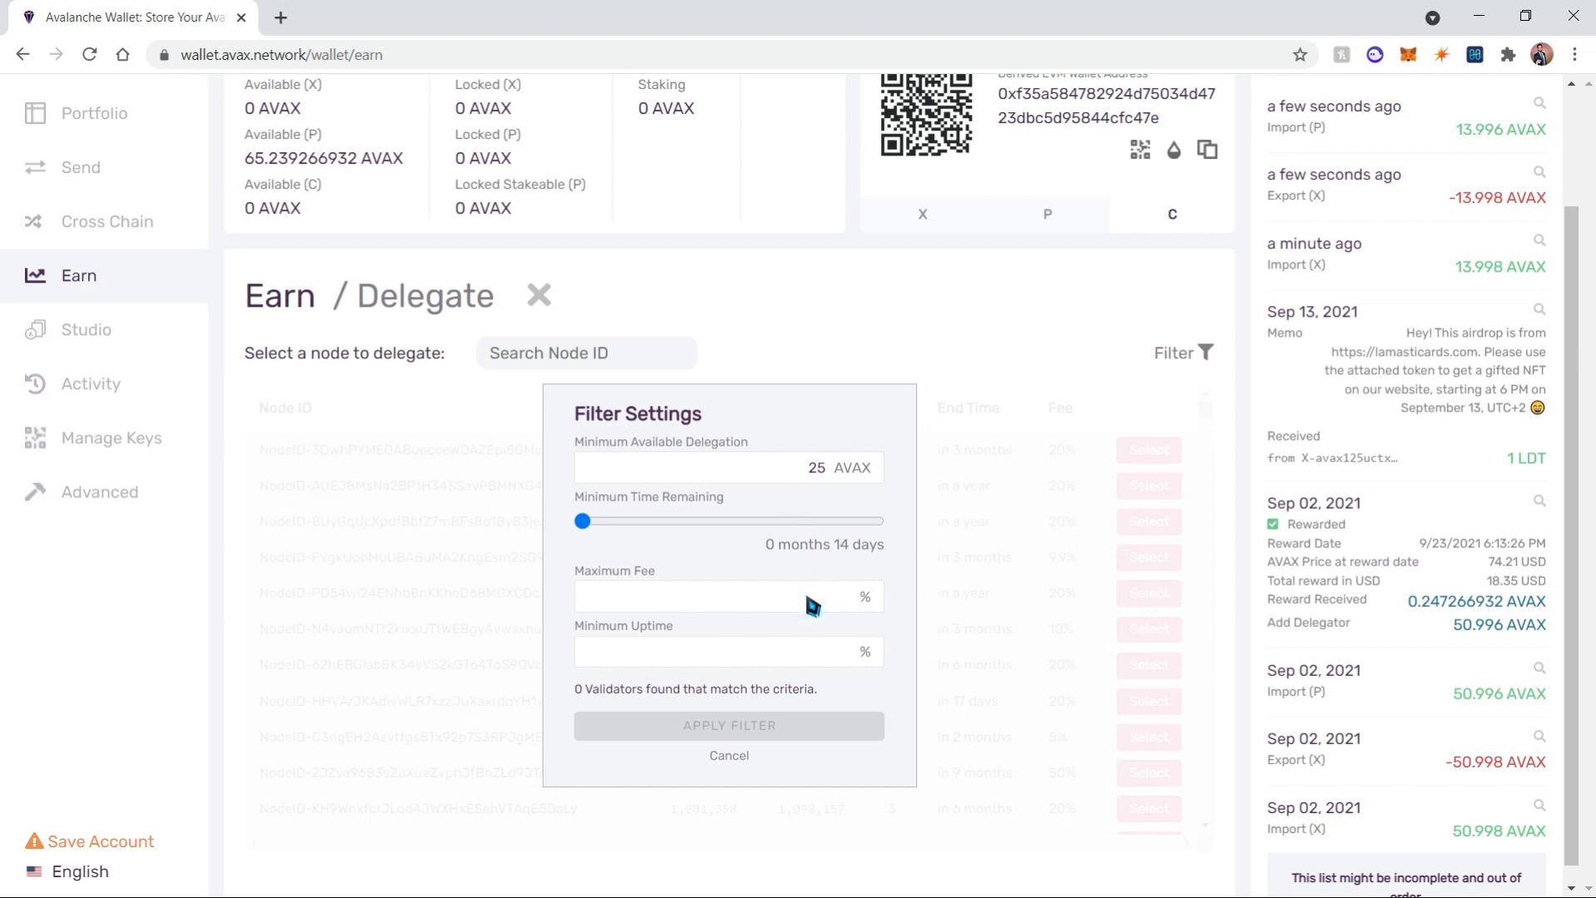
text(1)
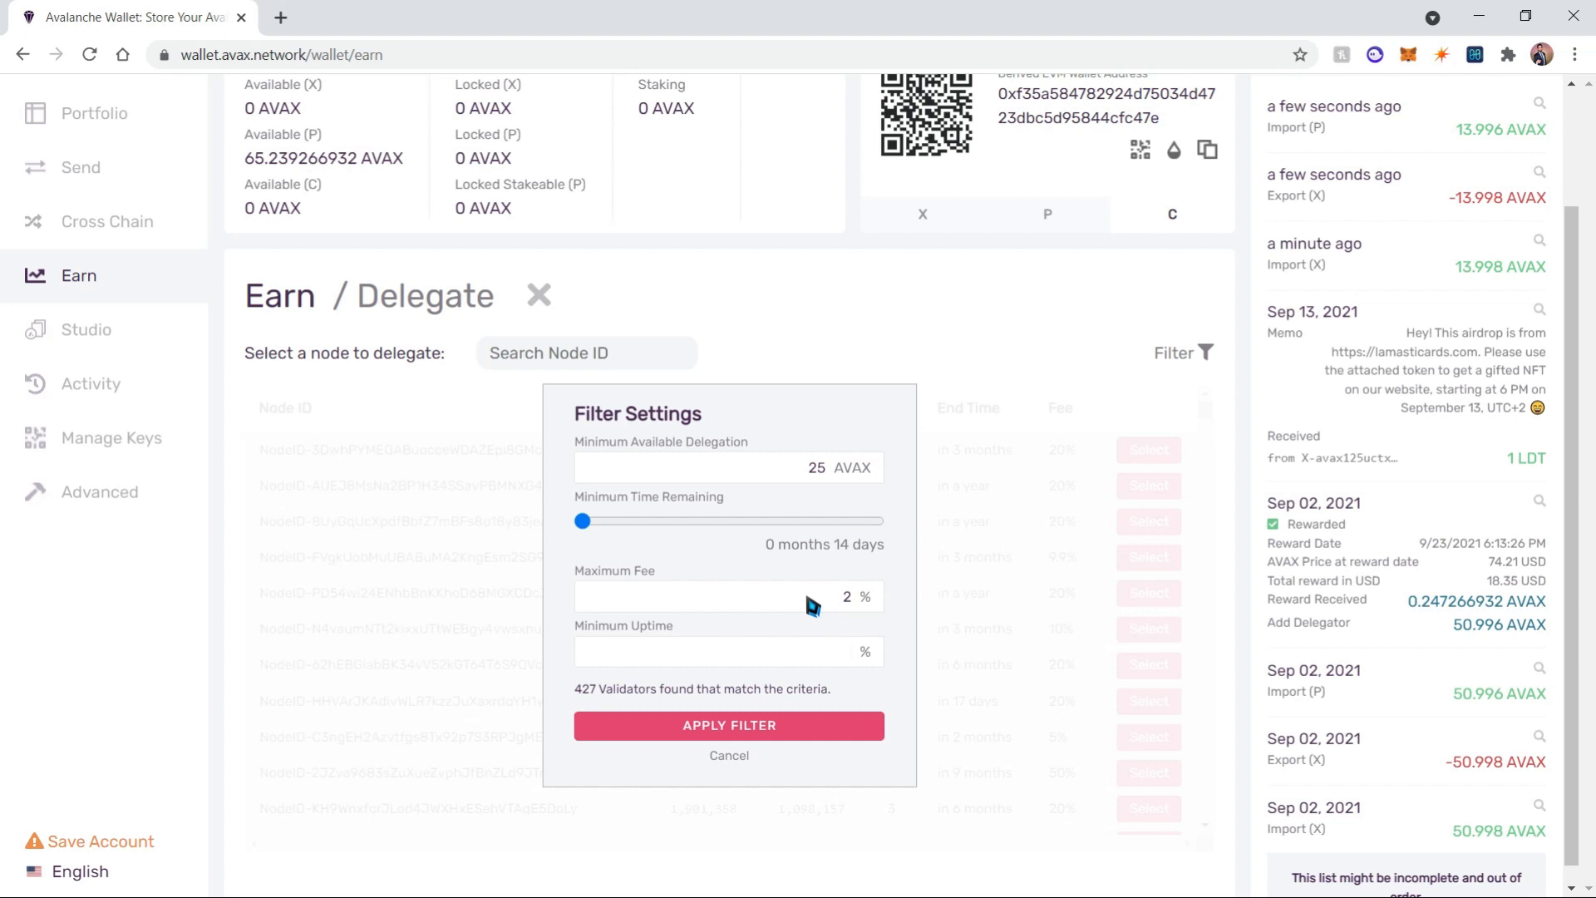
click(728, 651)
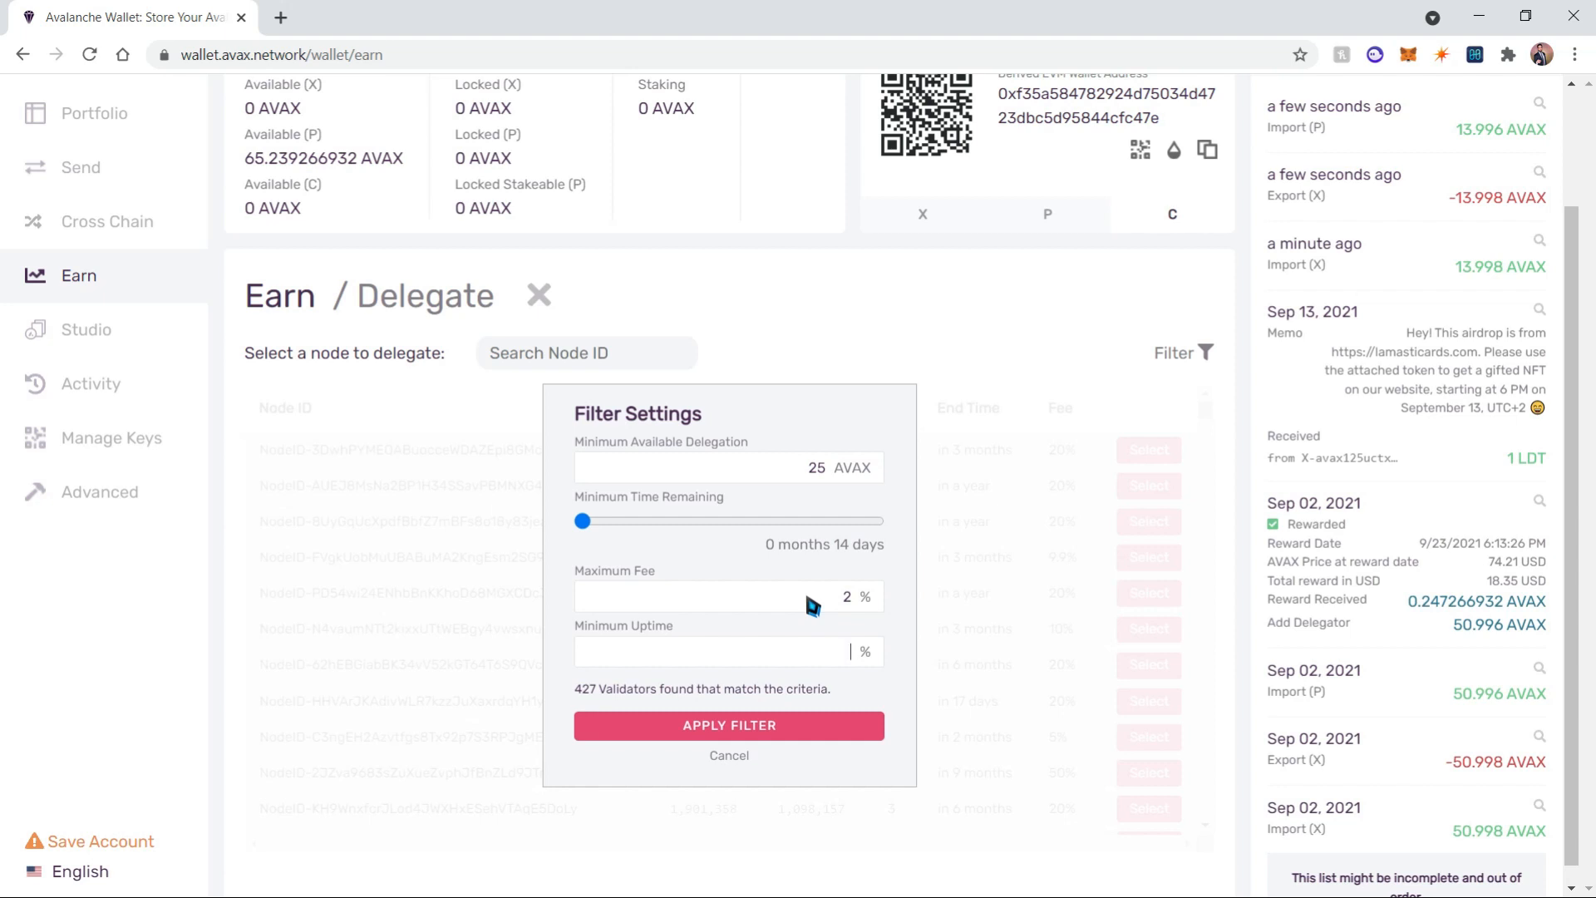
text(99)
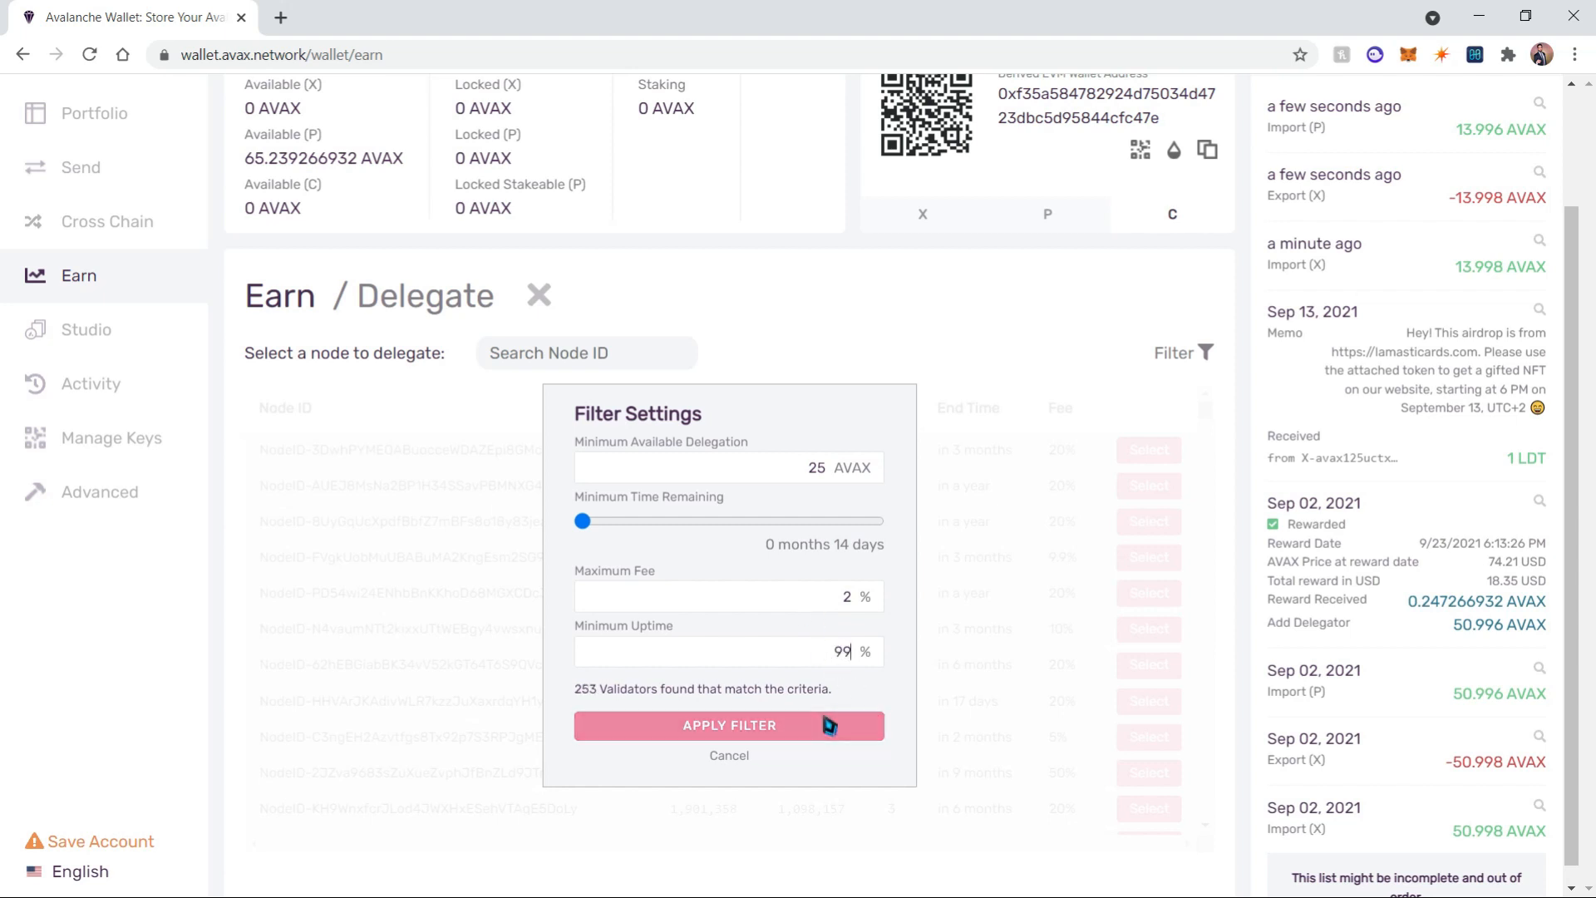
click(728, 725)
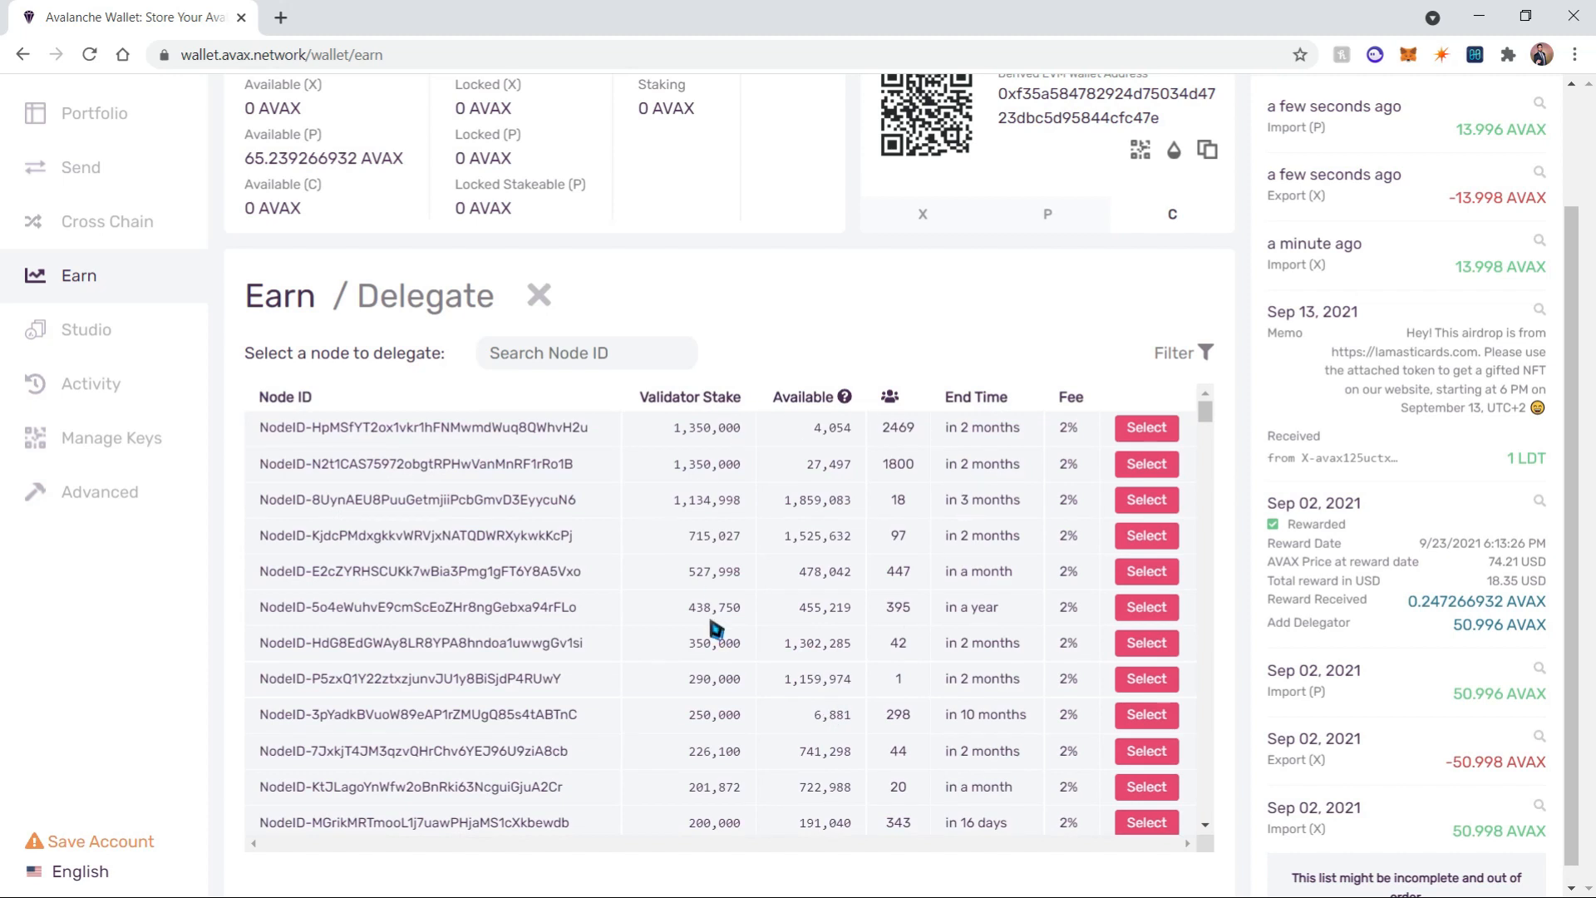
mouse_move(886, 681)
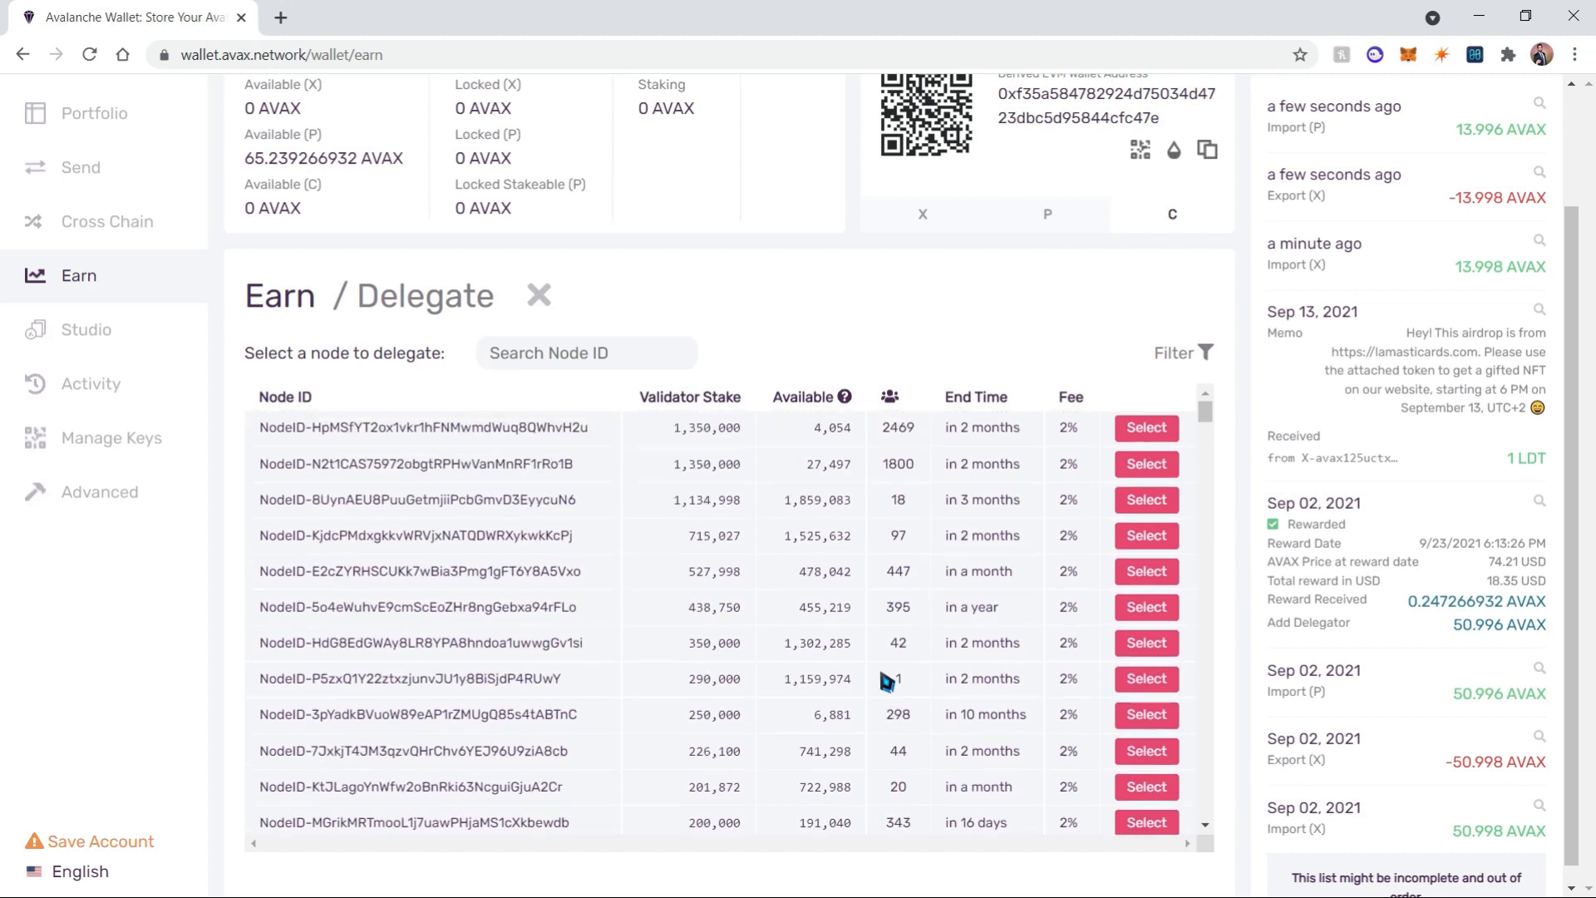
mouse_move(618, 497)
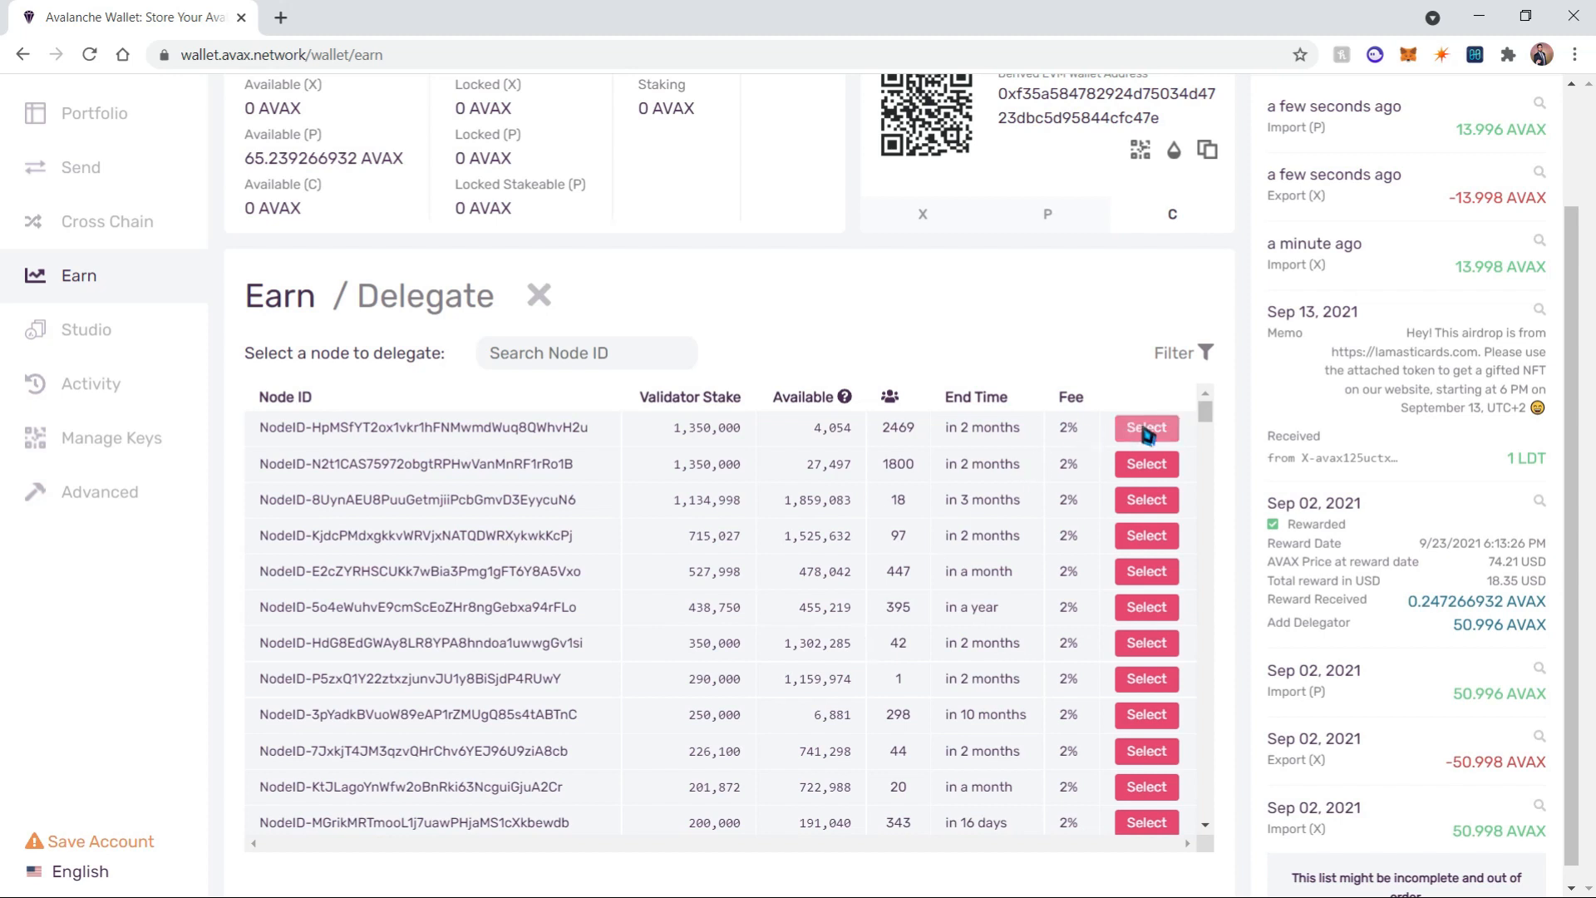
Select the first 2%-fee validator, NodeID-HpMSfYT2ox1vkr1hFNMwmdWuq8QWhvH2u.
click(1146, 427)
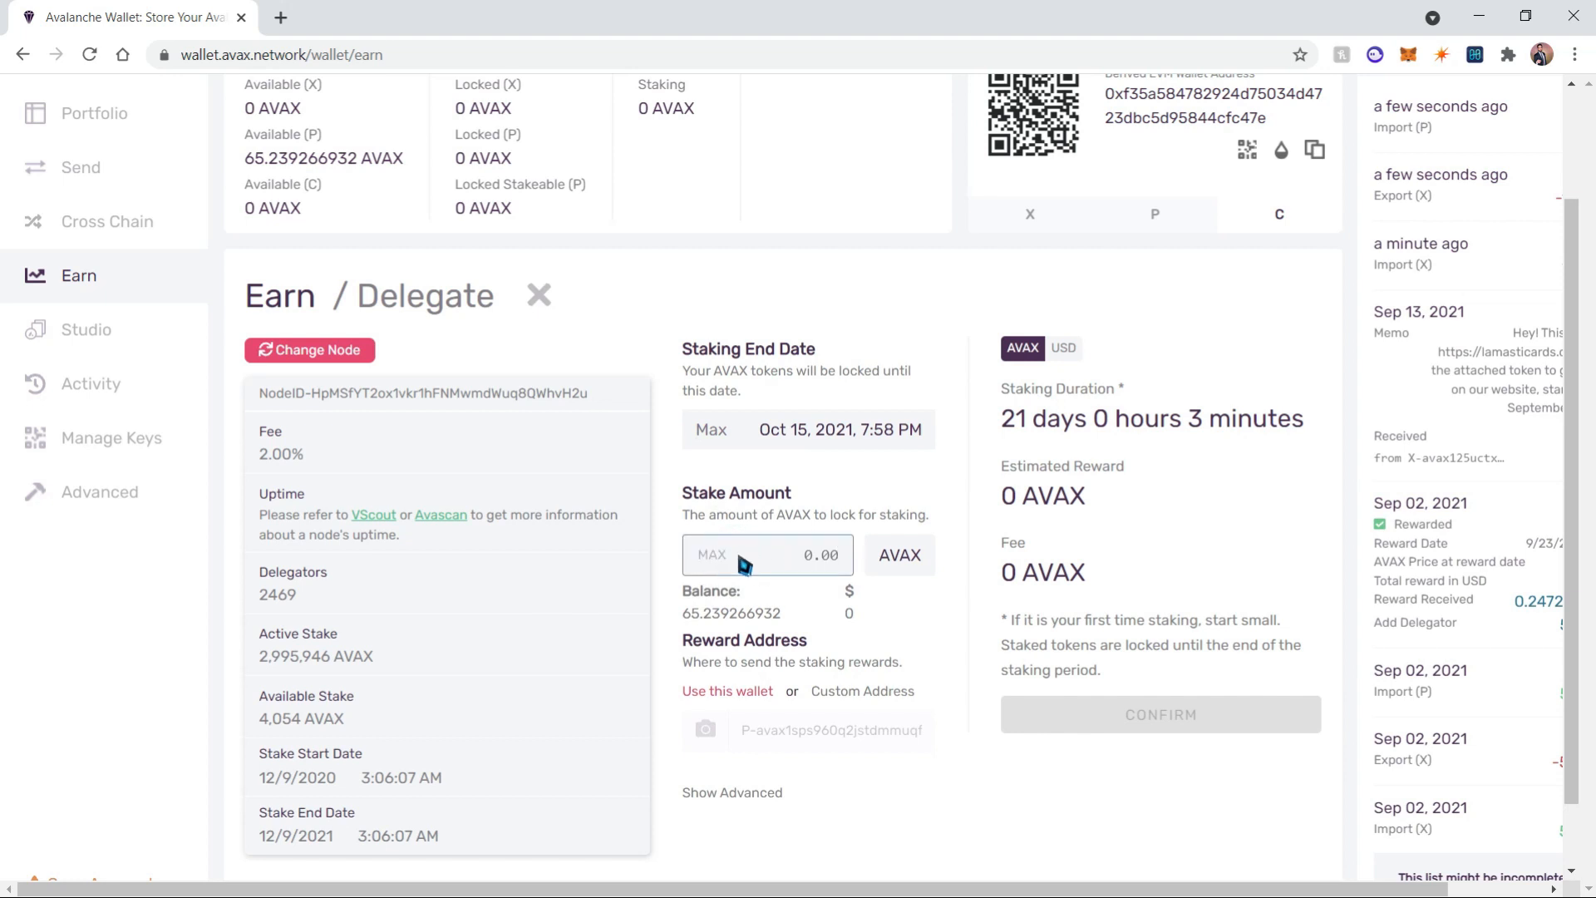
Stake the maximum 65.239 AVAX with this node and submit the delegation.
click(712, 555)
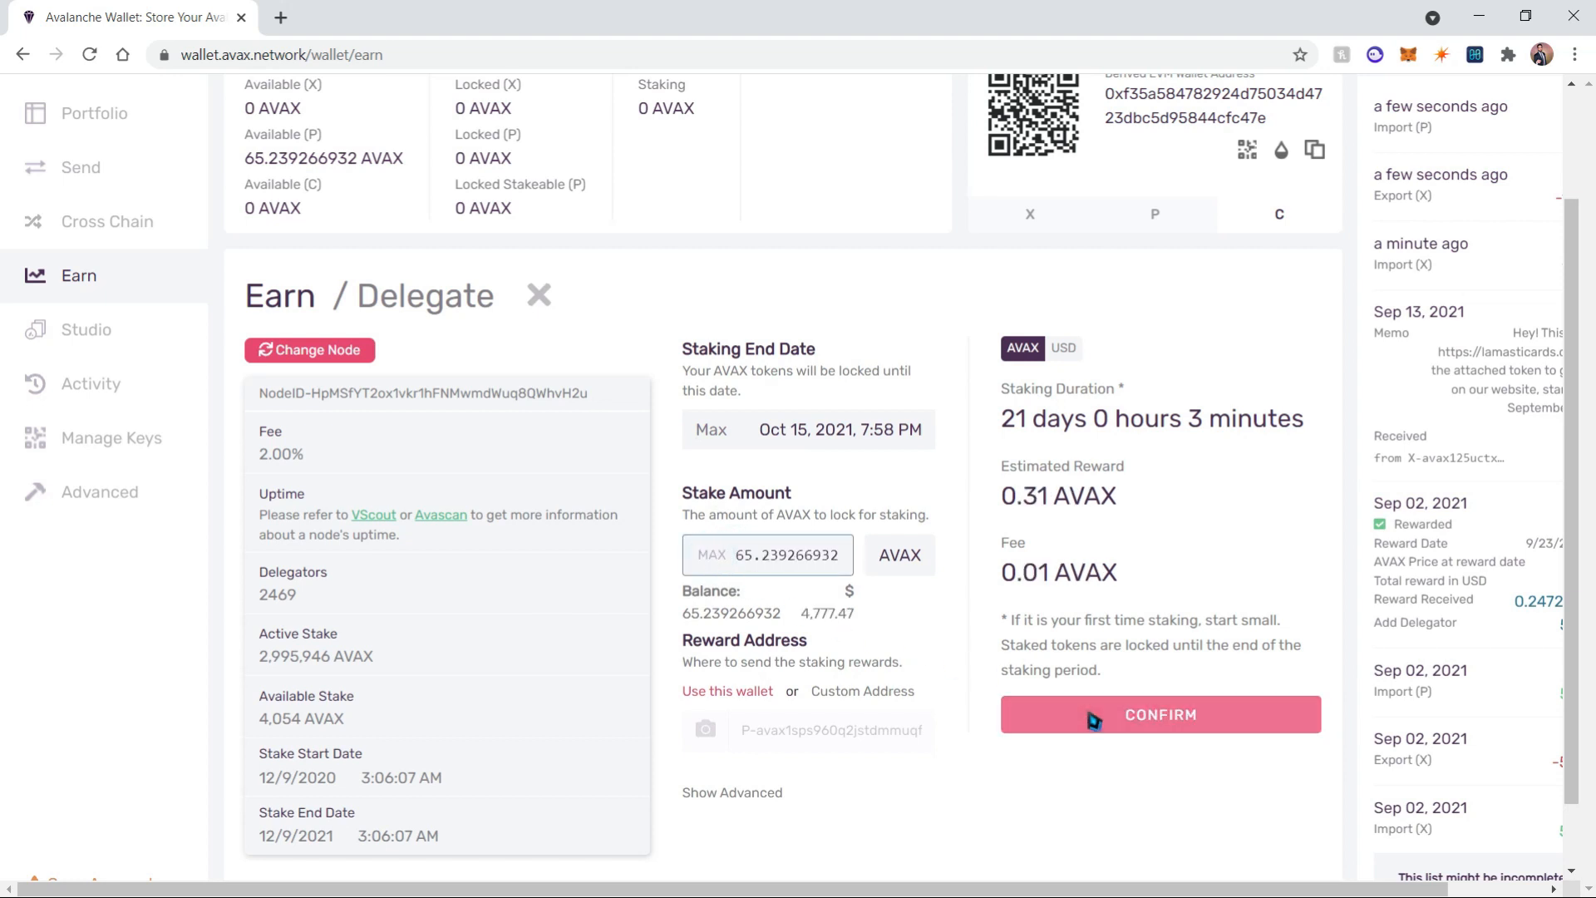
click(1159, 713)
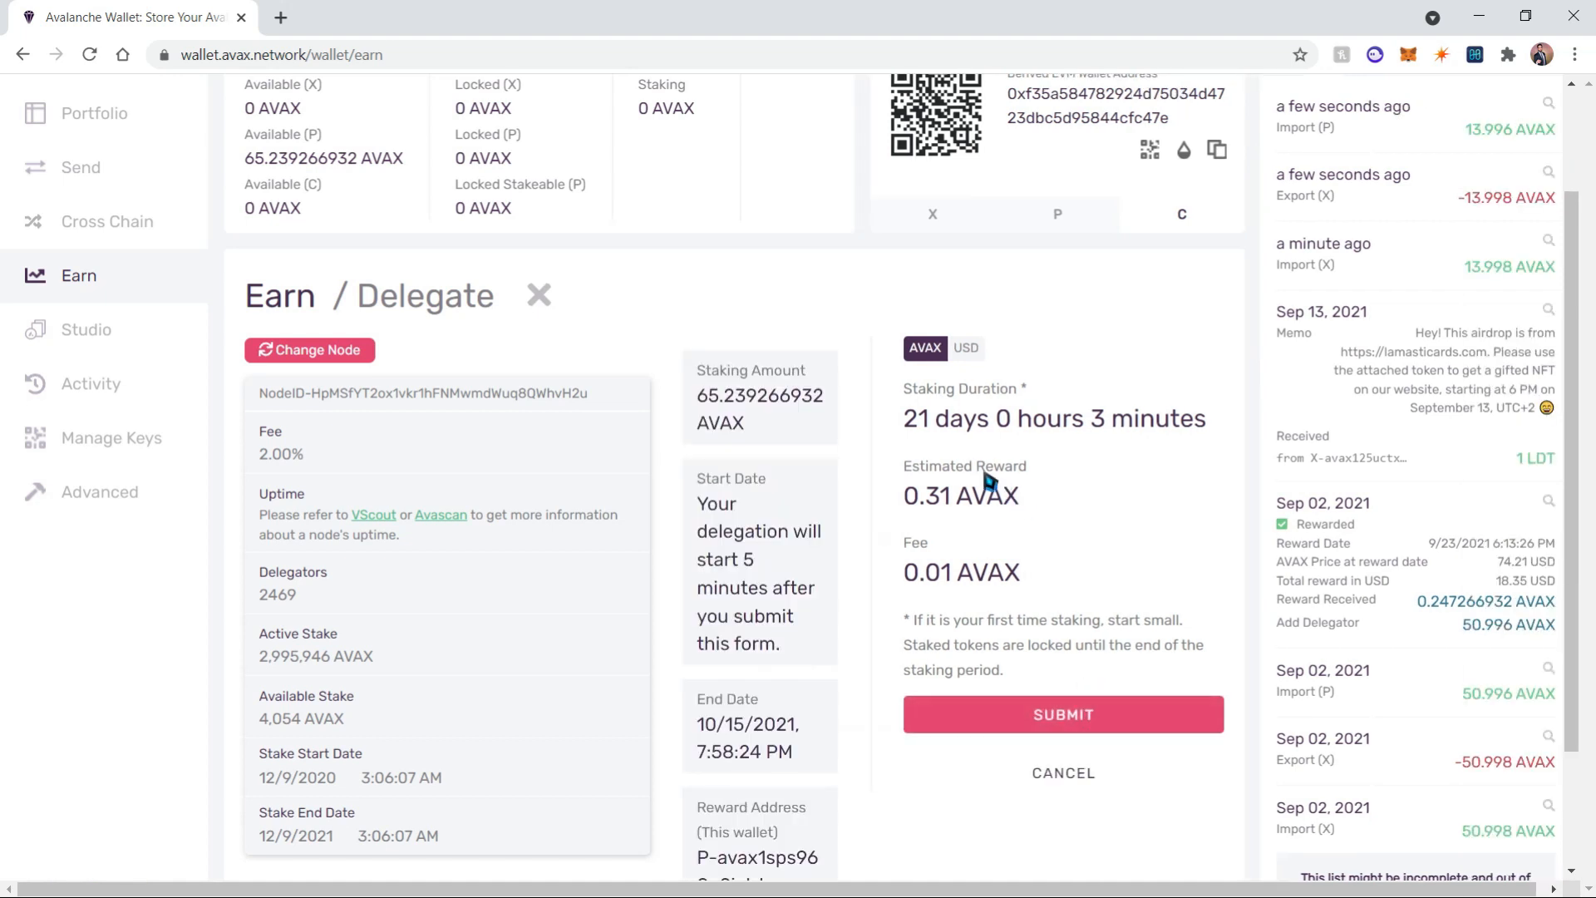
mouse_move(967, 523)
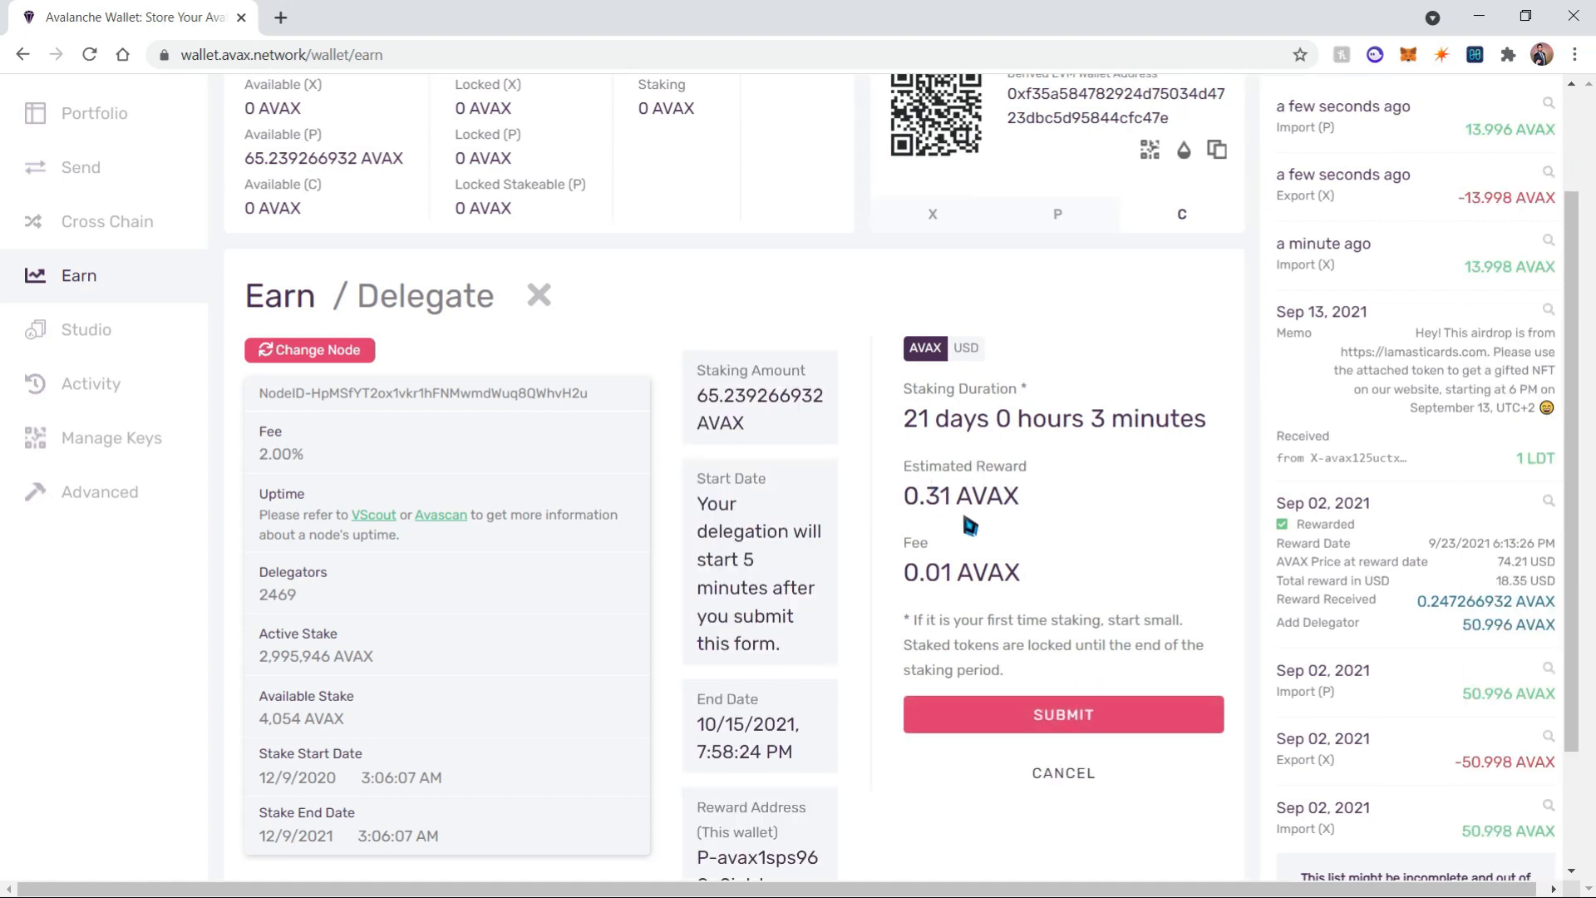
mouse_move(911, 437)
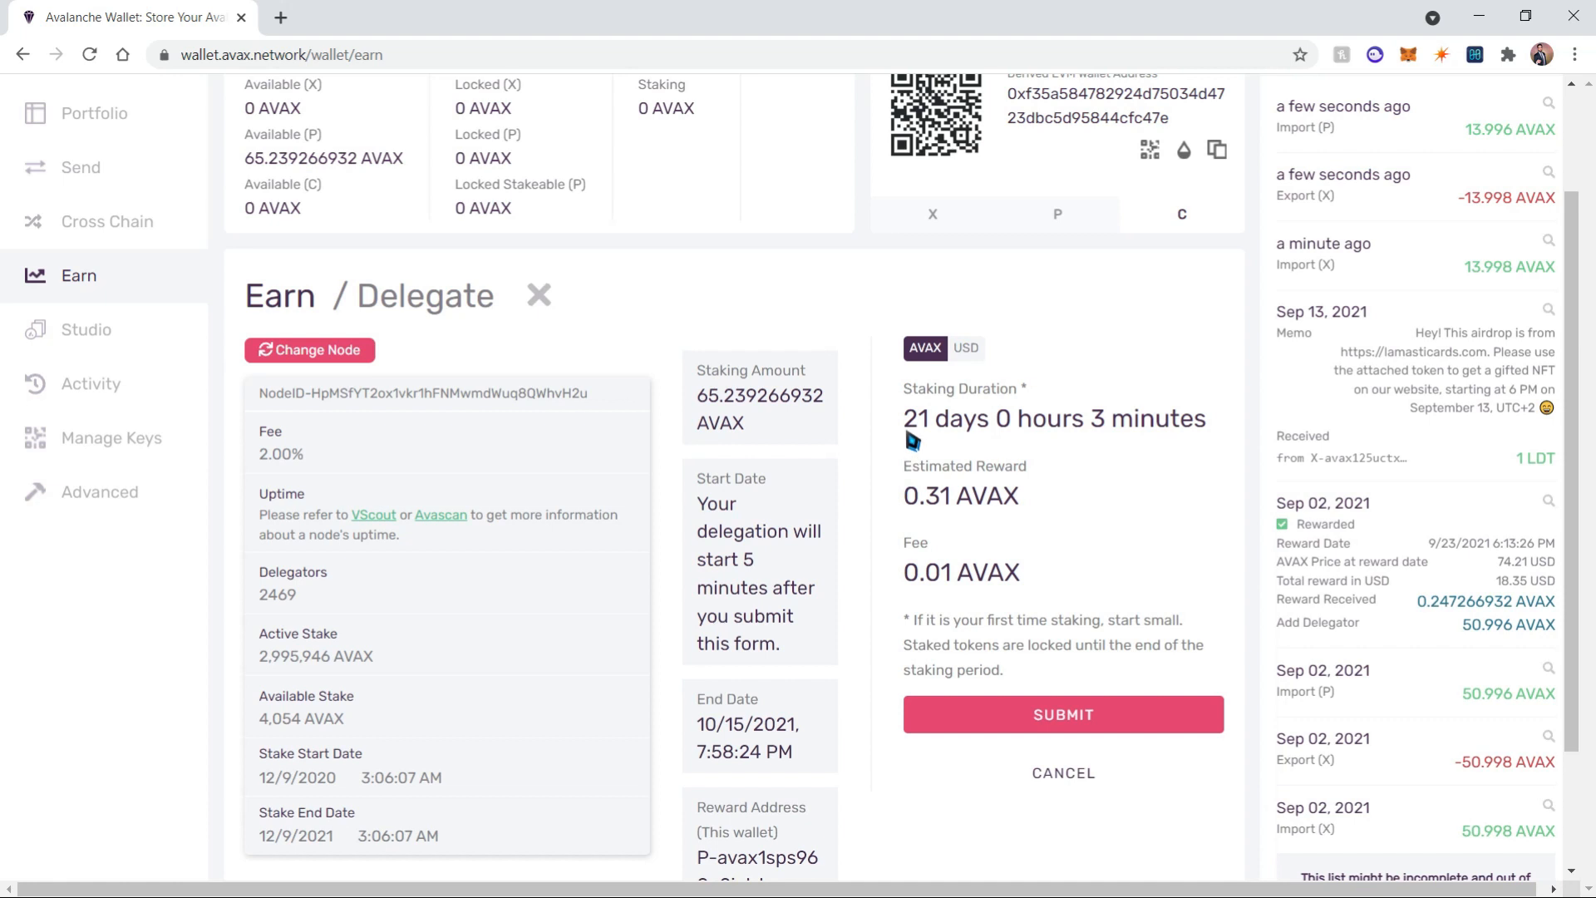
mouse_move(1117, 432)
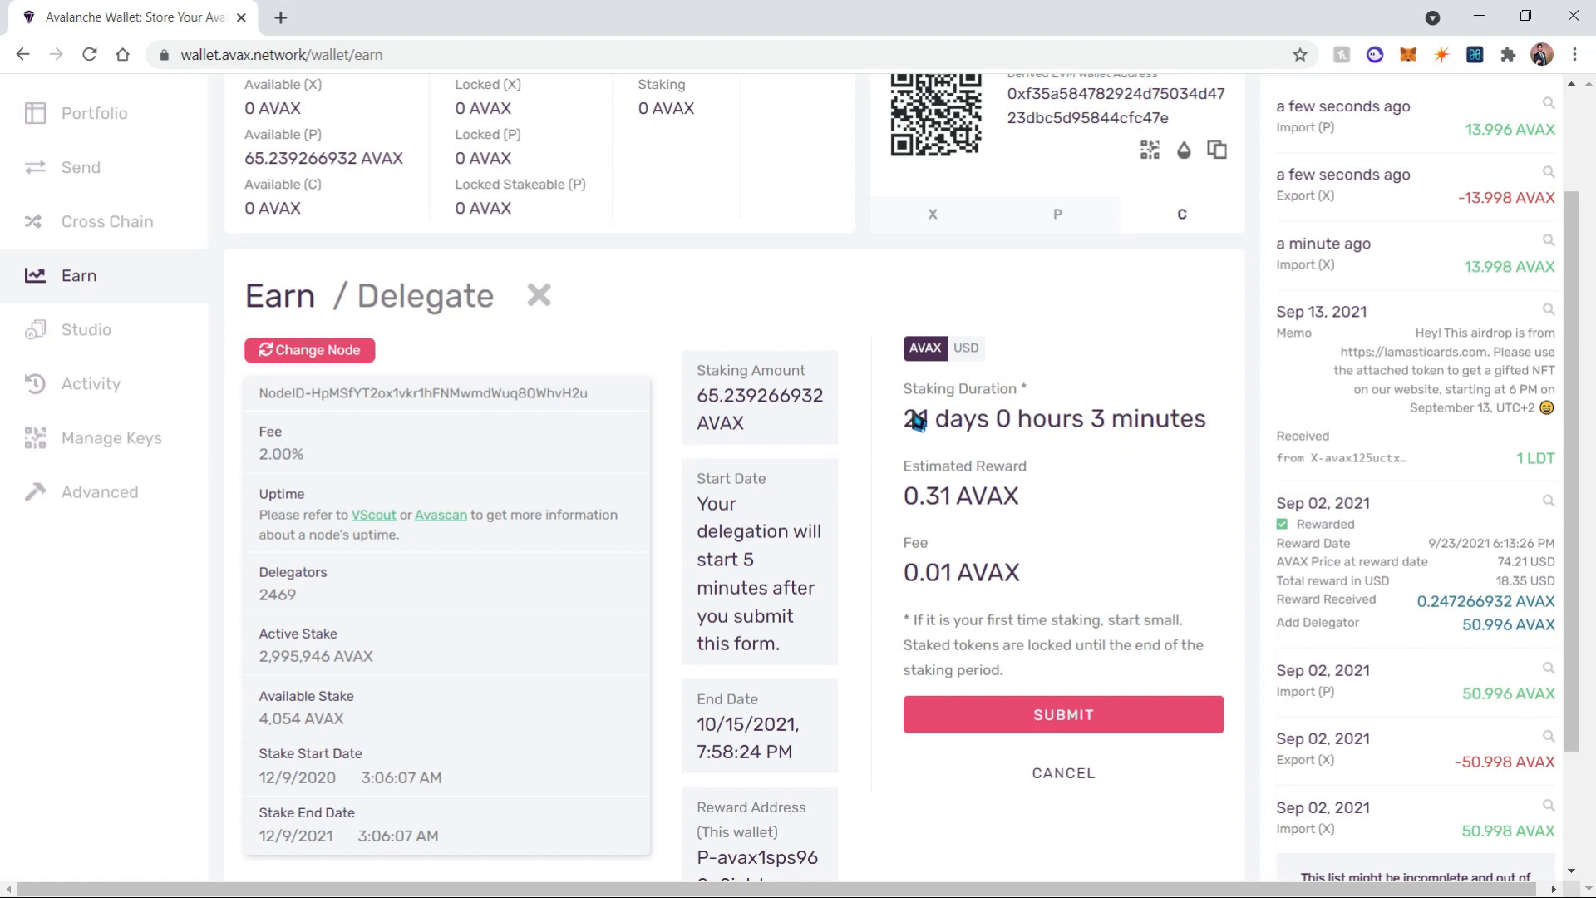
click(1062, 713)
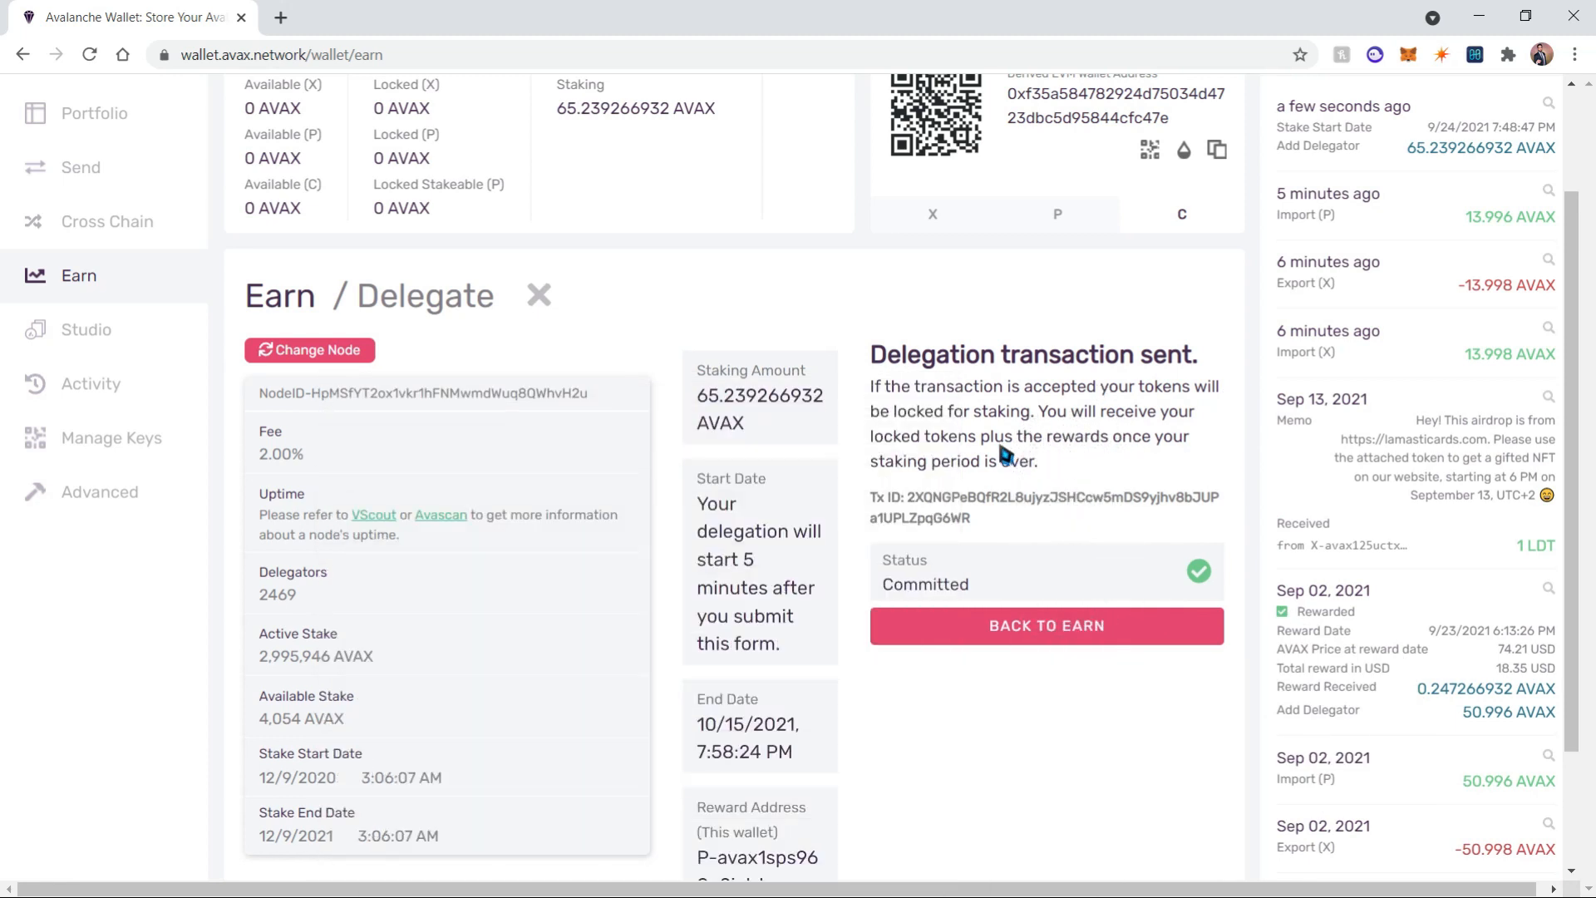
mouse_move(1005, 478)
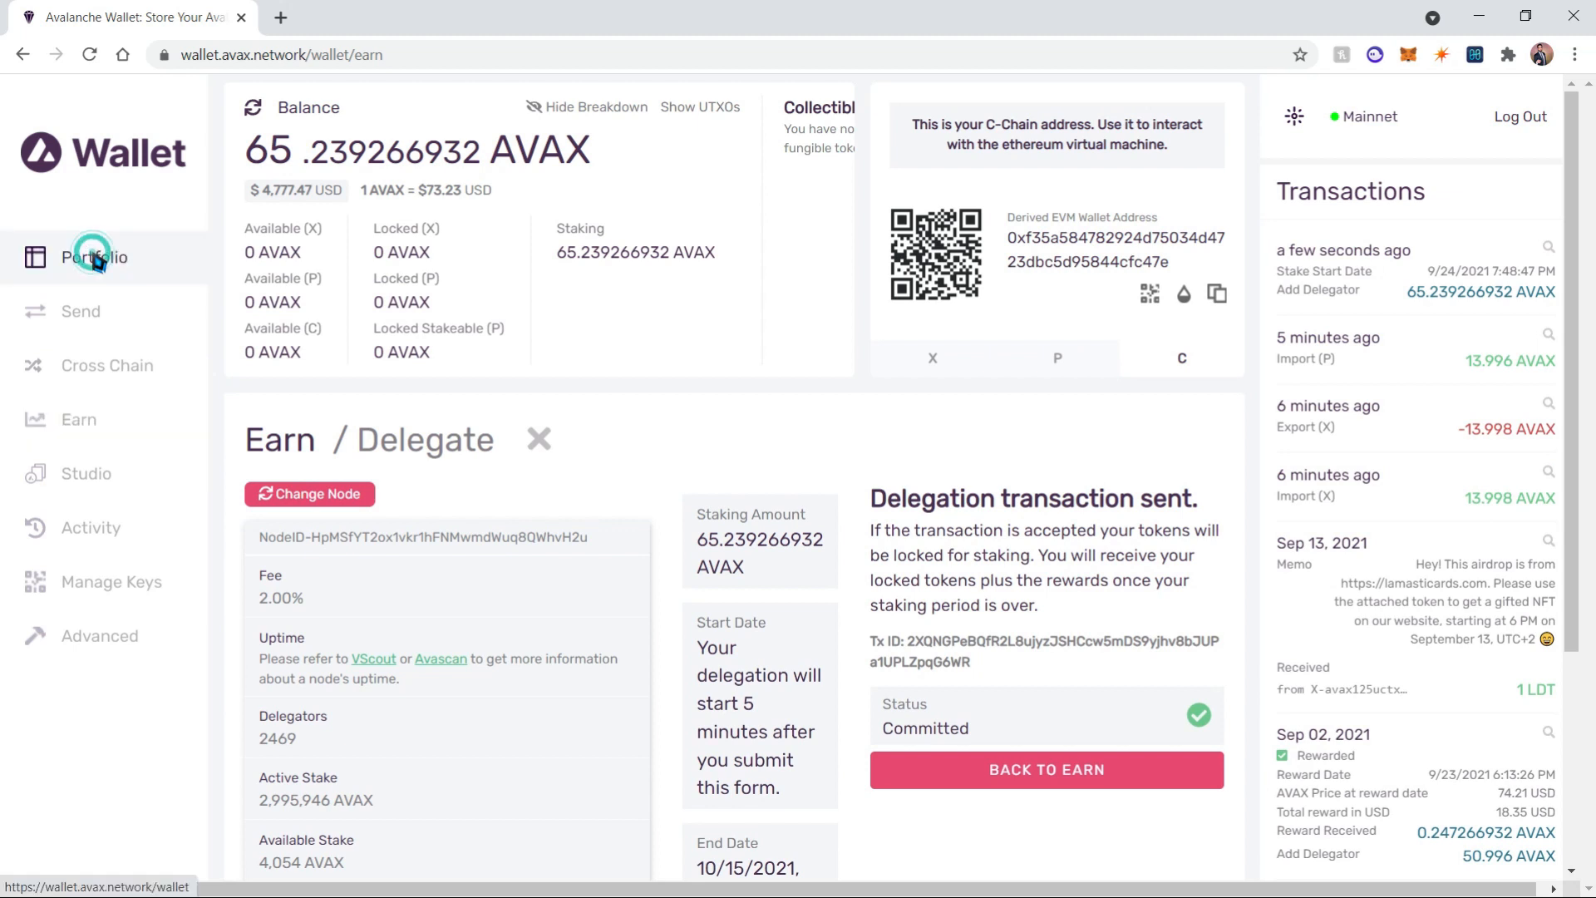
Return to the portfolio showing 65.239 AVAX fully staking alongside the LDT token.
click(96, 256)
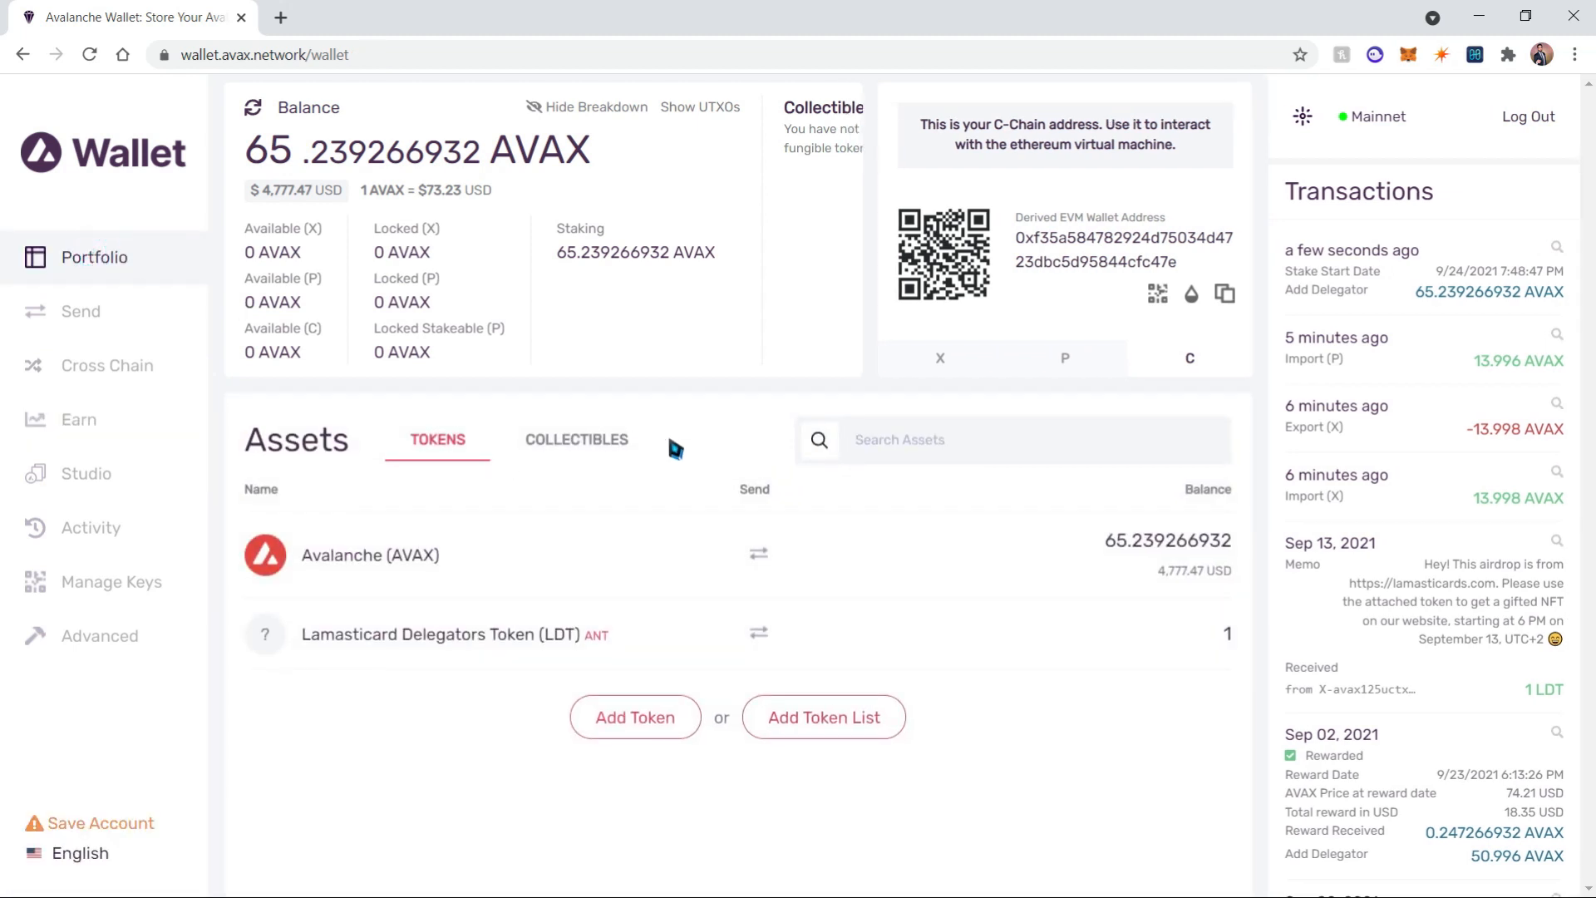